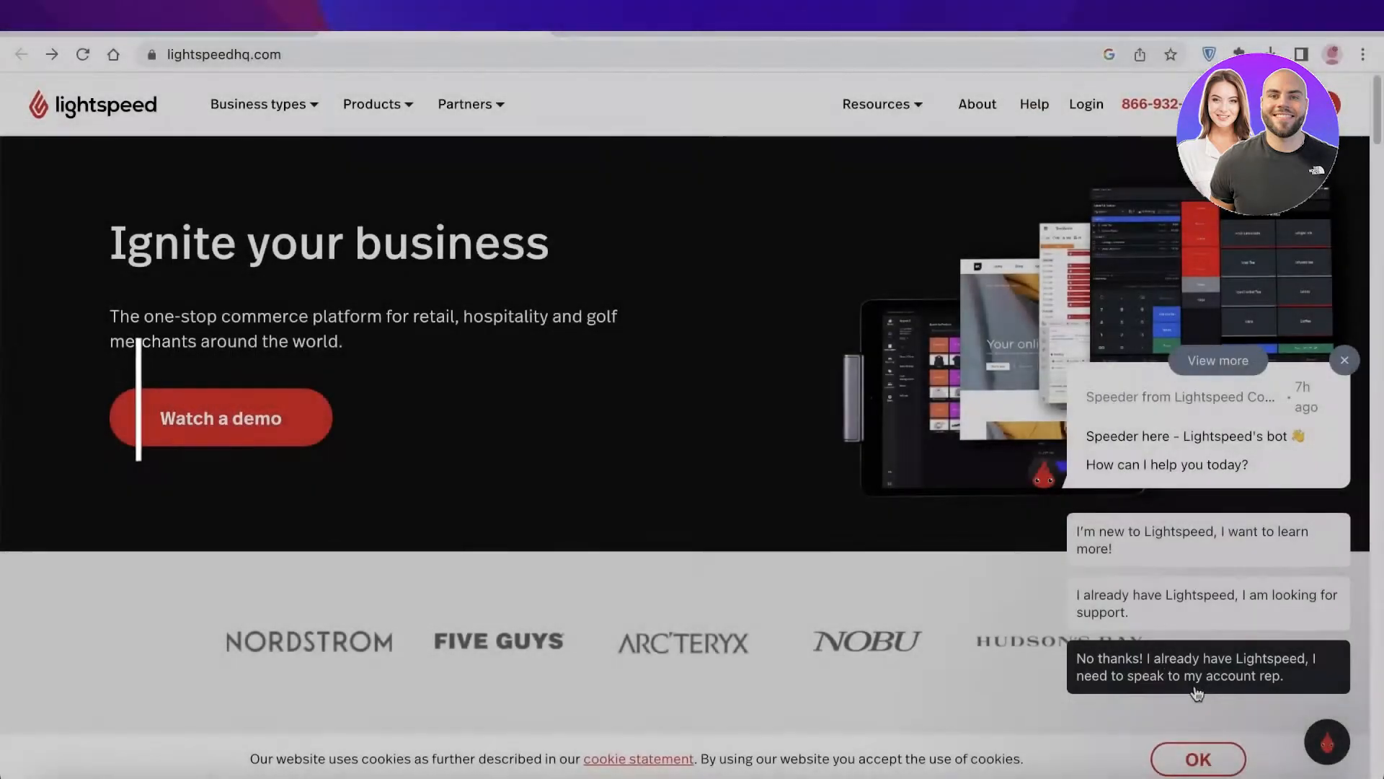
# - Dismiss the chatbot greeting and review the homepage down past Retail, Restaurant and Golf to the testimonial
pyautogui.click(1344, 359)
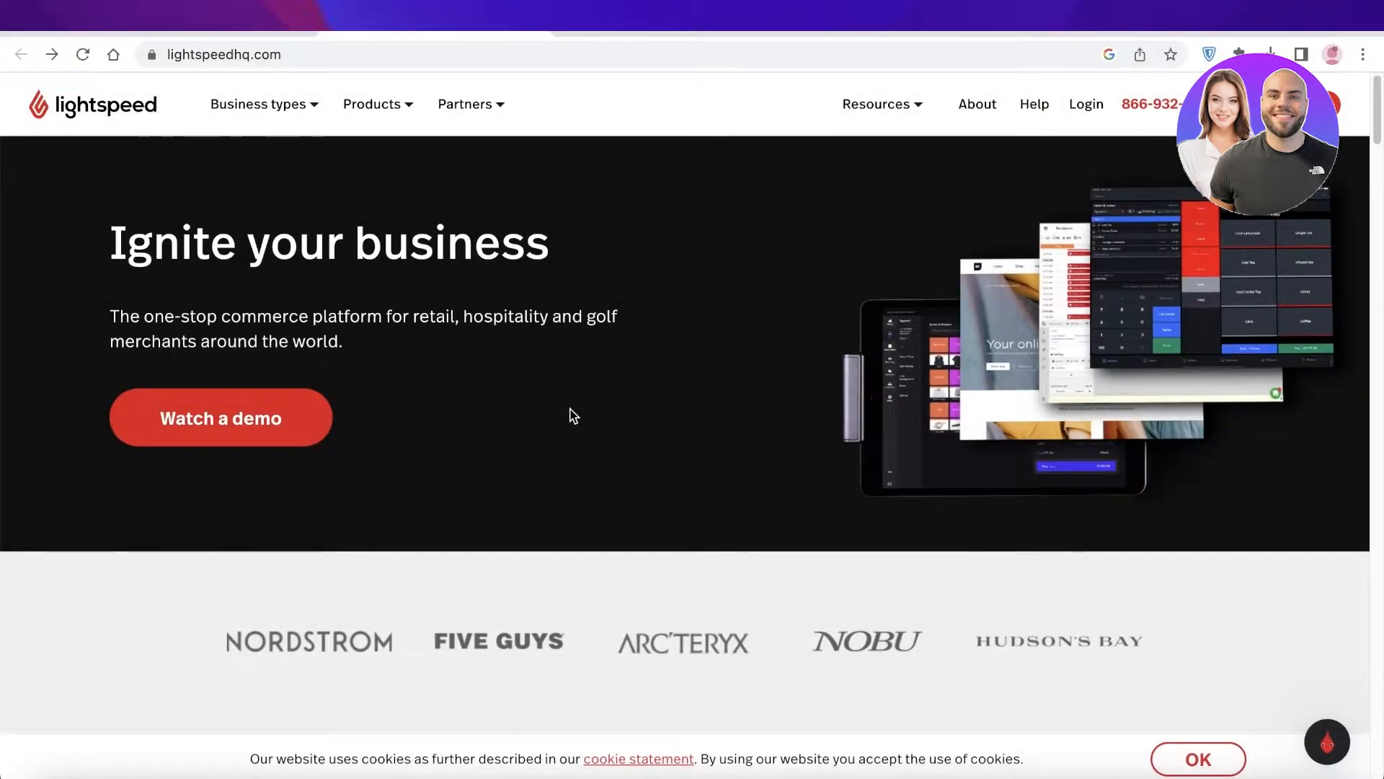
pyautogui.scroll(-3)
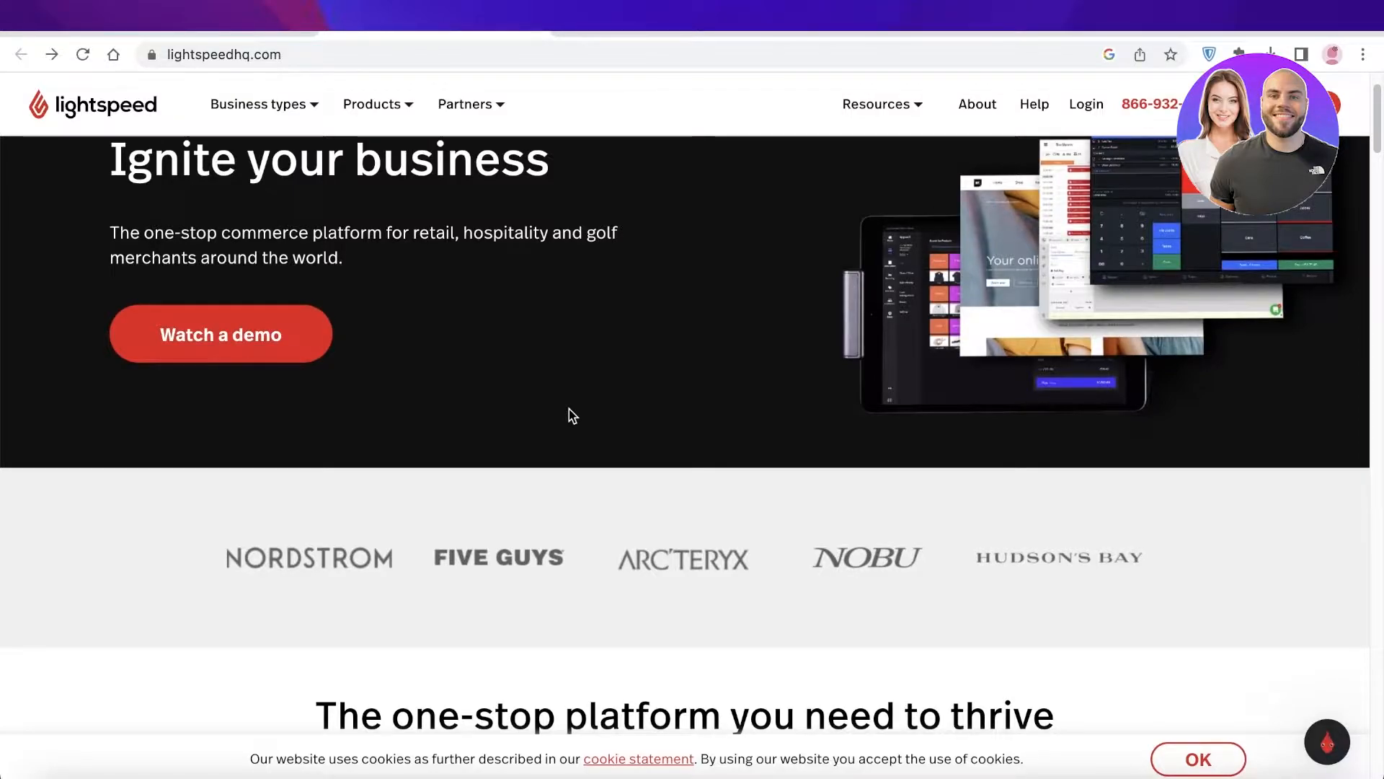
pyautogui.scroll(-3)
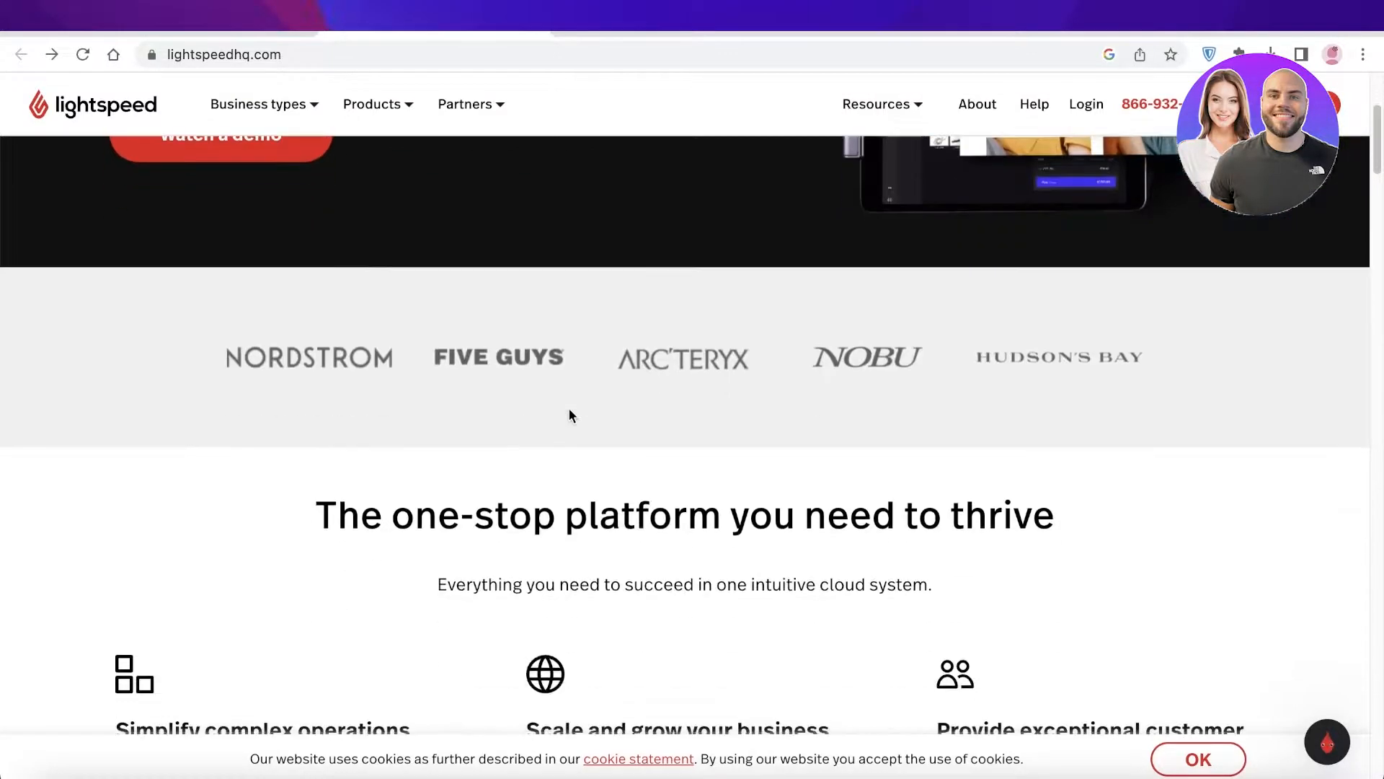
pyautogui.scroll(-3)
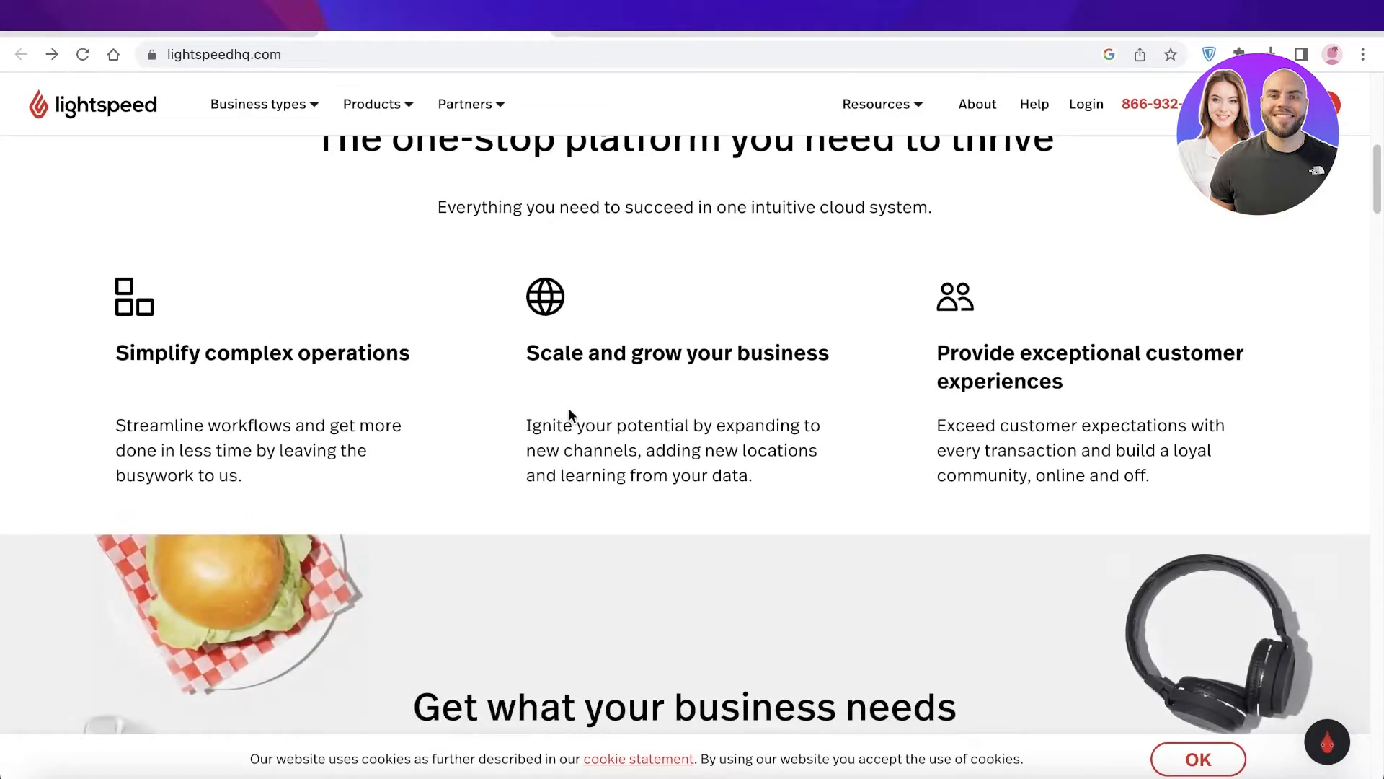
pyautogui.scroll(-3)
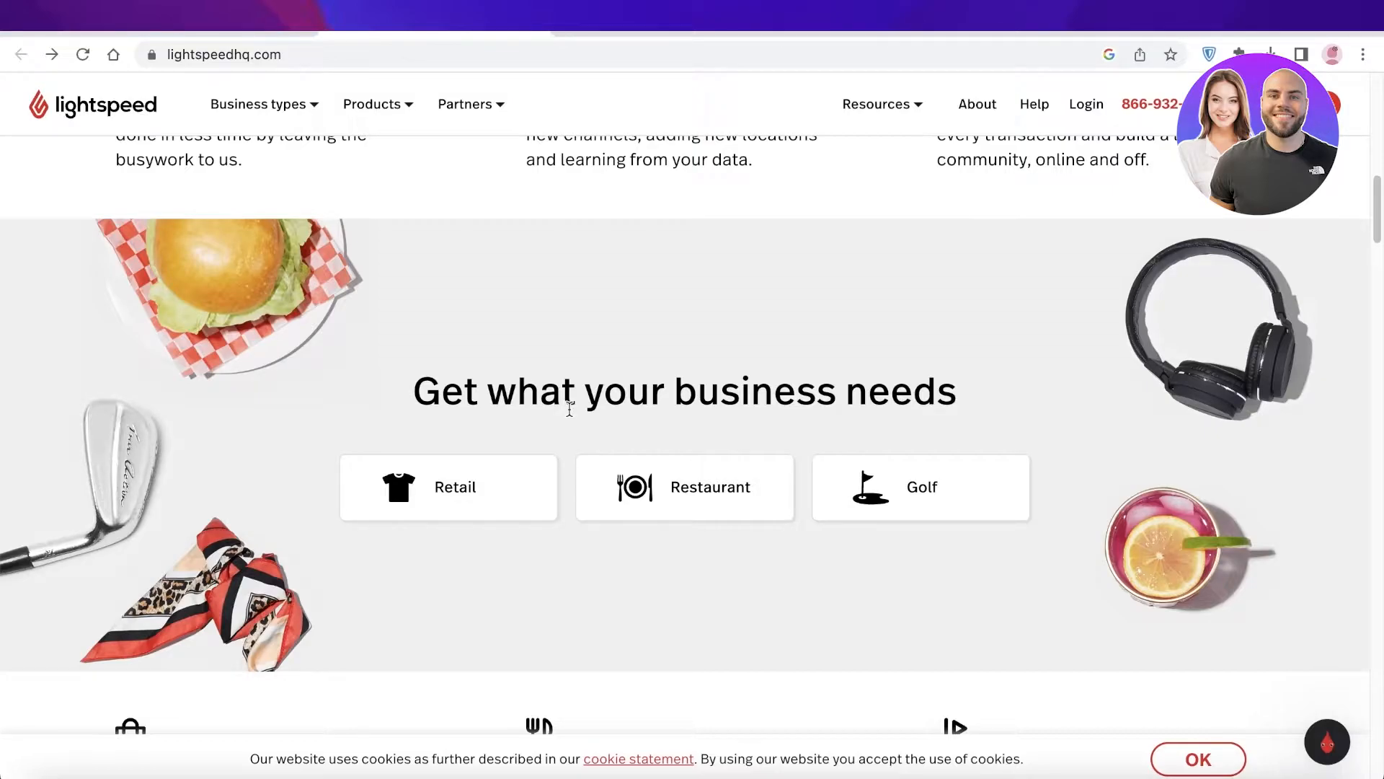
pyautogui.scroll(-3)
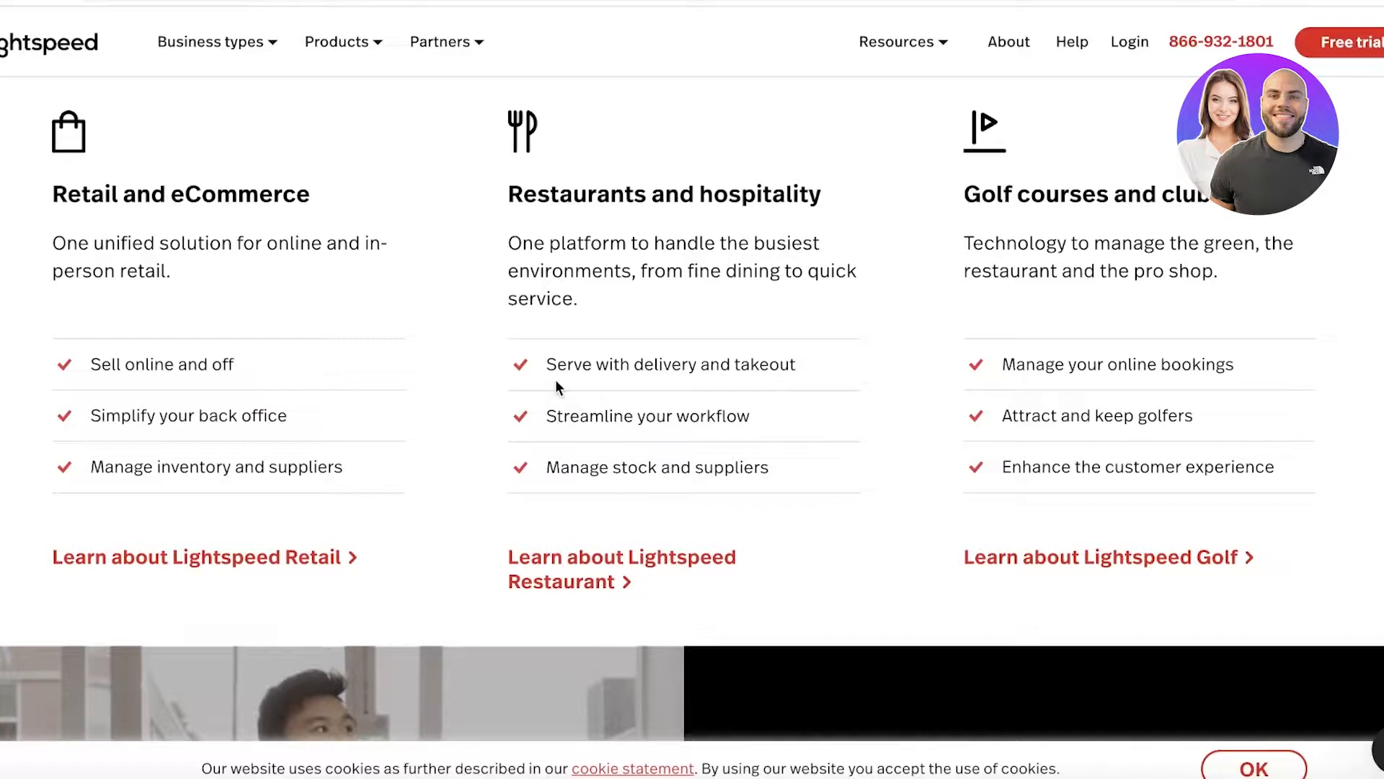
pyautogui.moveTo(977, 399)
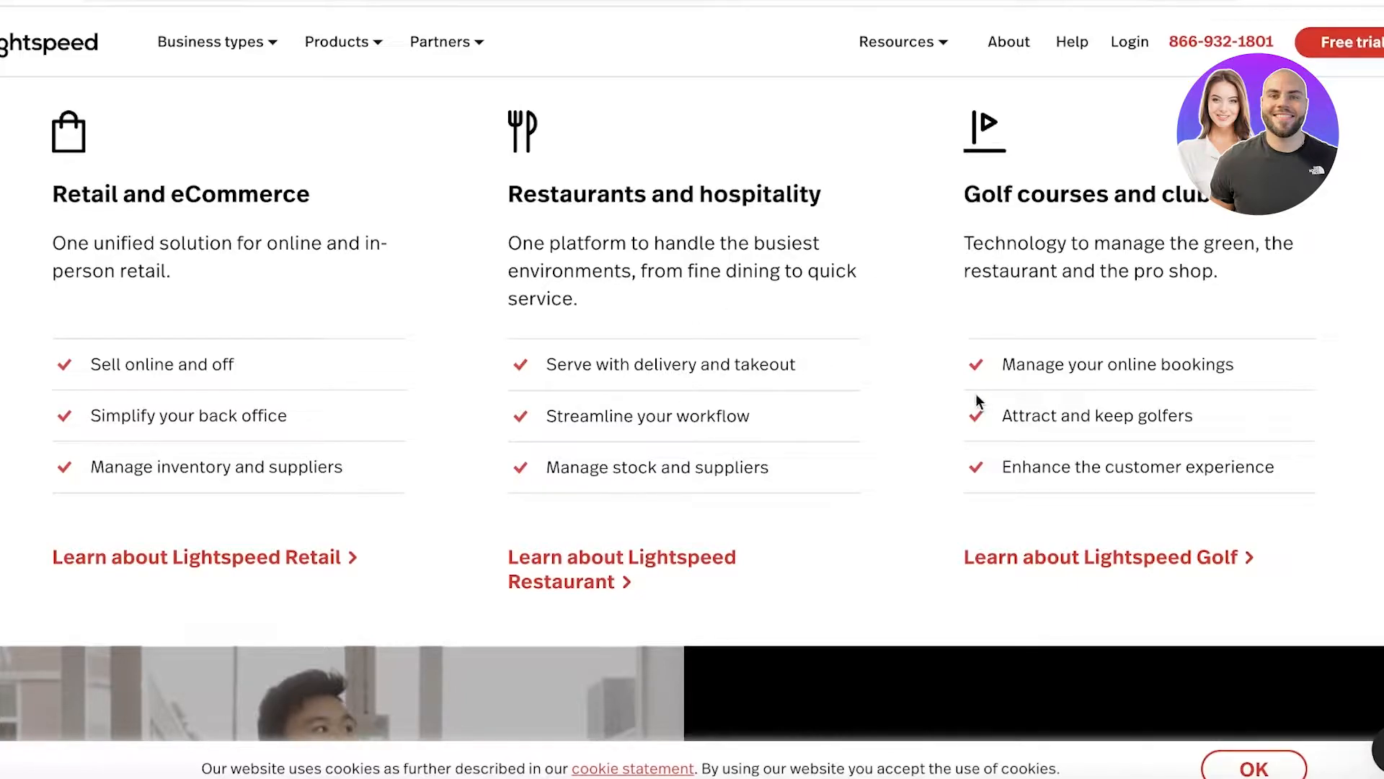
pyautogui.moveTo(798, 430)
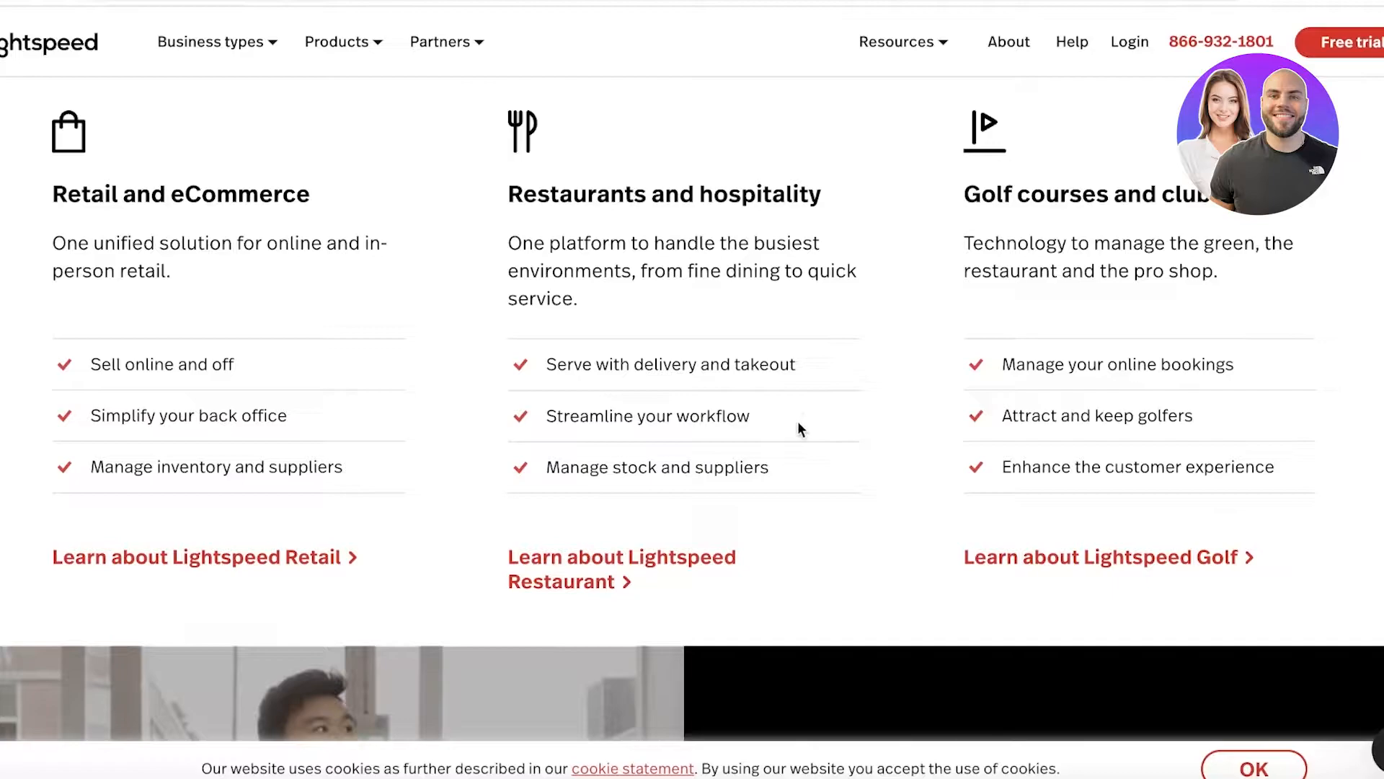
pyautogui.scroll(-3)
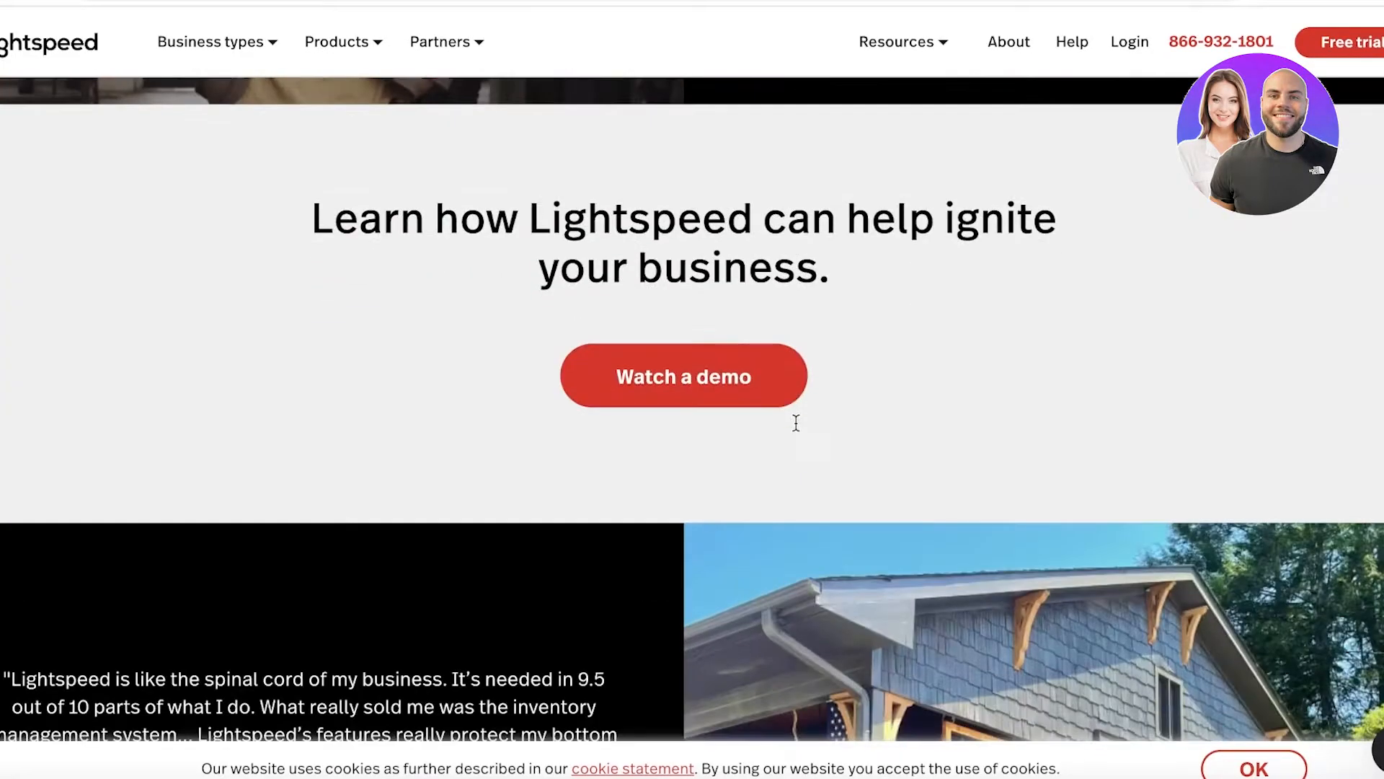
pyautogui.scroll(-3)
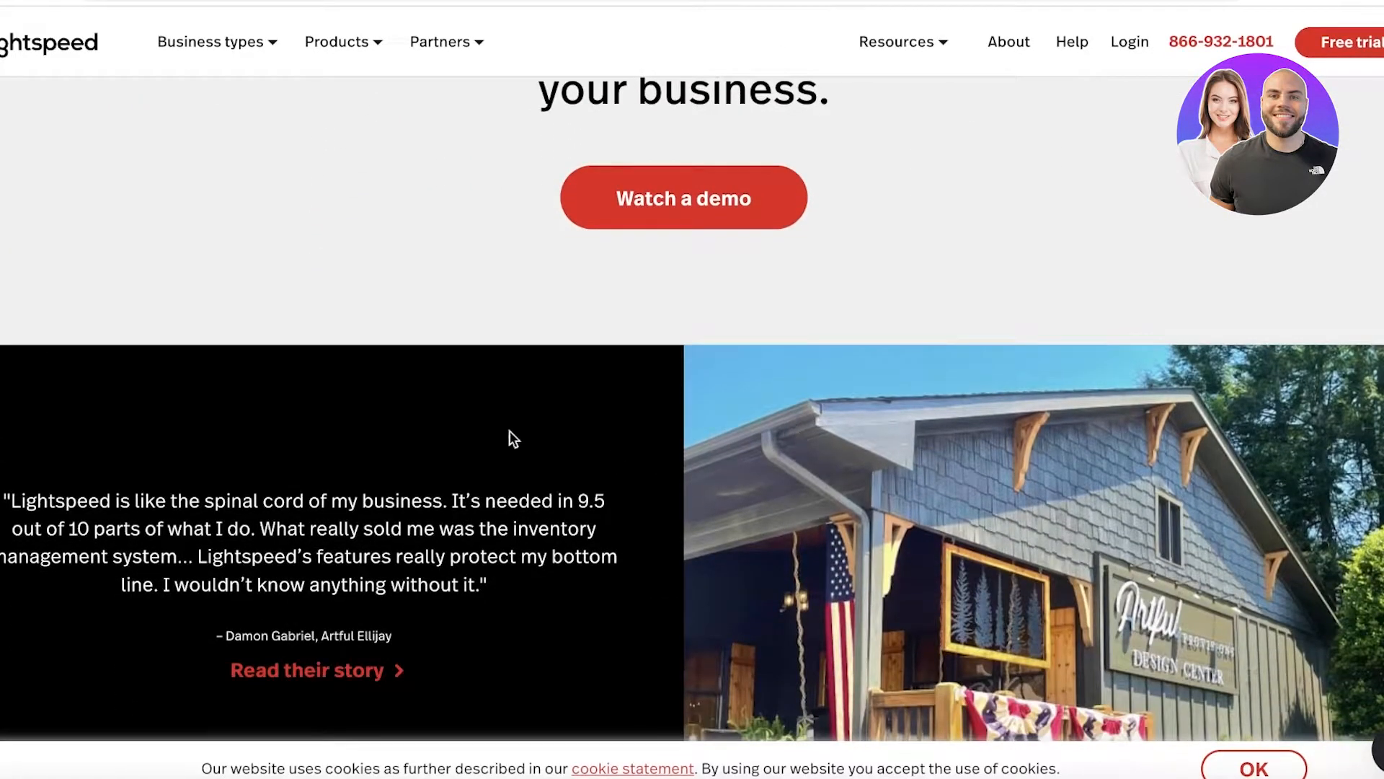
pyautogui.click(211, 42)
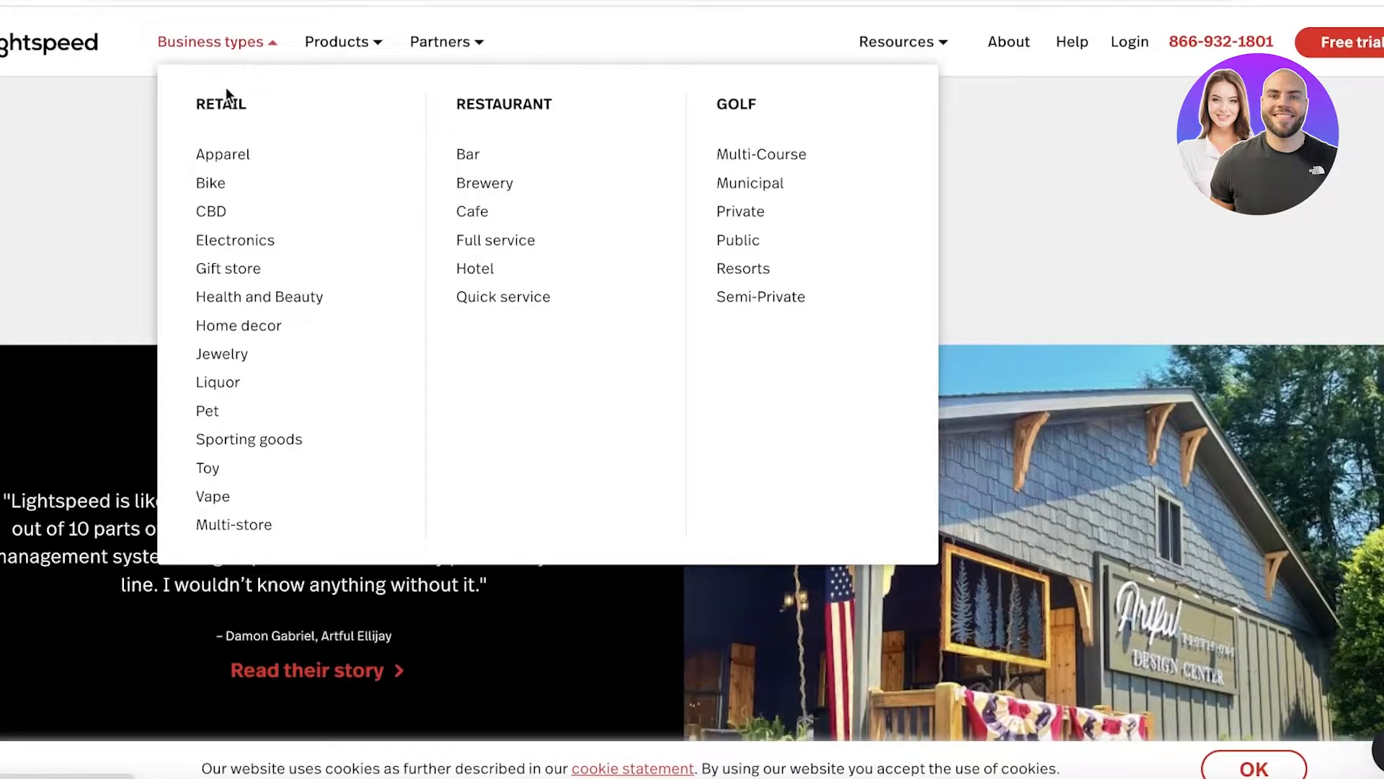
pyautogui.moveTo(505, 111)
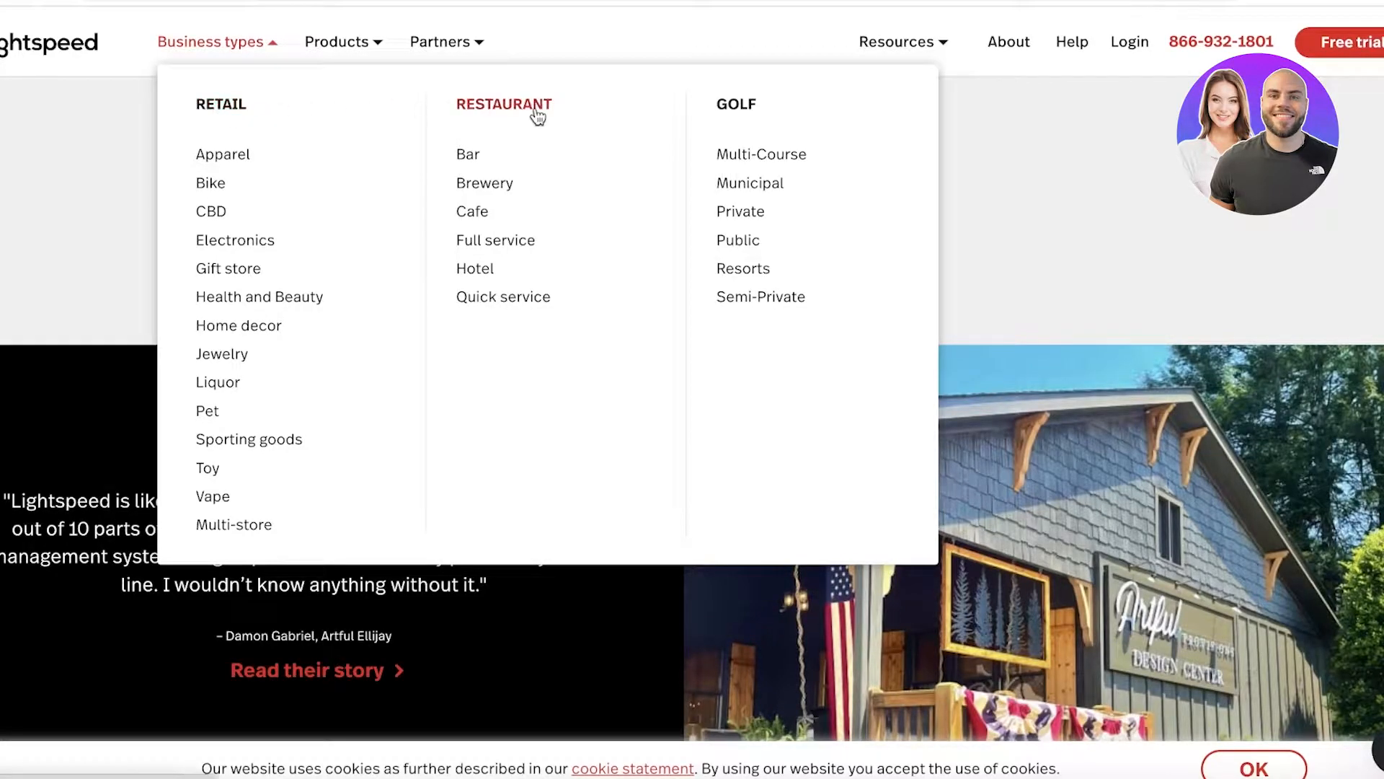
pyautogui.moveTo(735, 104)
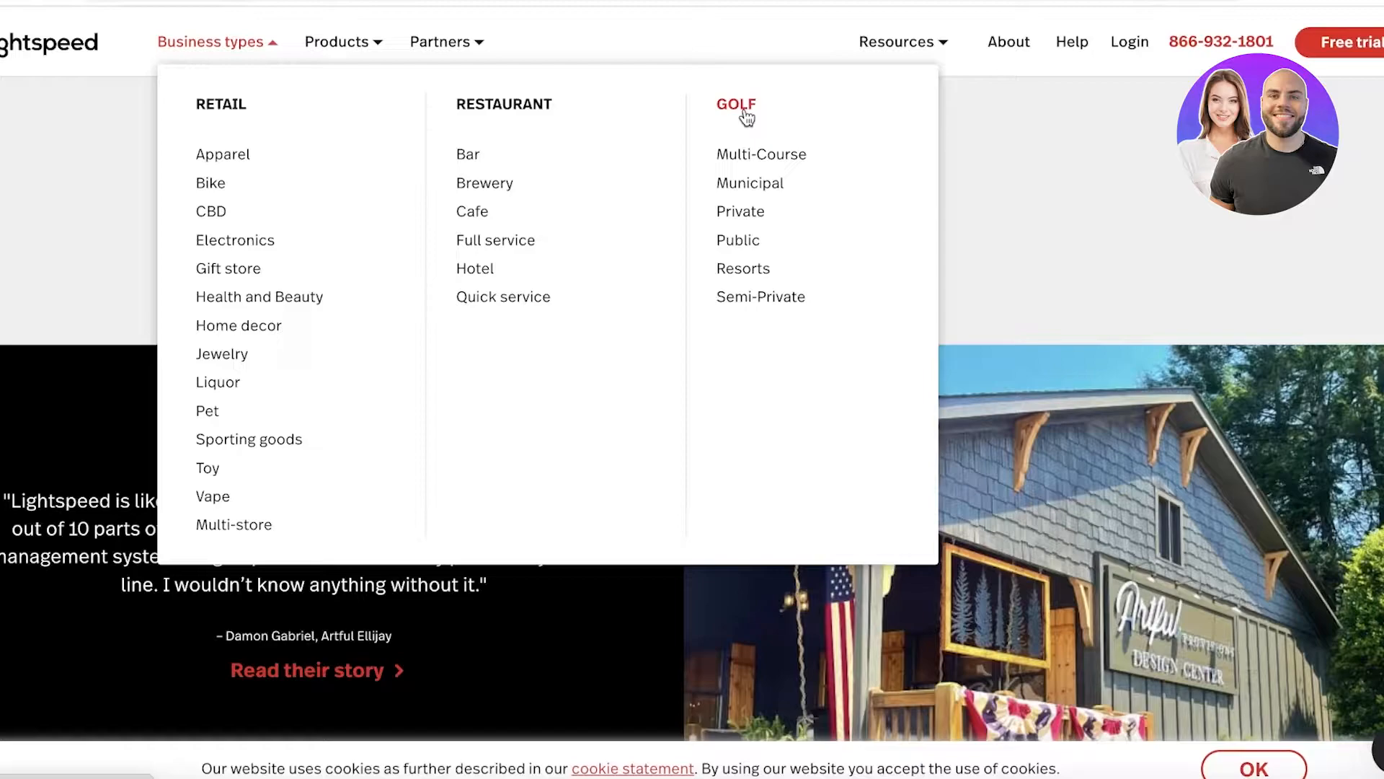
pyautogui.moveTo(689, 290)
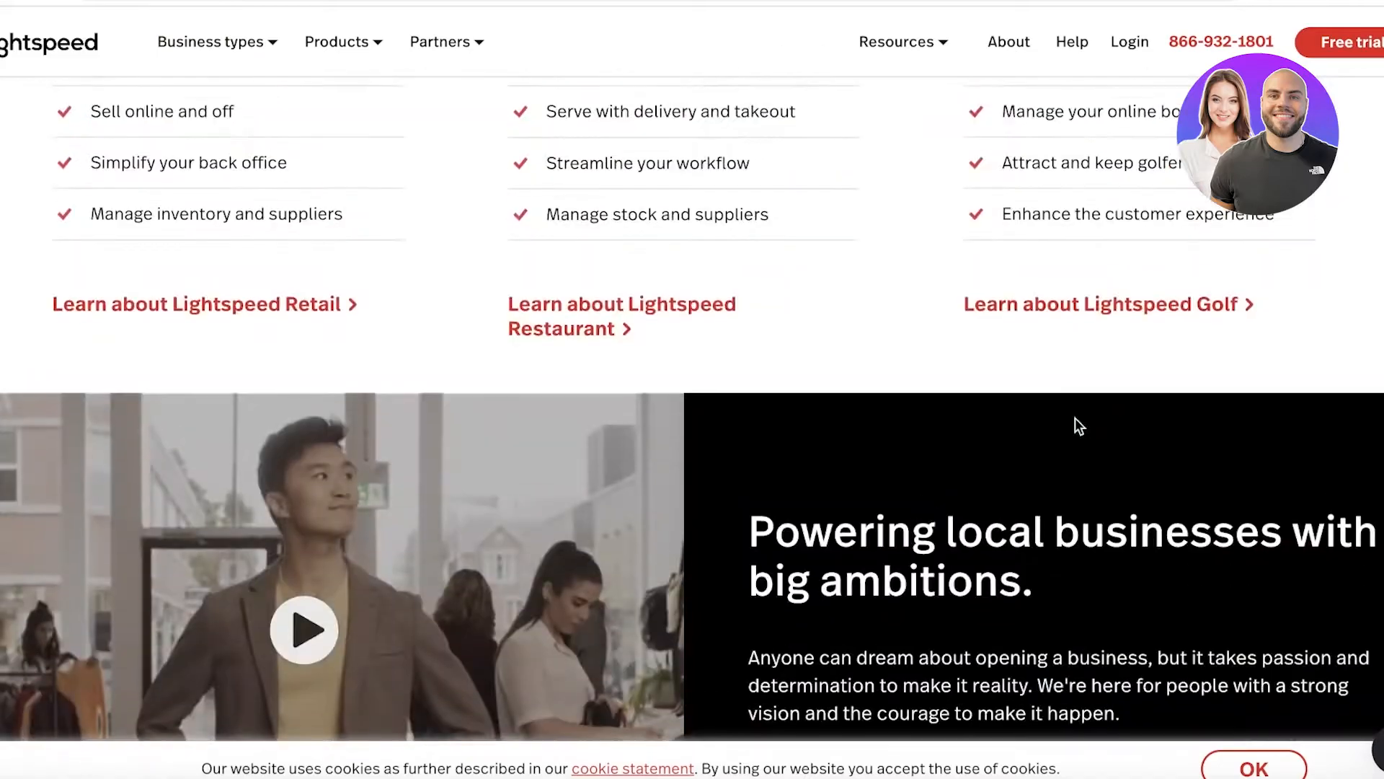
pyautogui.scroll(3)
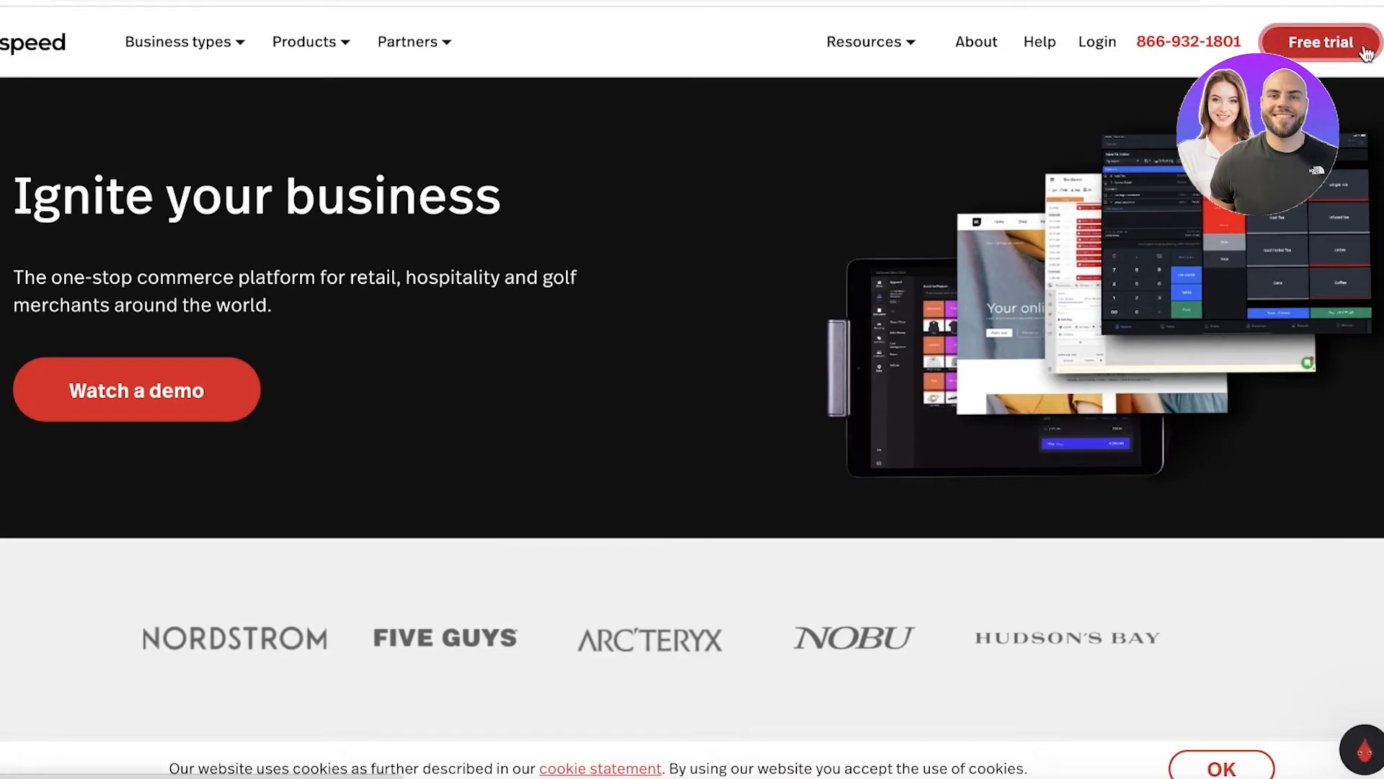
# - Go to the Free trial page and look over its retail, eCommerce, restaurant and golf start options
pyautogui.click(1319, 42)
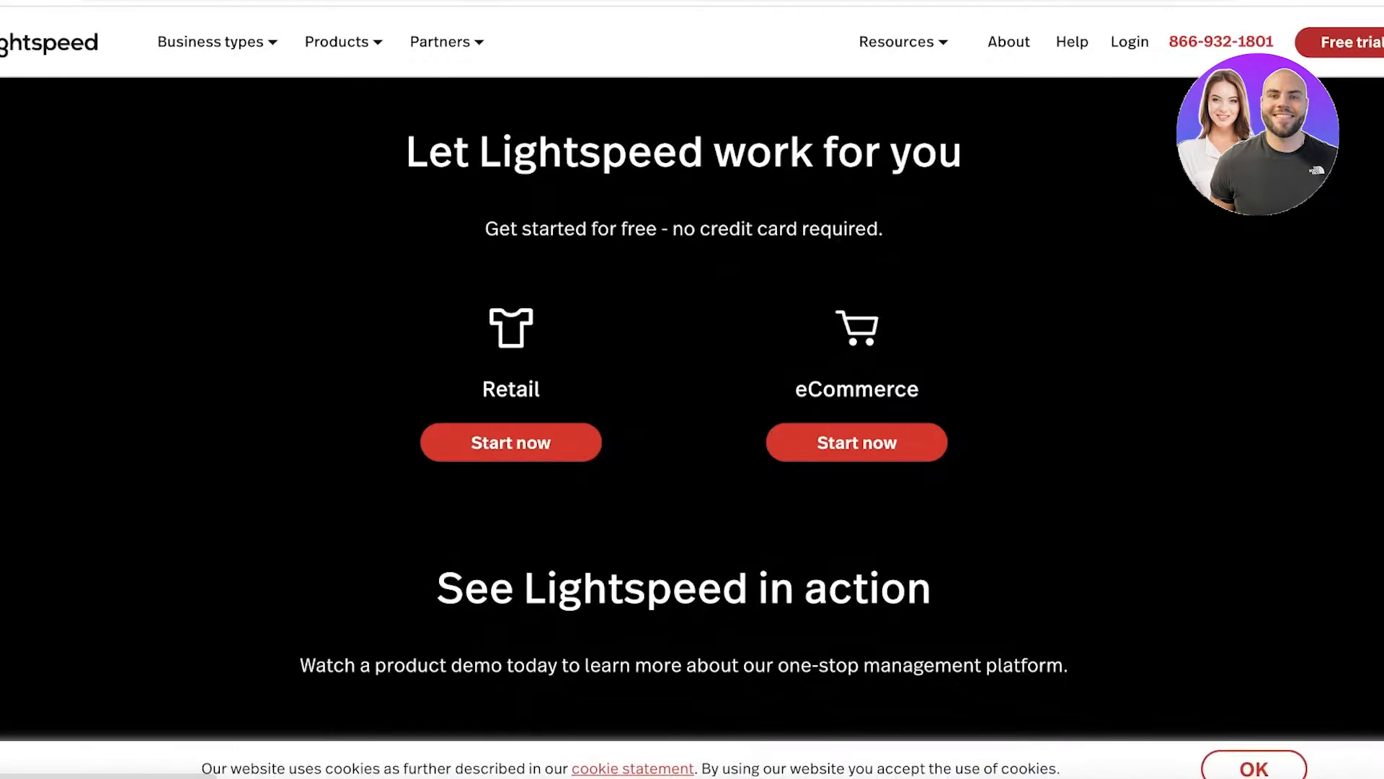
pyautogui.scroll(-3)
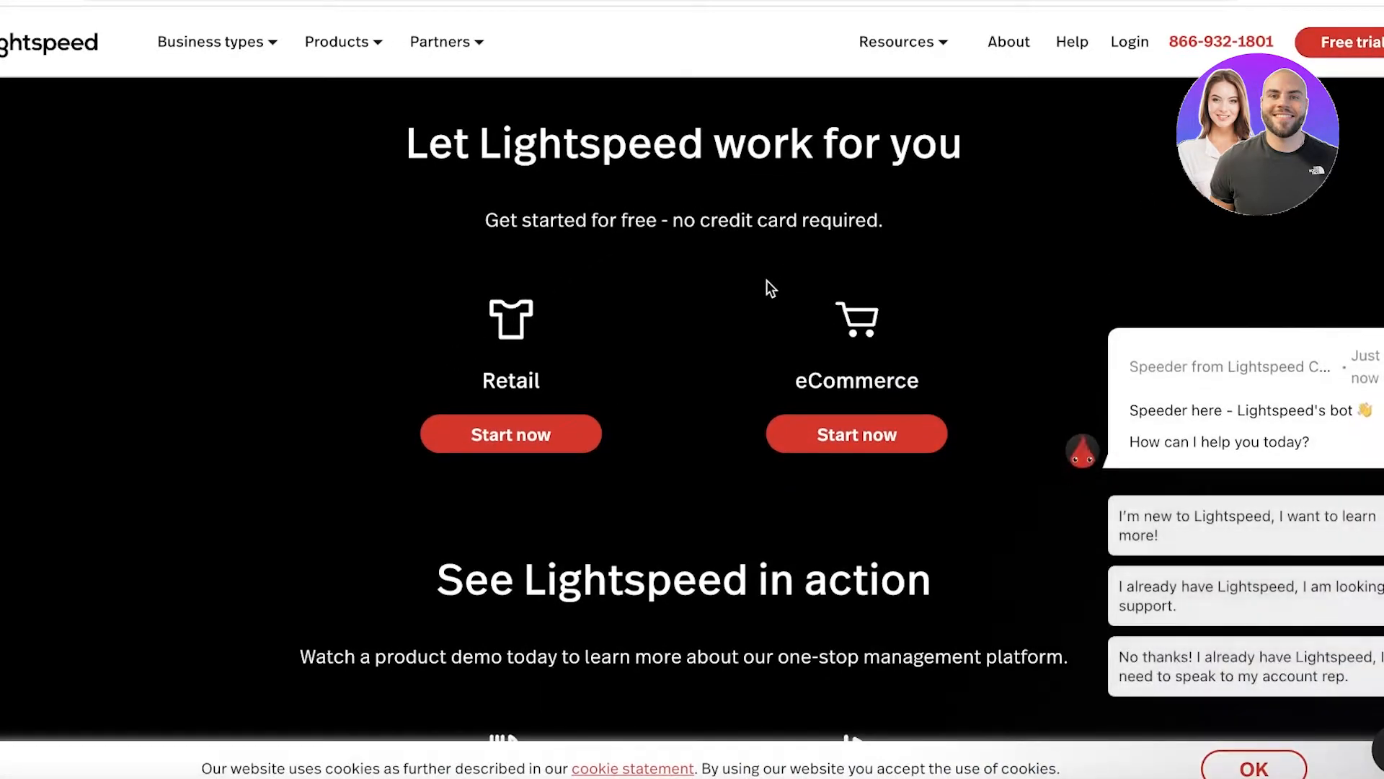
pyautogui.scroll(-3)
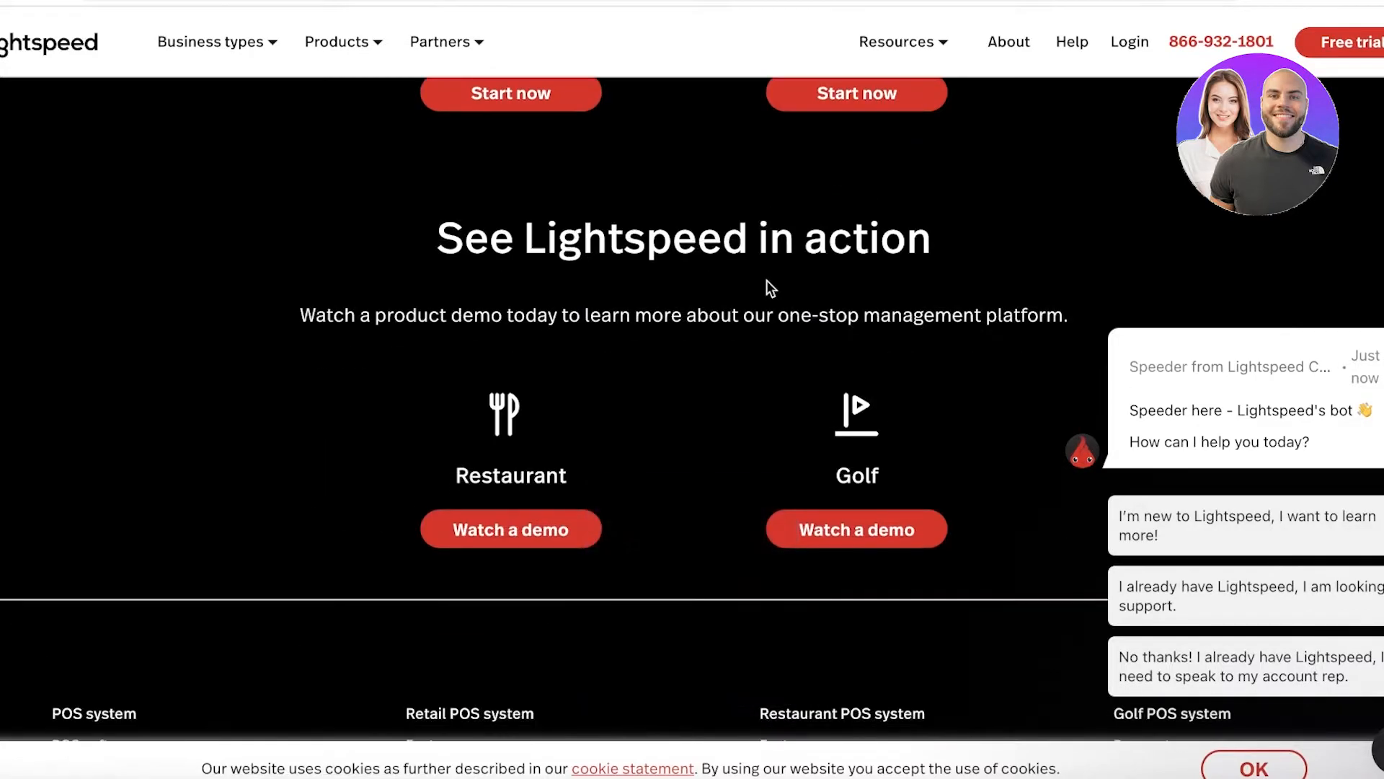
pyautogui.scroll(-3)
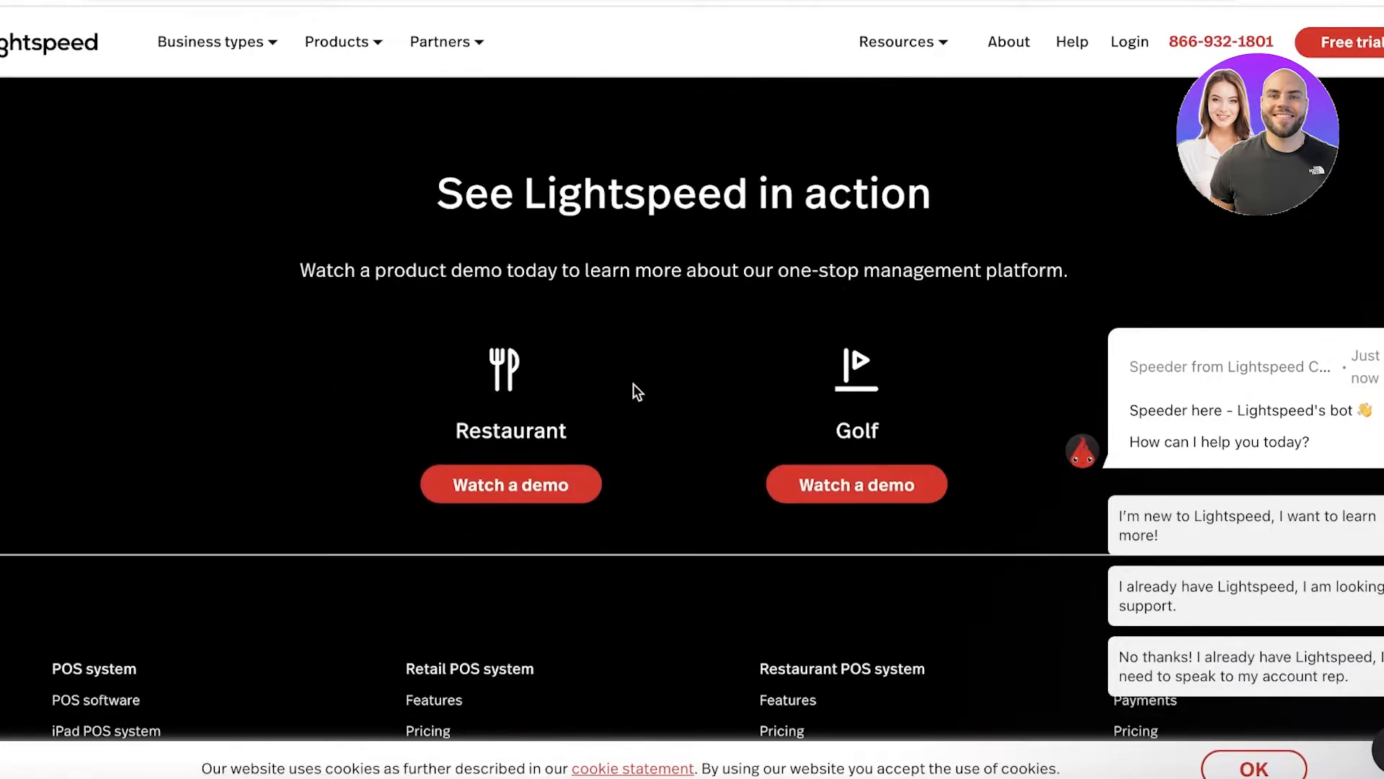
pyautogui.scroll(3)
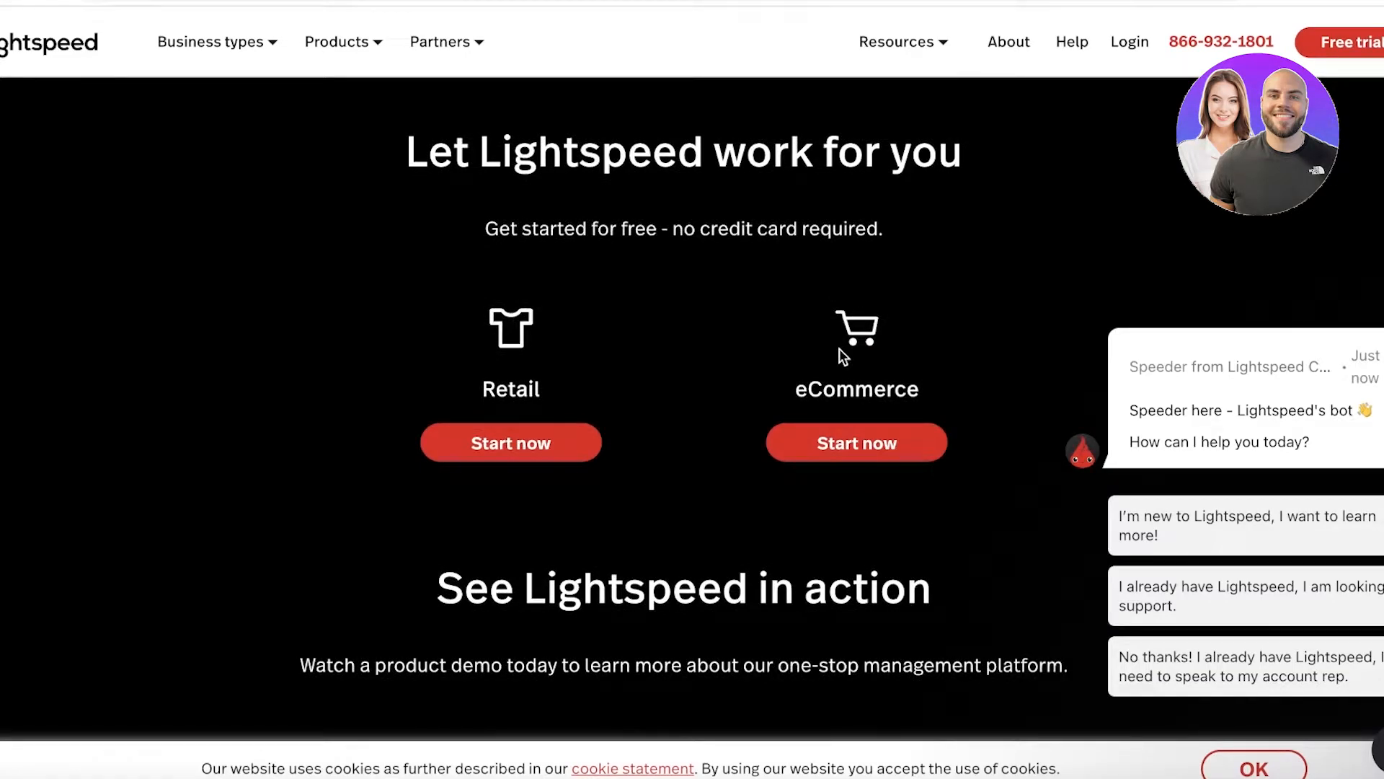
pyautogui.moveTo(604, 434)
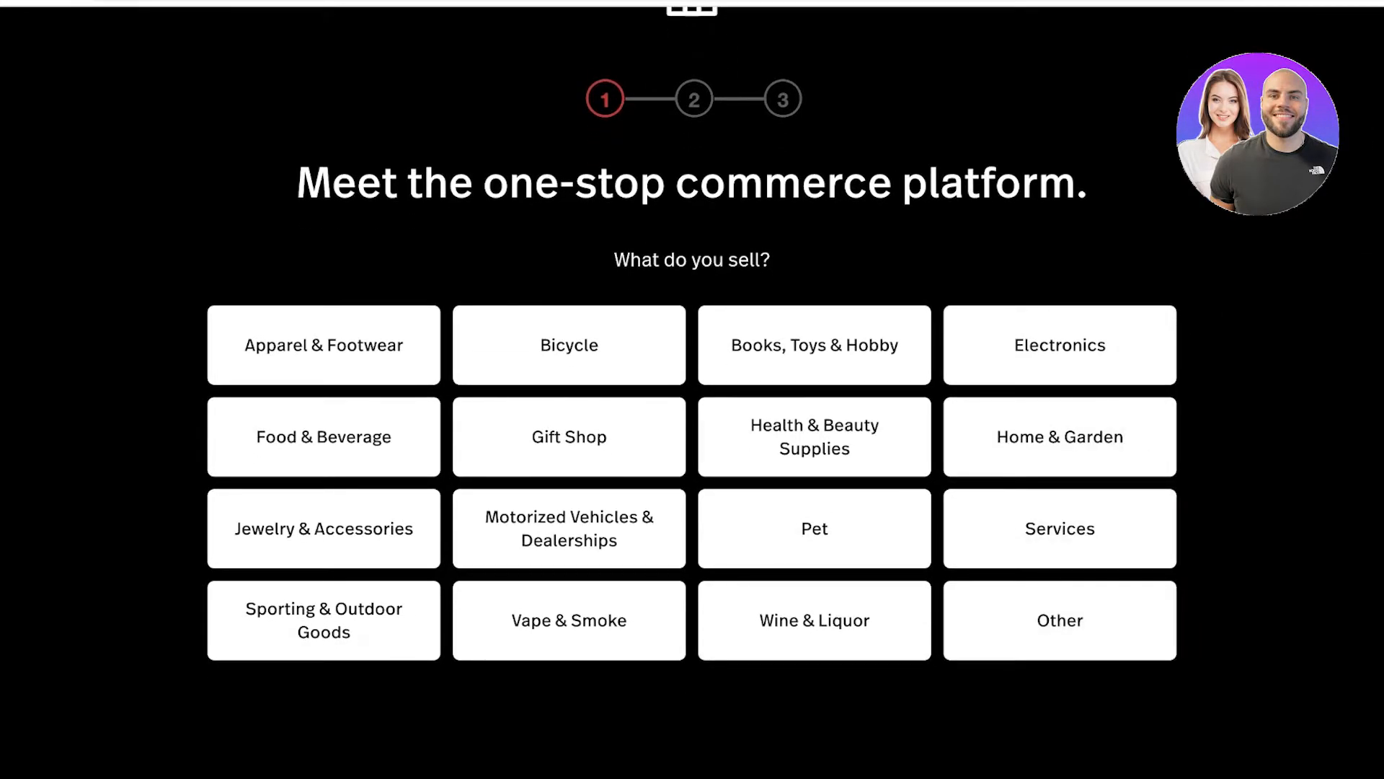
# - Choose the product category and number of locations, then begin the account details with Full name
pyautogui.click(1059, 435)
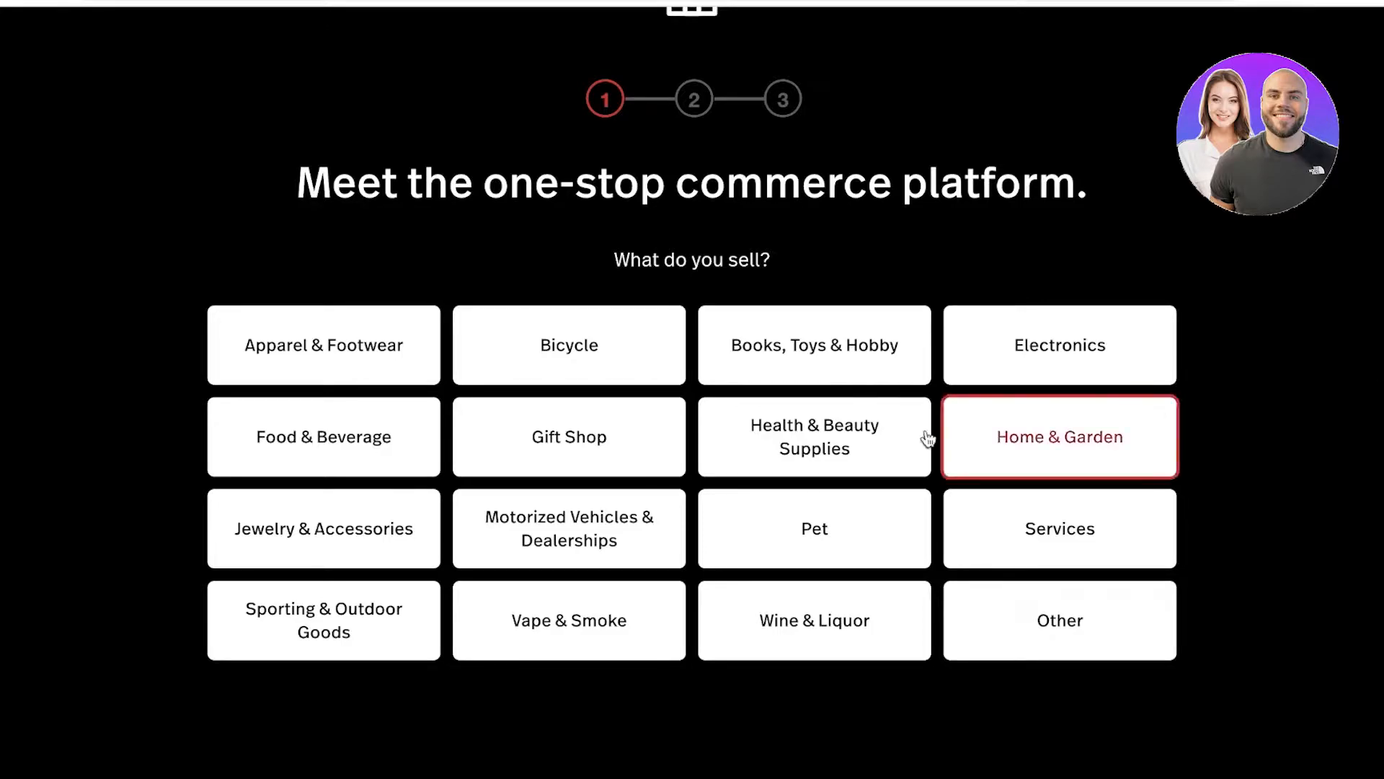
pyautogui.click(1058, 436)
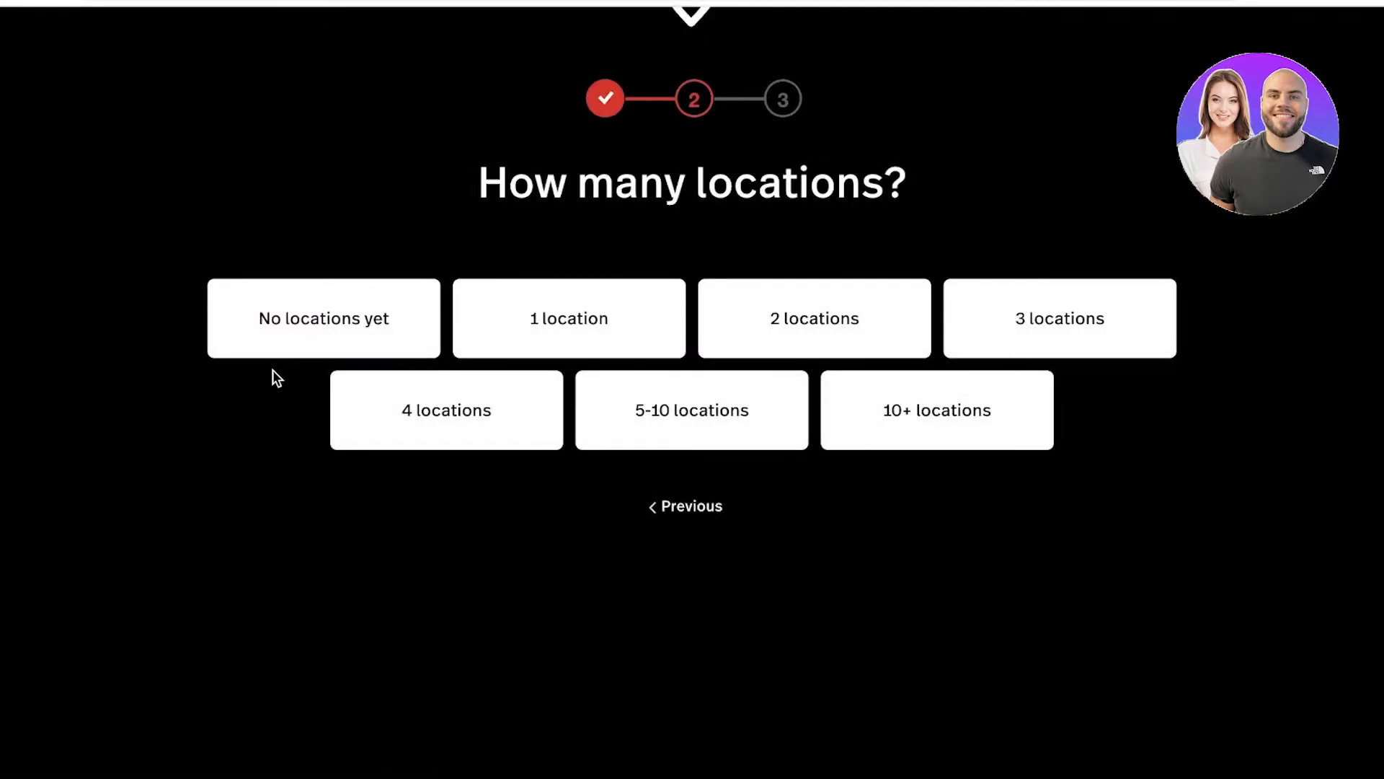
pyautogui.click(568, 318)
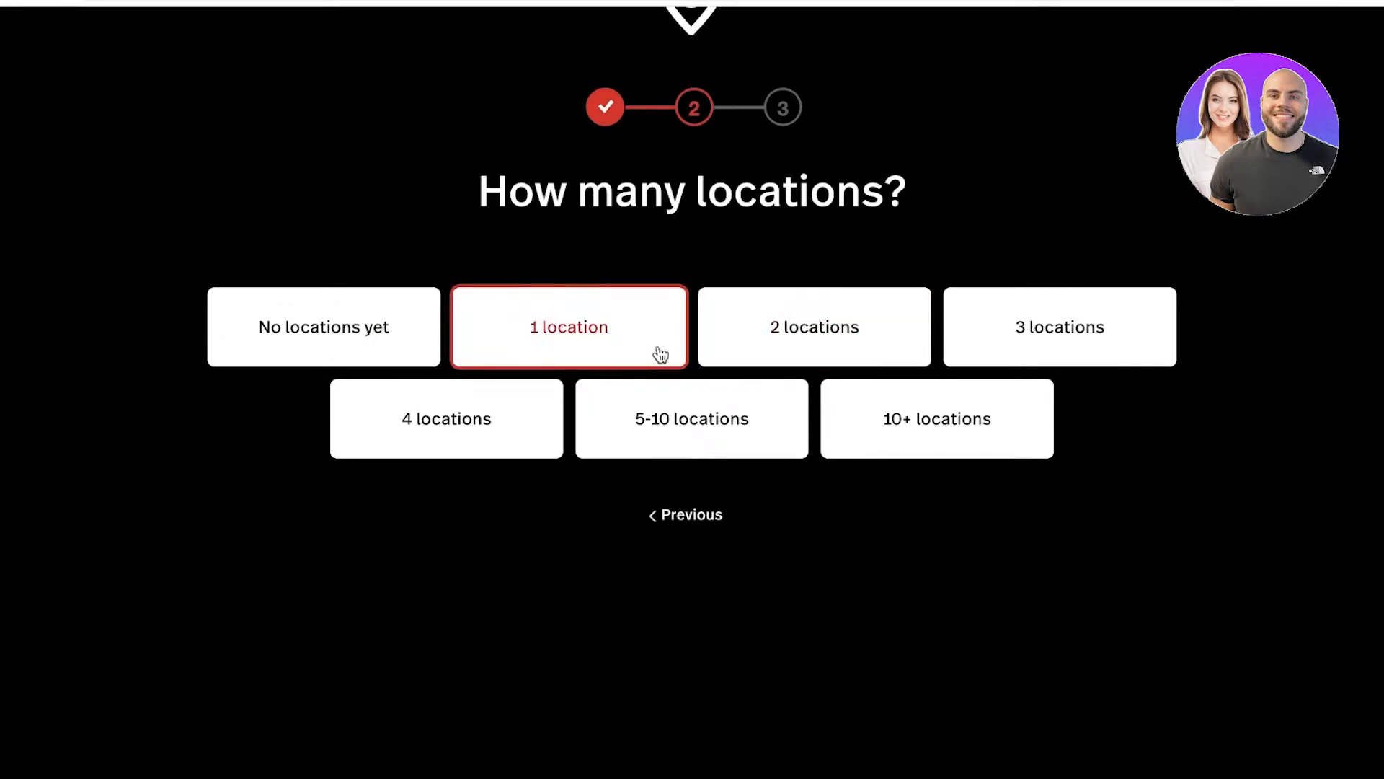
pyautogui.click(568, 327)
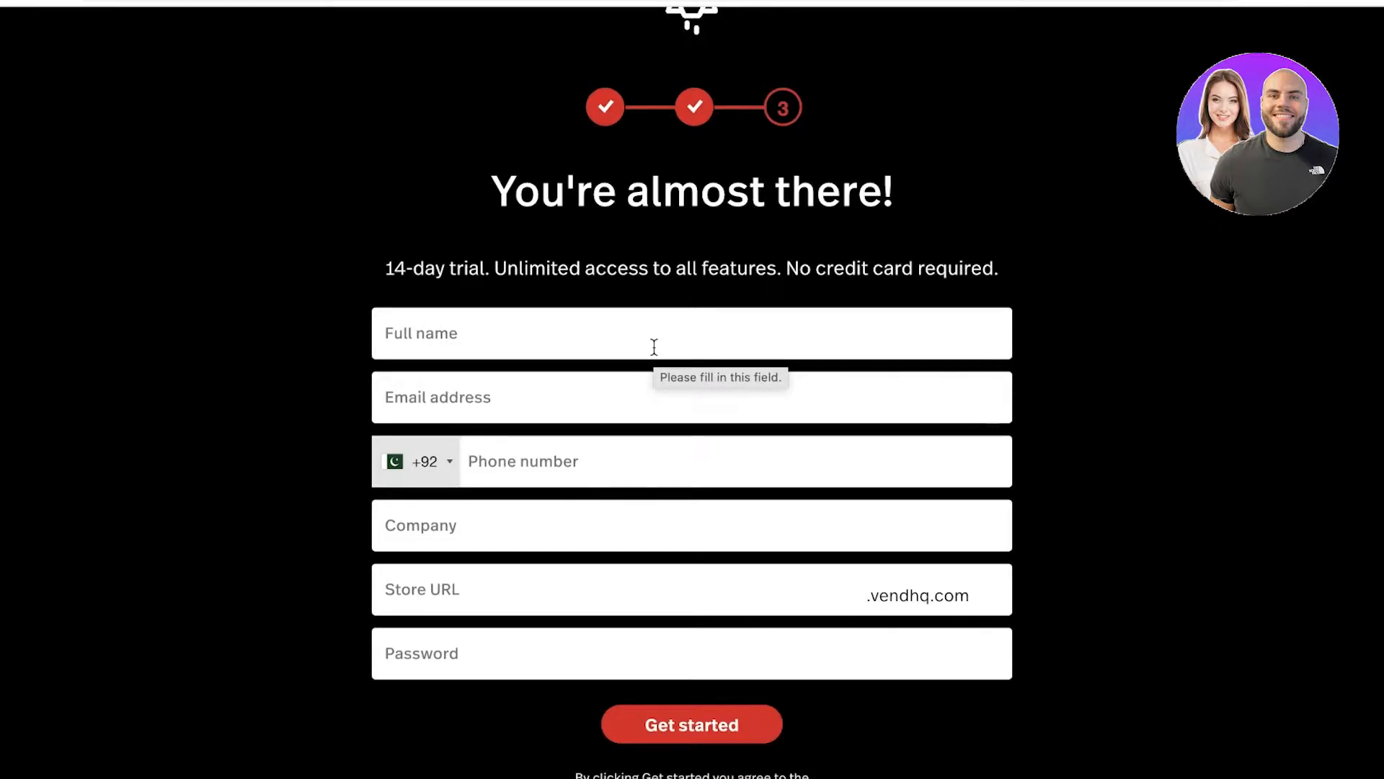
pyautogui.click(691, 724)
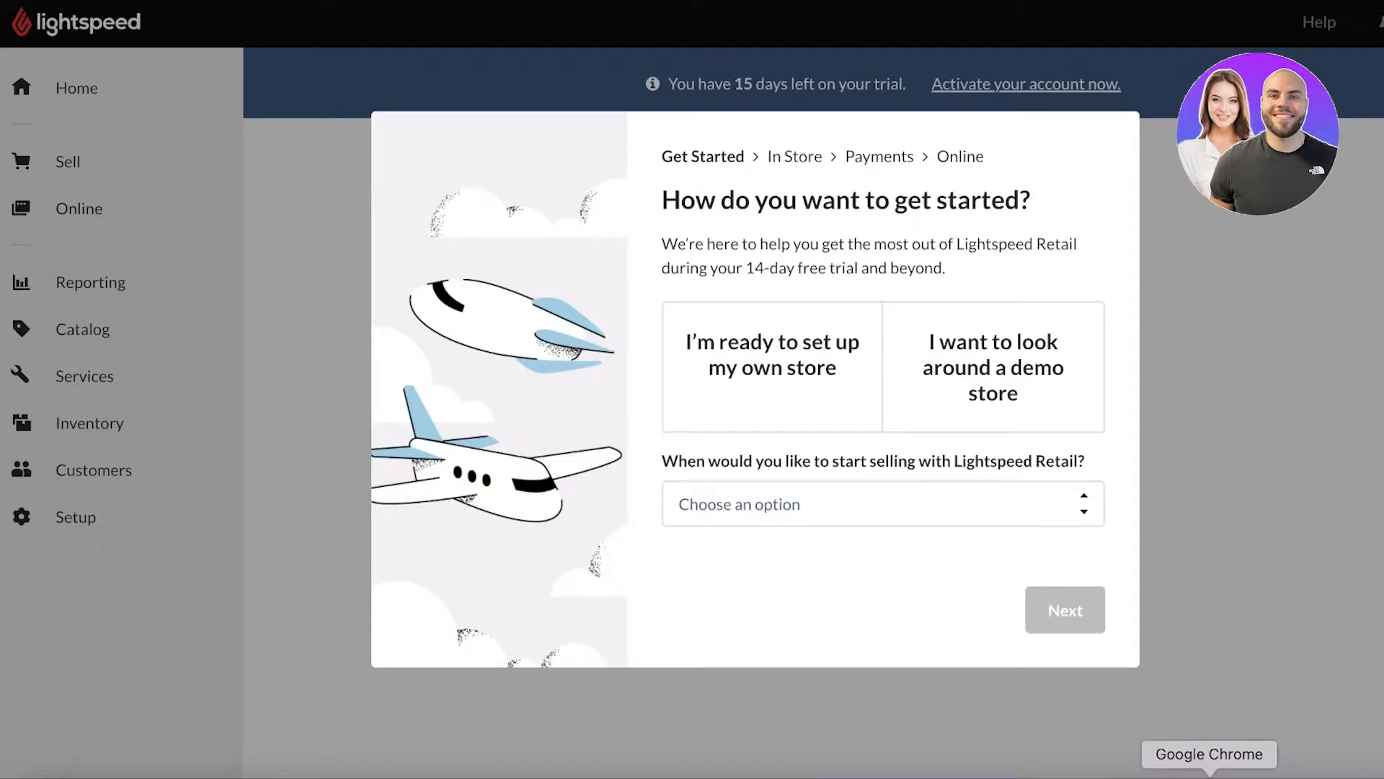
# - Answer the Get Started questions: pick a start-selling time, say the store uses Nothing, and continue
pyautogui.click(883, 503)
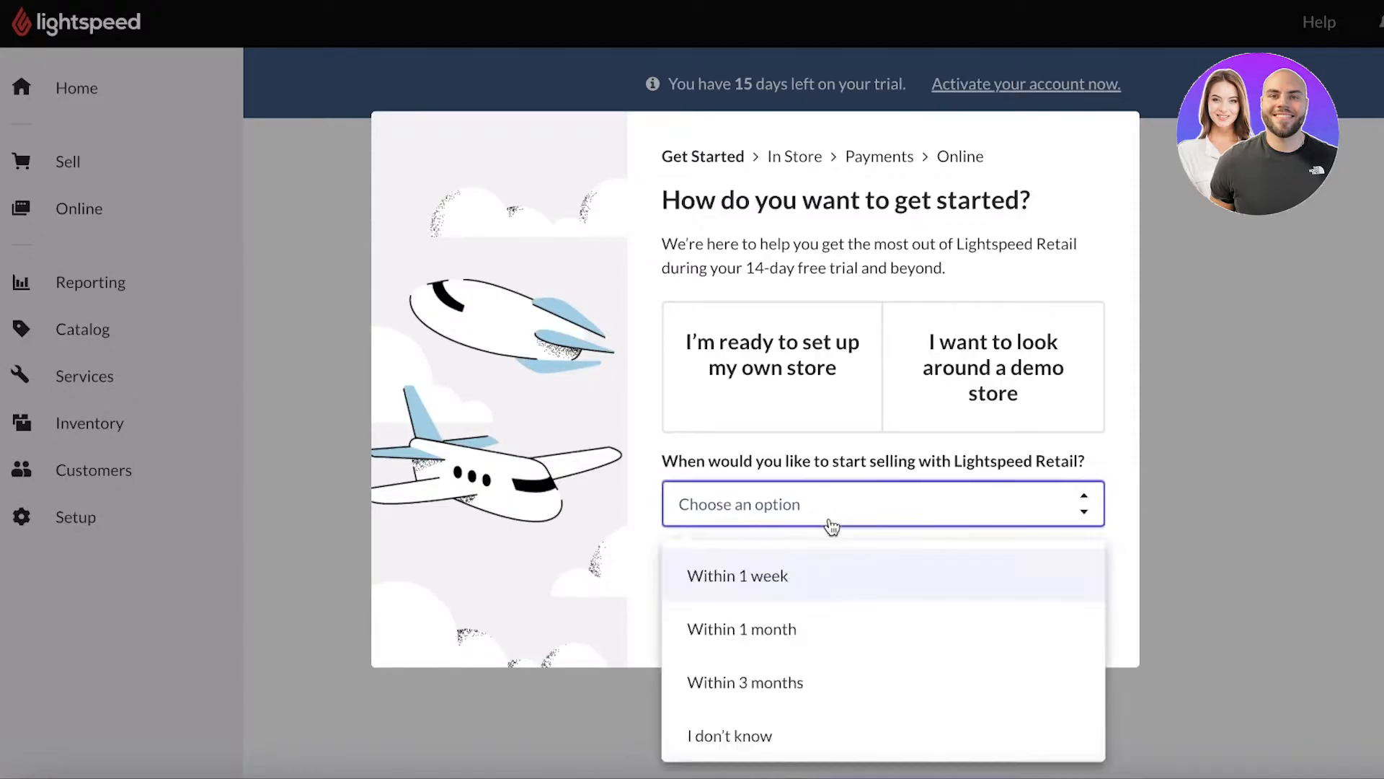
pyautogui.moveTo(875, 493)
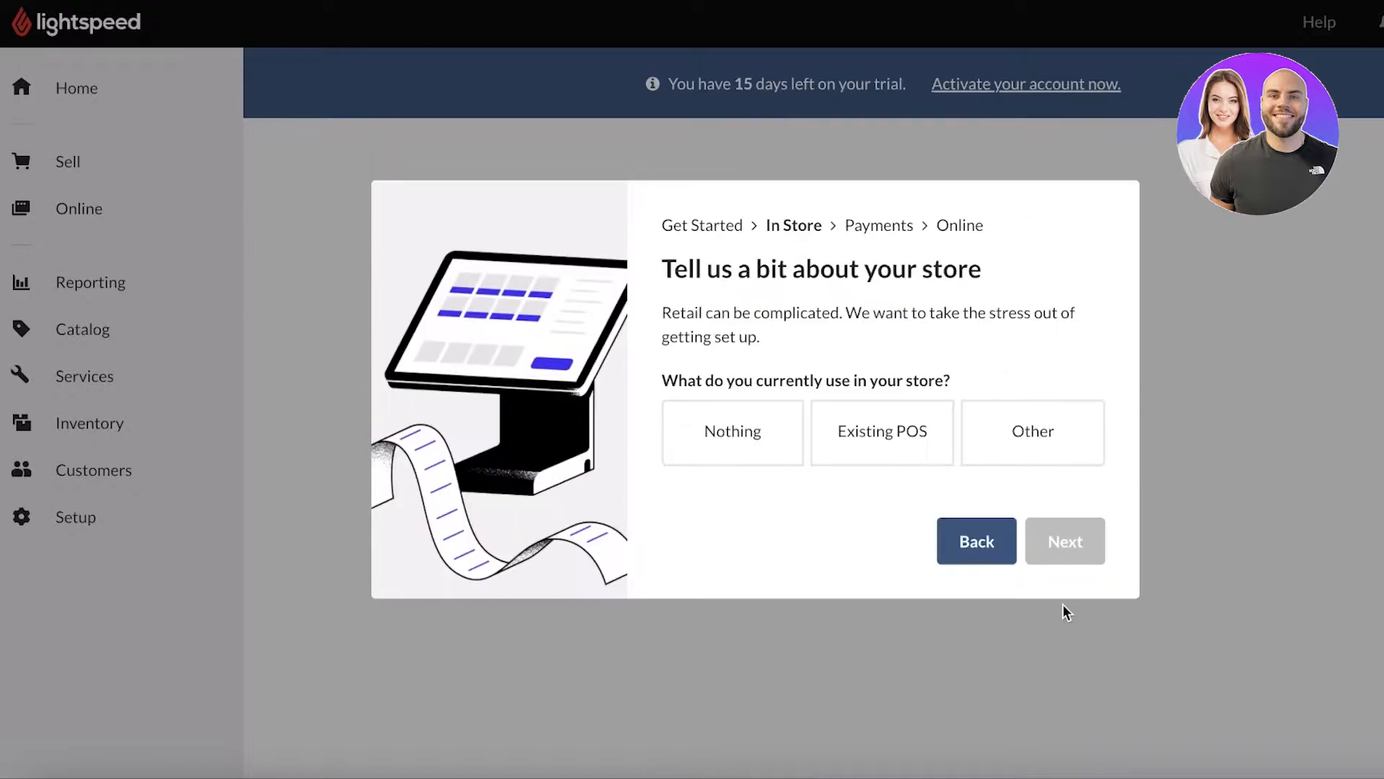
pyautogui.moveTo(803, 568)
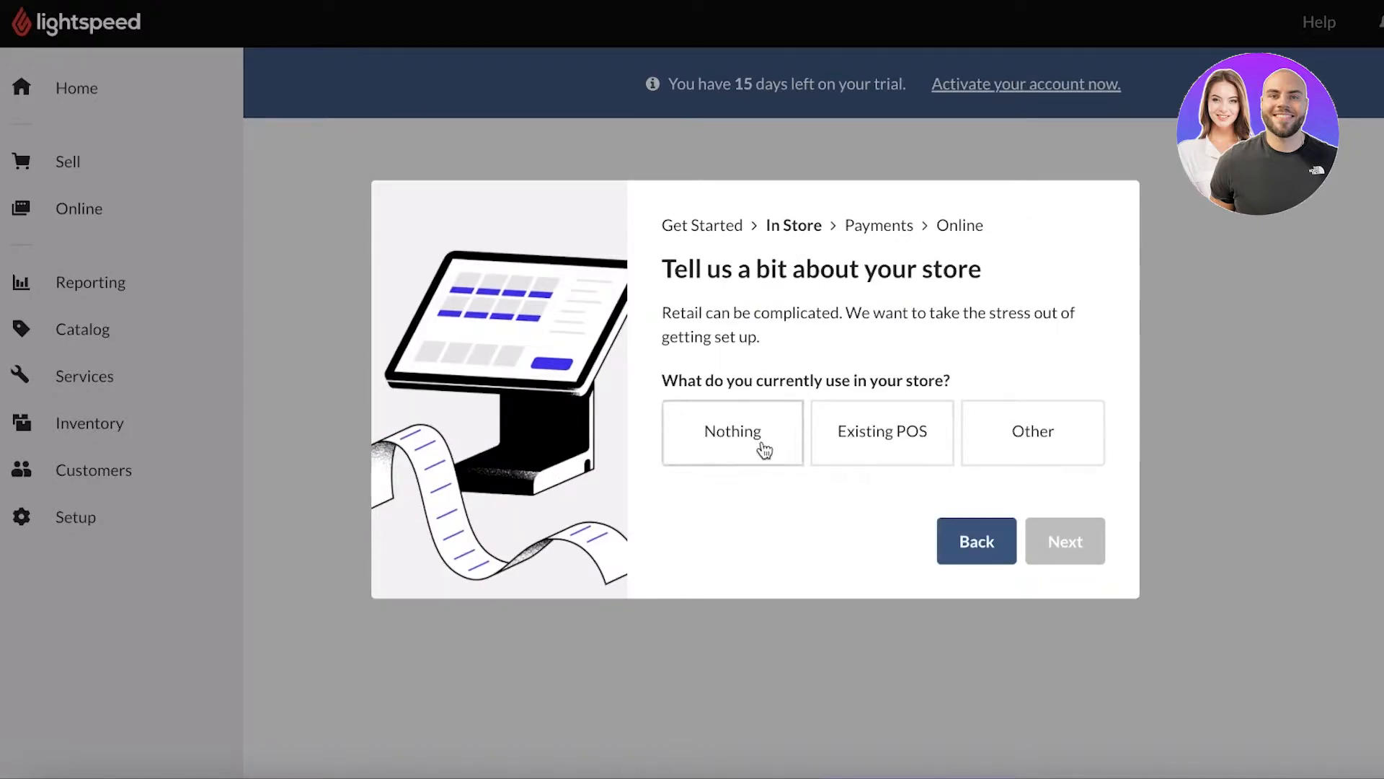
pyautogui.click(731, 432)
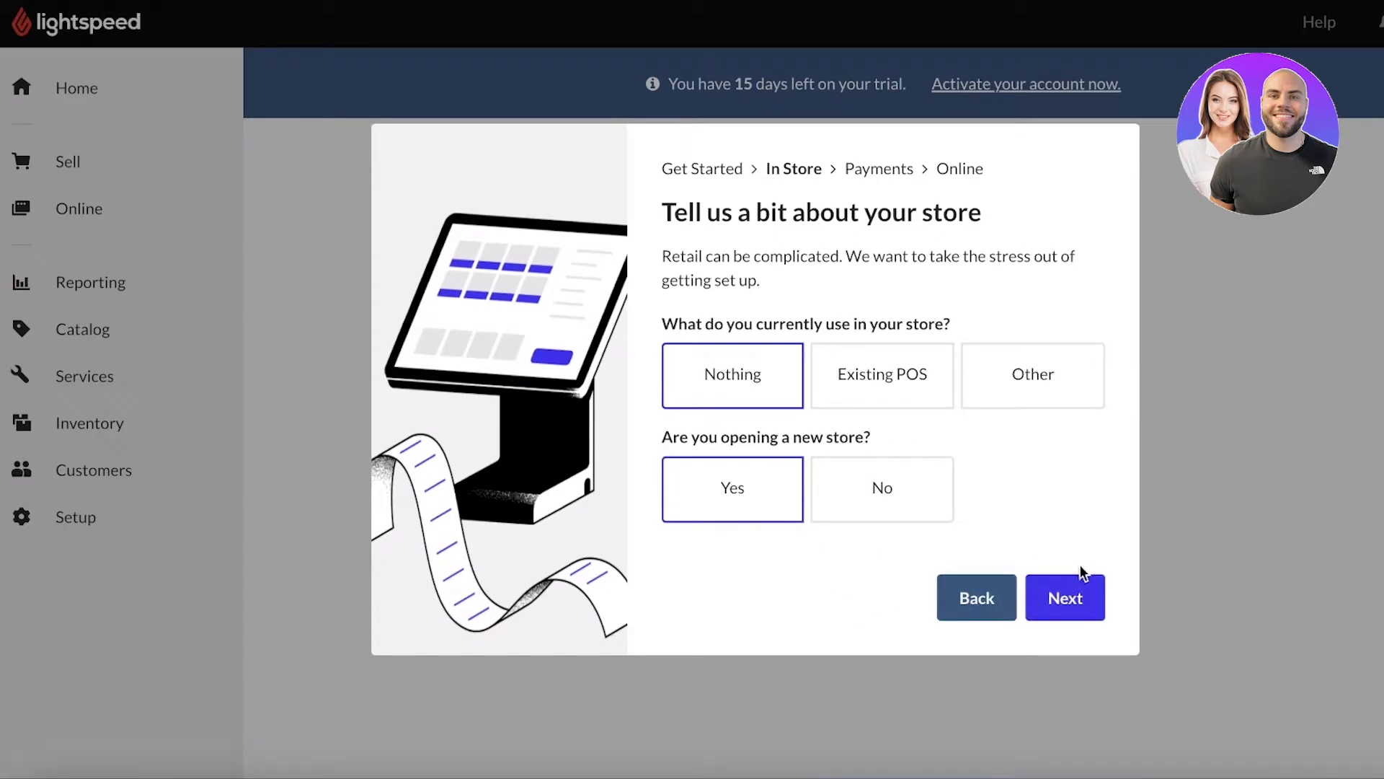
pyautogui.click(1064, 597)
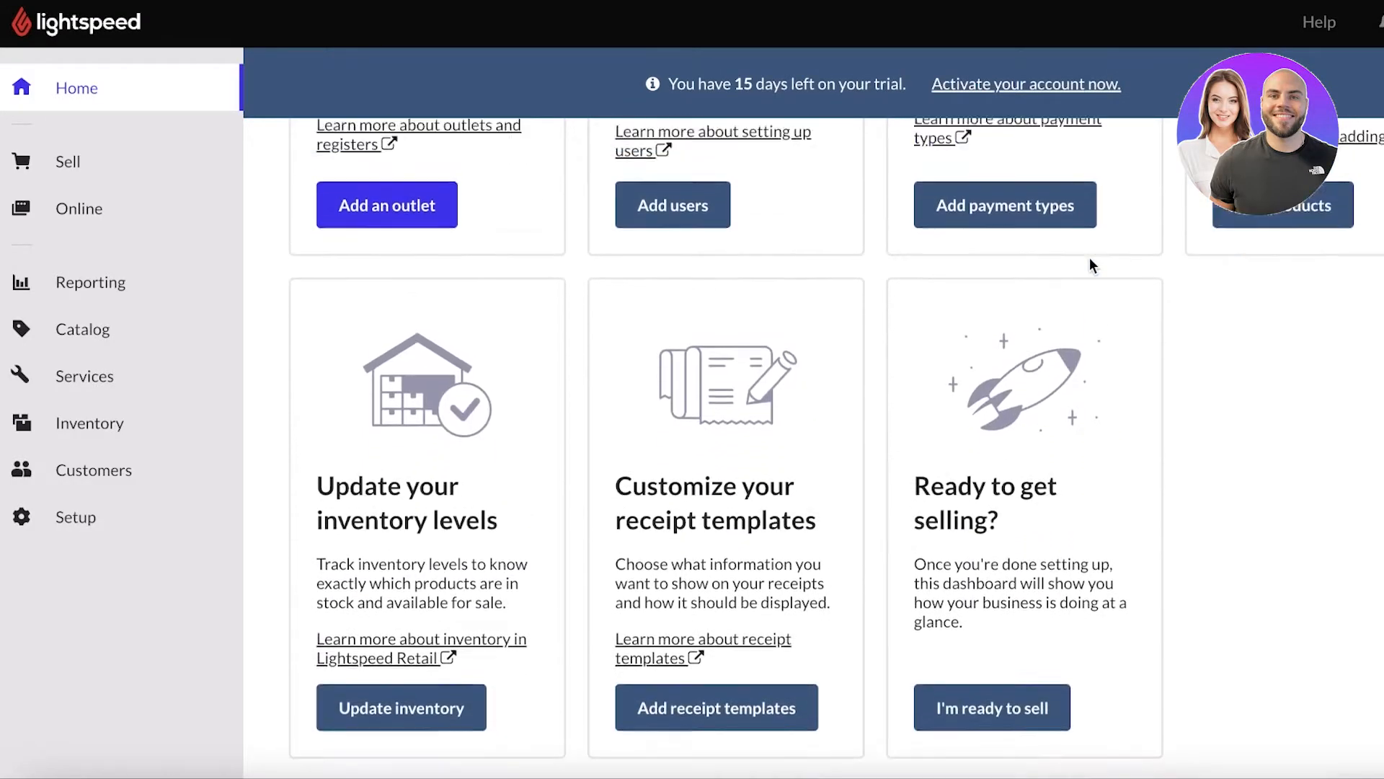
# - Review the Home dashboard setup cards and bring up the account summary from the user name at top right
pyautogui.scroll(3)
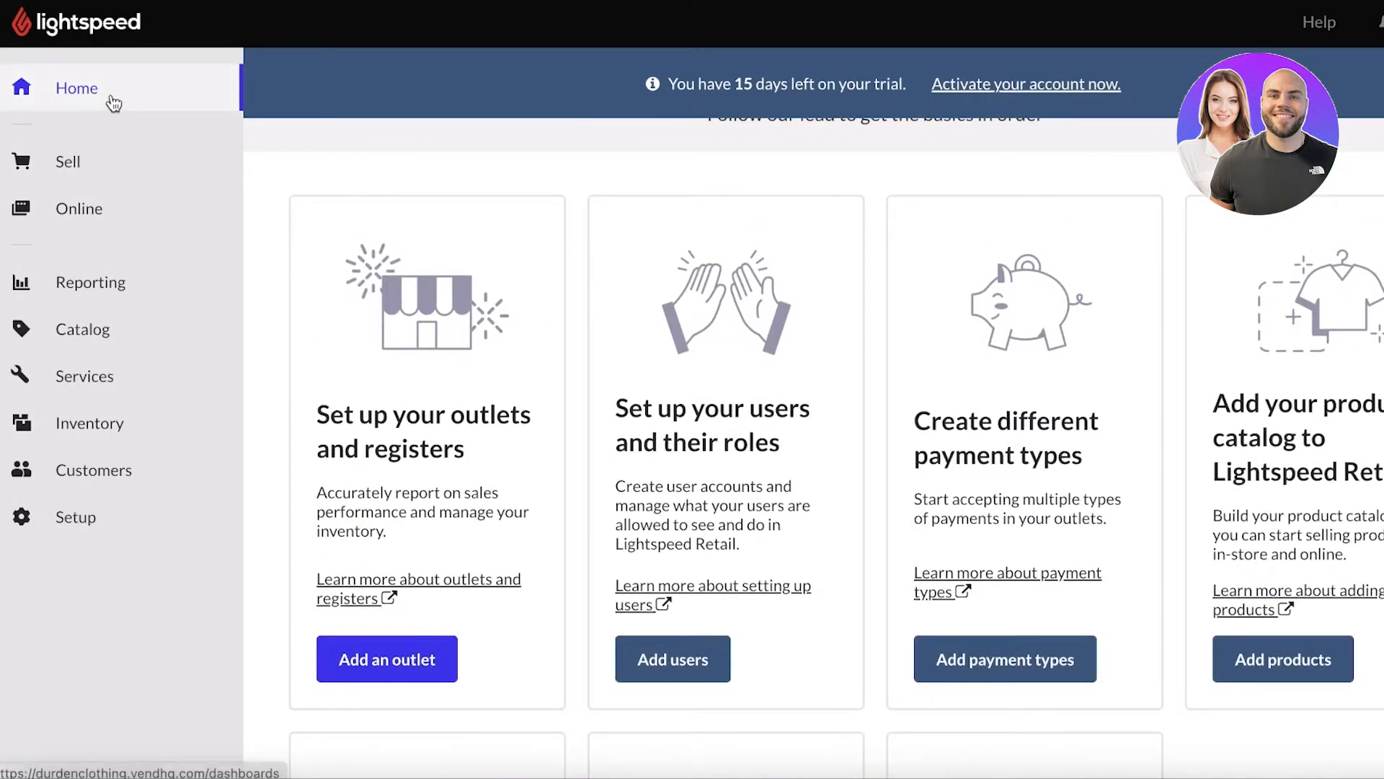
pyautogui.moveTo(711, 183)
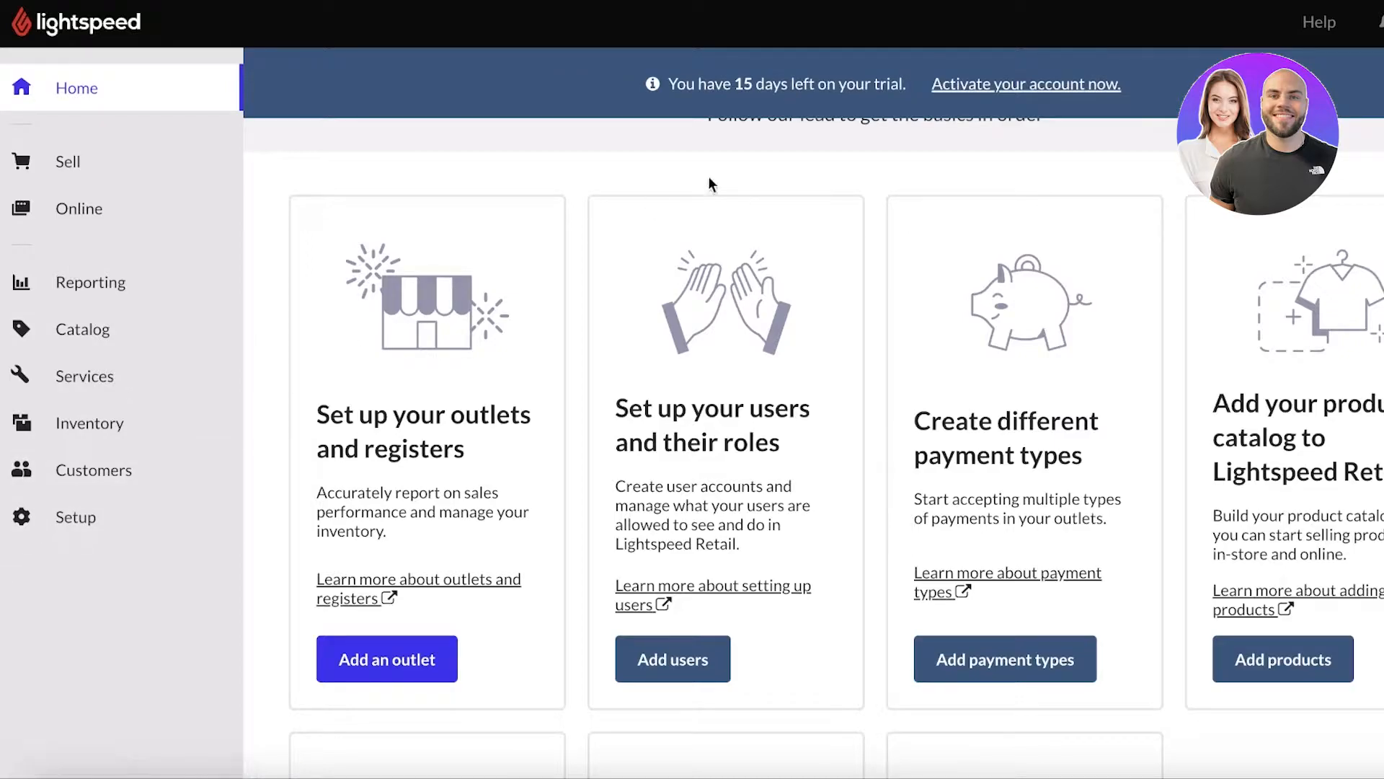
pyautogui.scroll(-3)
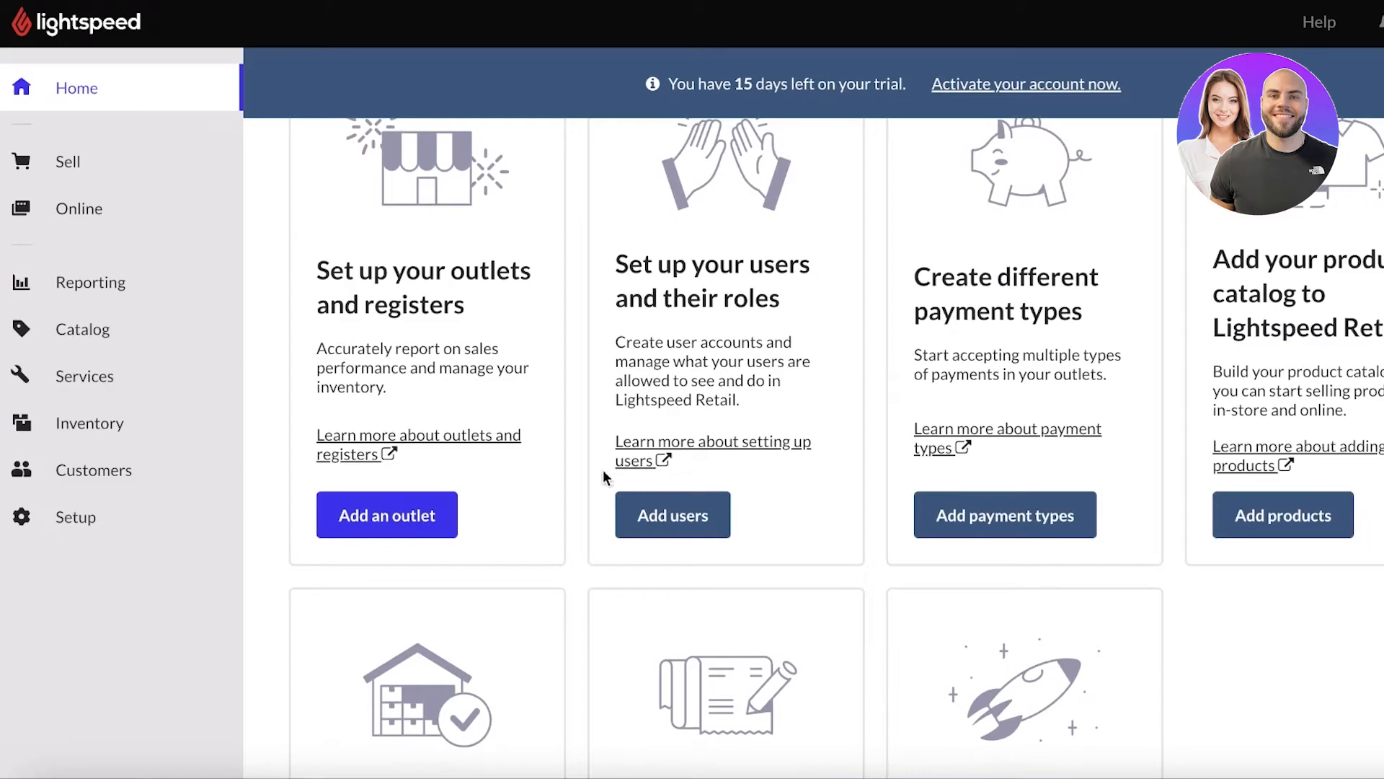
pyautogui.scroll(3)
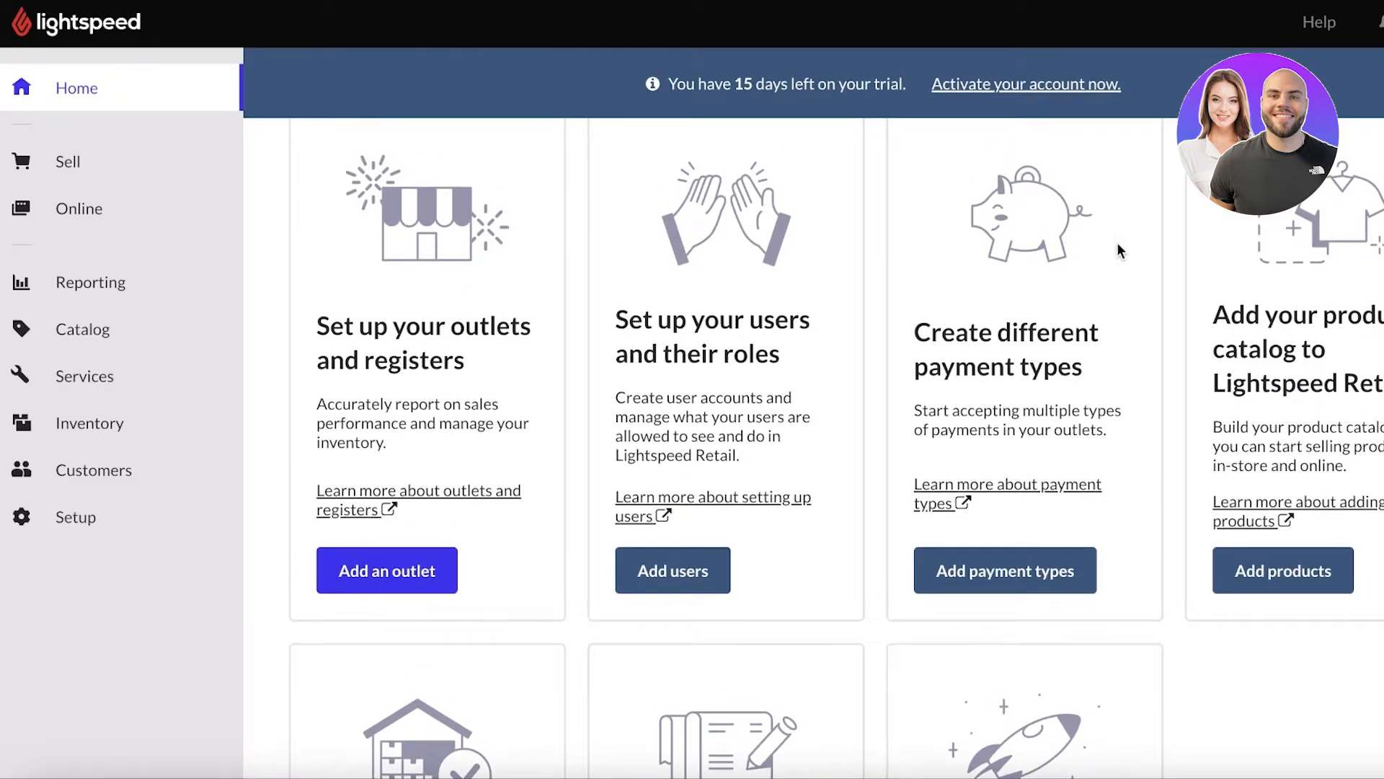
pyautogui.scroll(3)
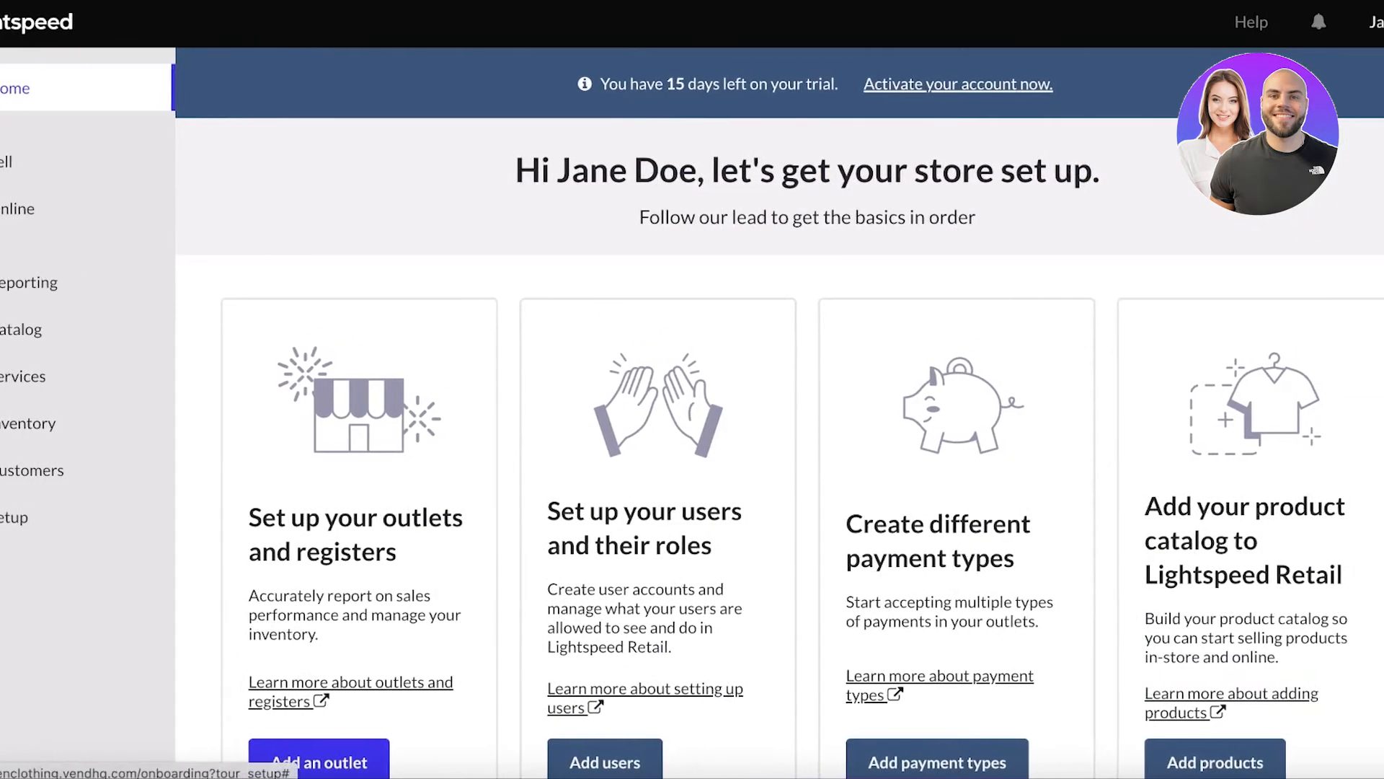
pyautogui.click(1264, 135)
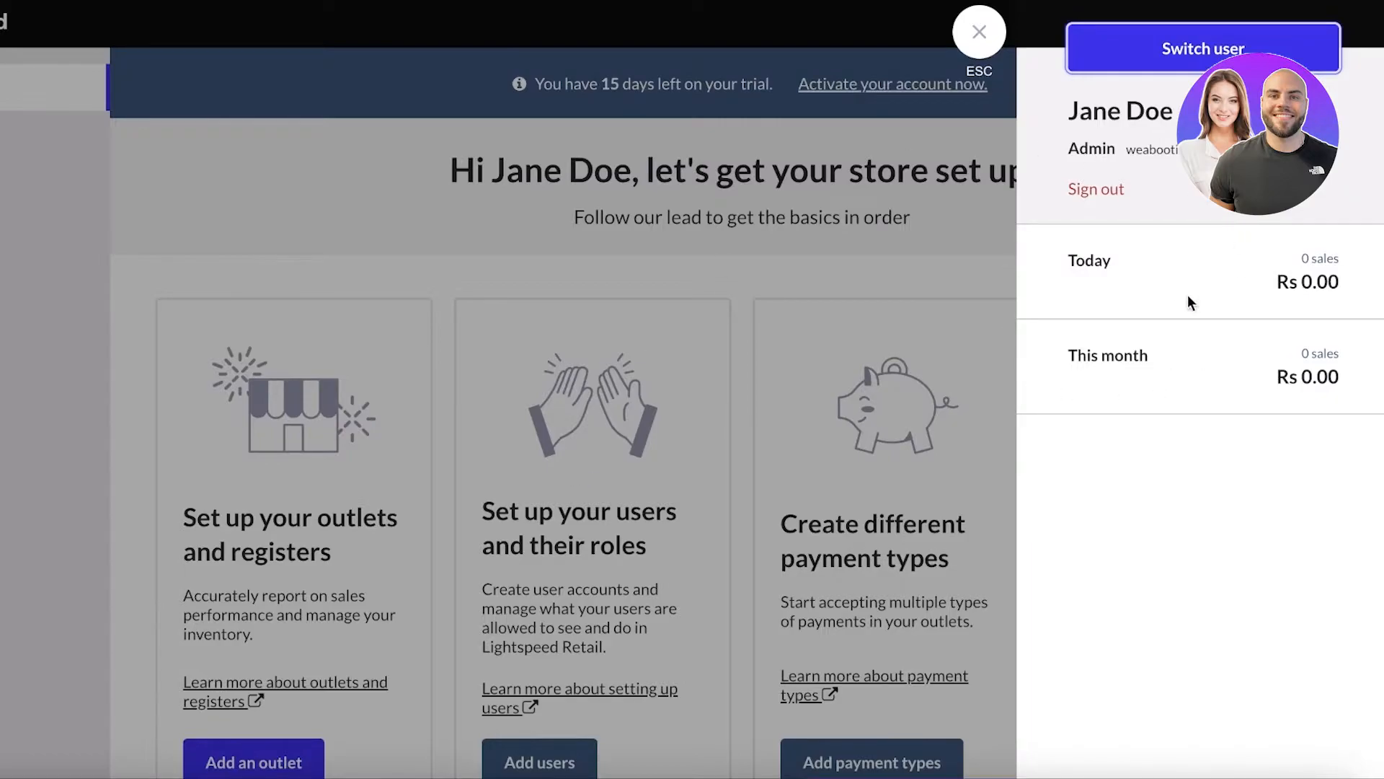
pyautogui.click(978, 31)
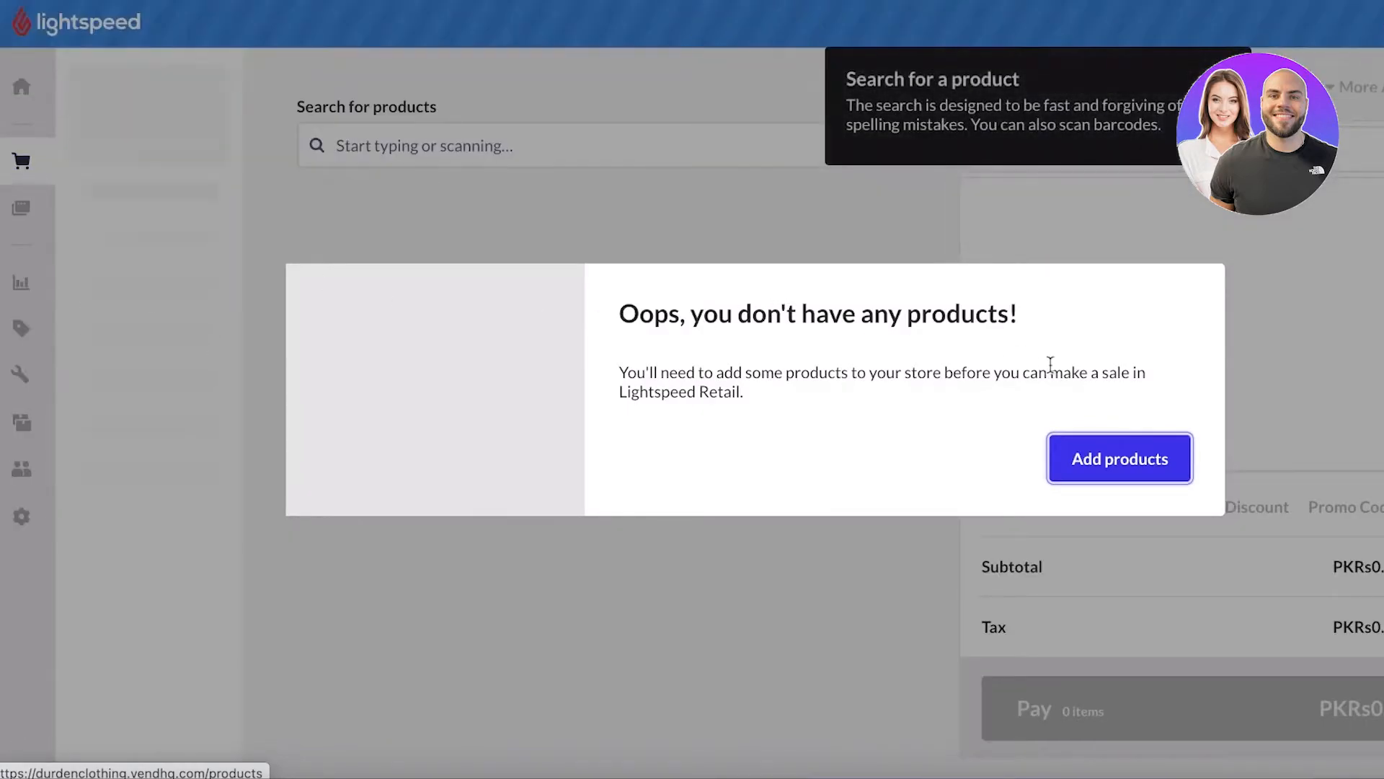
# - Choose Add products from the empty-store notice to reach the product catalog
pyautogui.click(1119, 458)
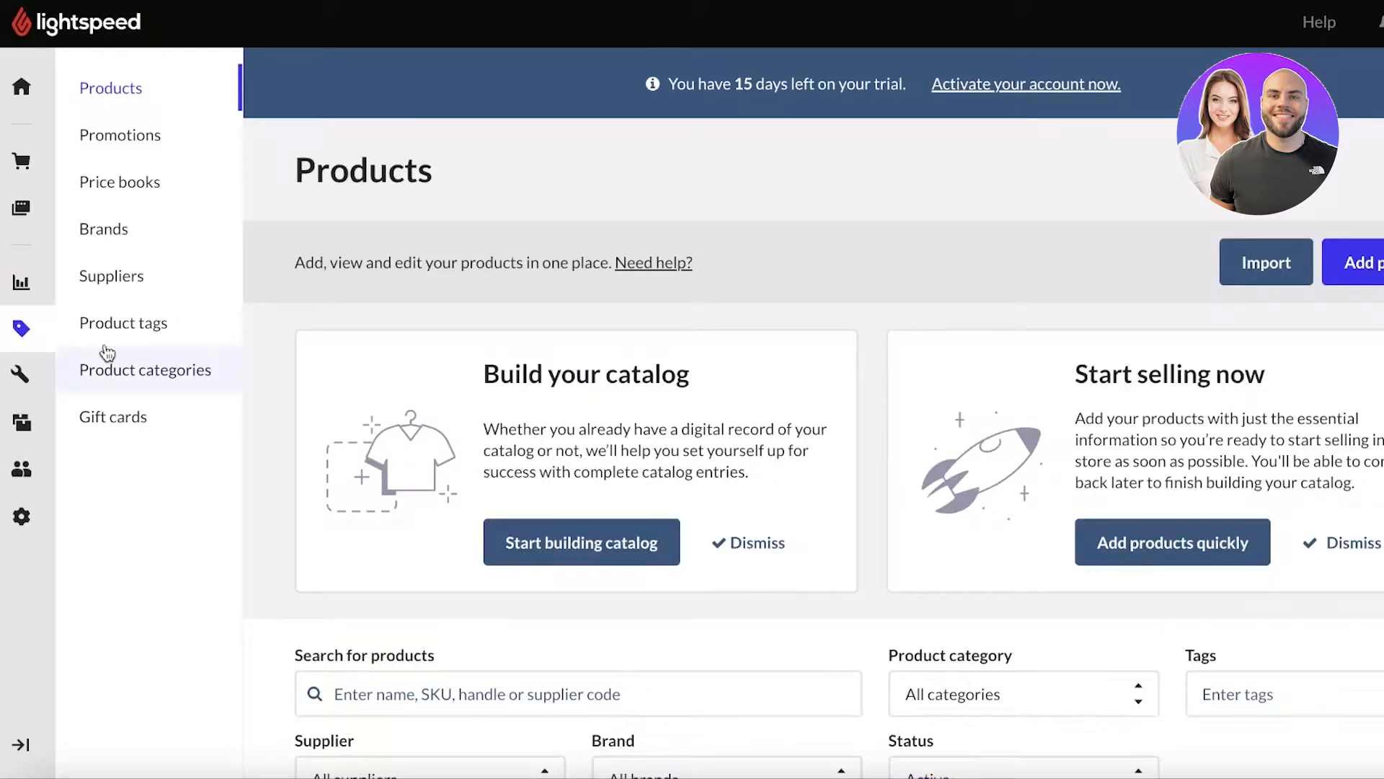
pyautogui.moveTo(20, 376)
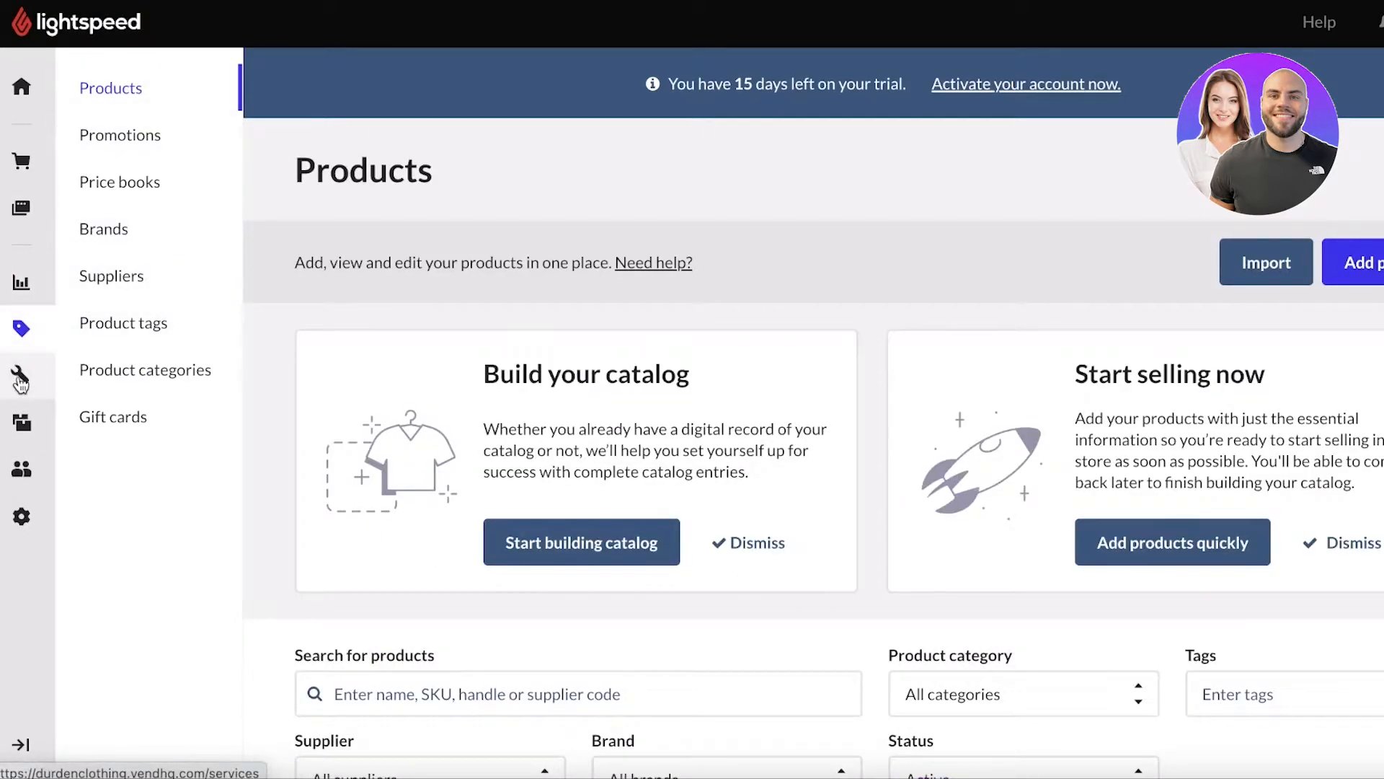
pyautogui.moveTo(124, 182)
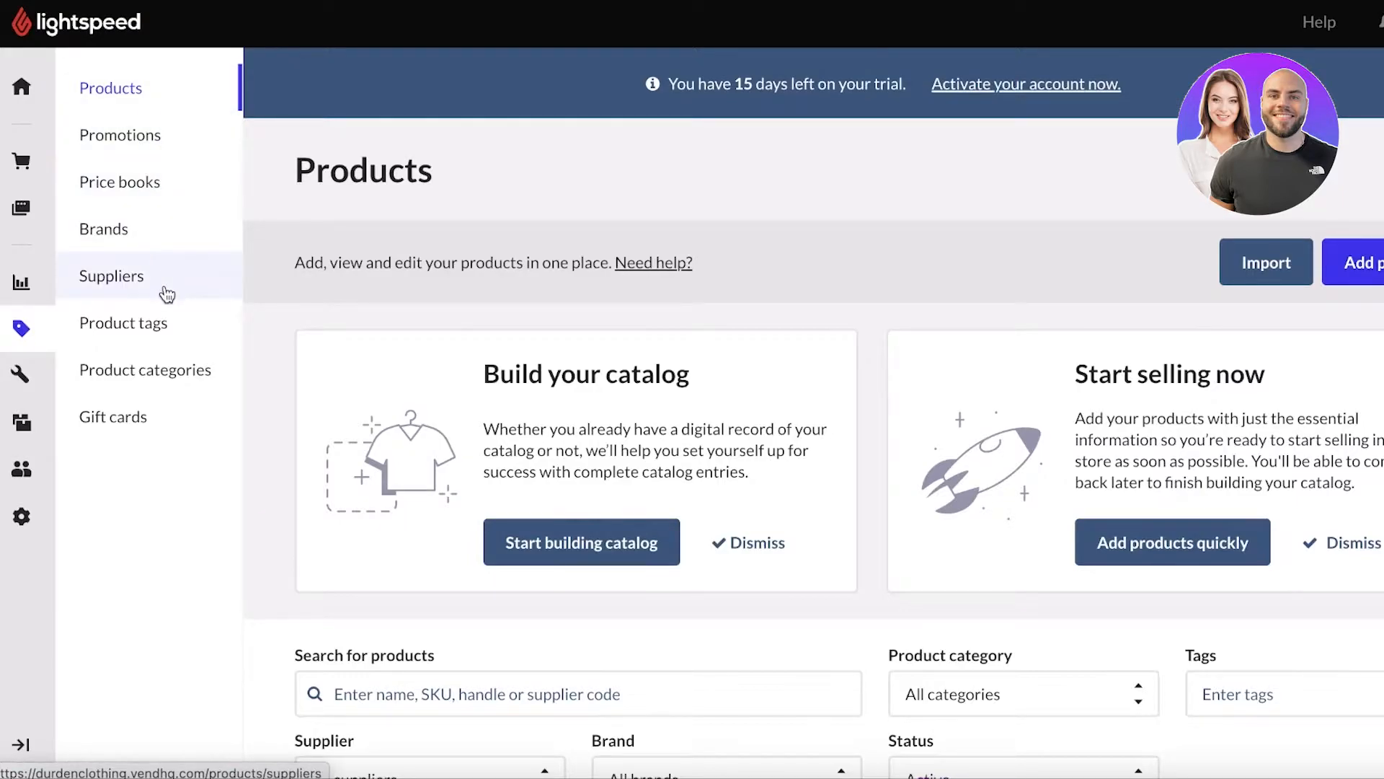
pyautogui.moveTo(112, 416)
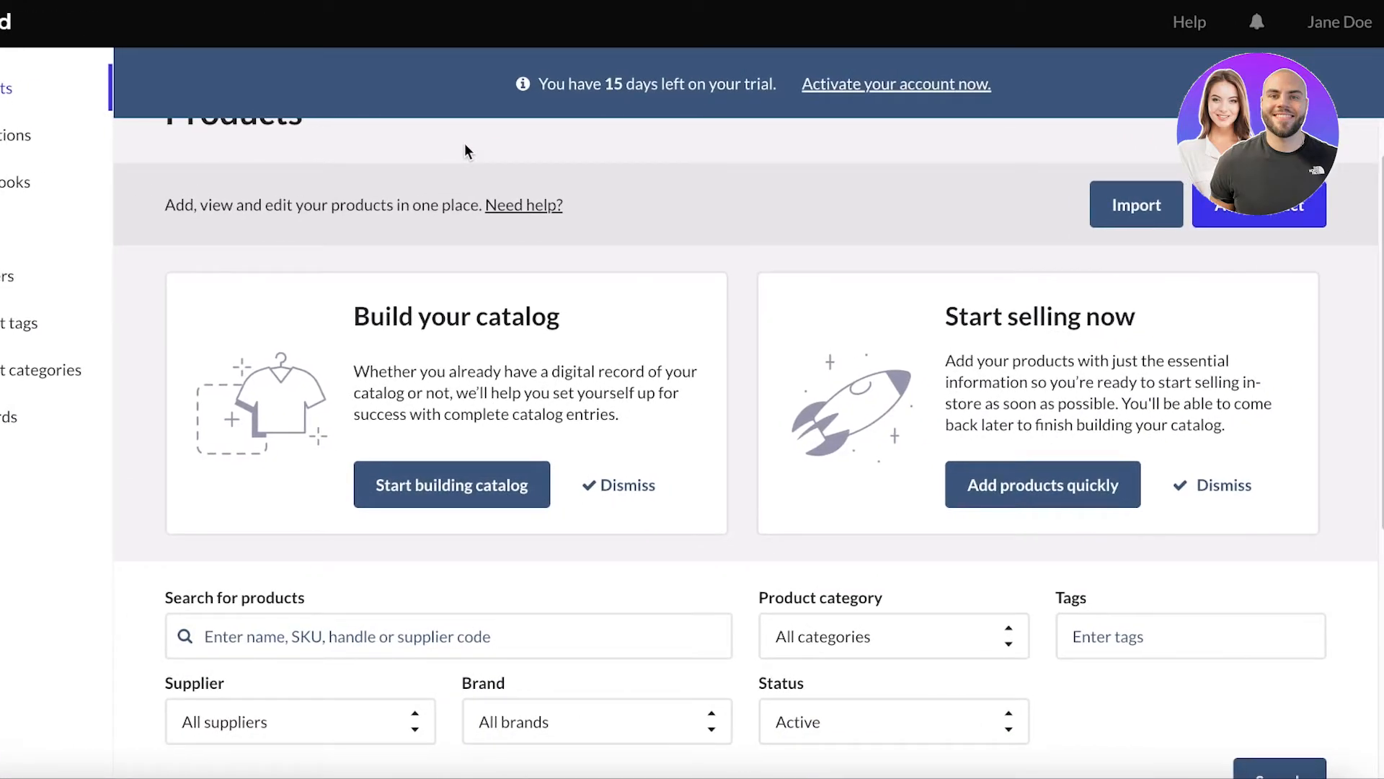
pyautogui.scroll(3)
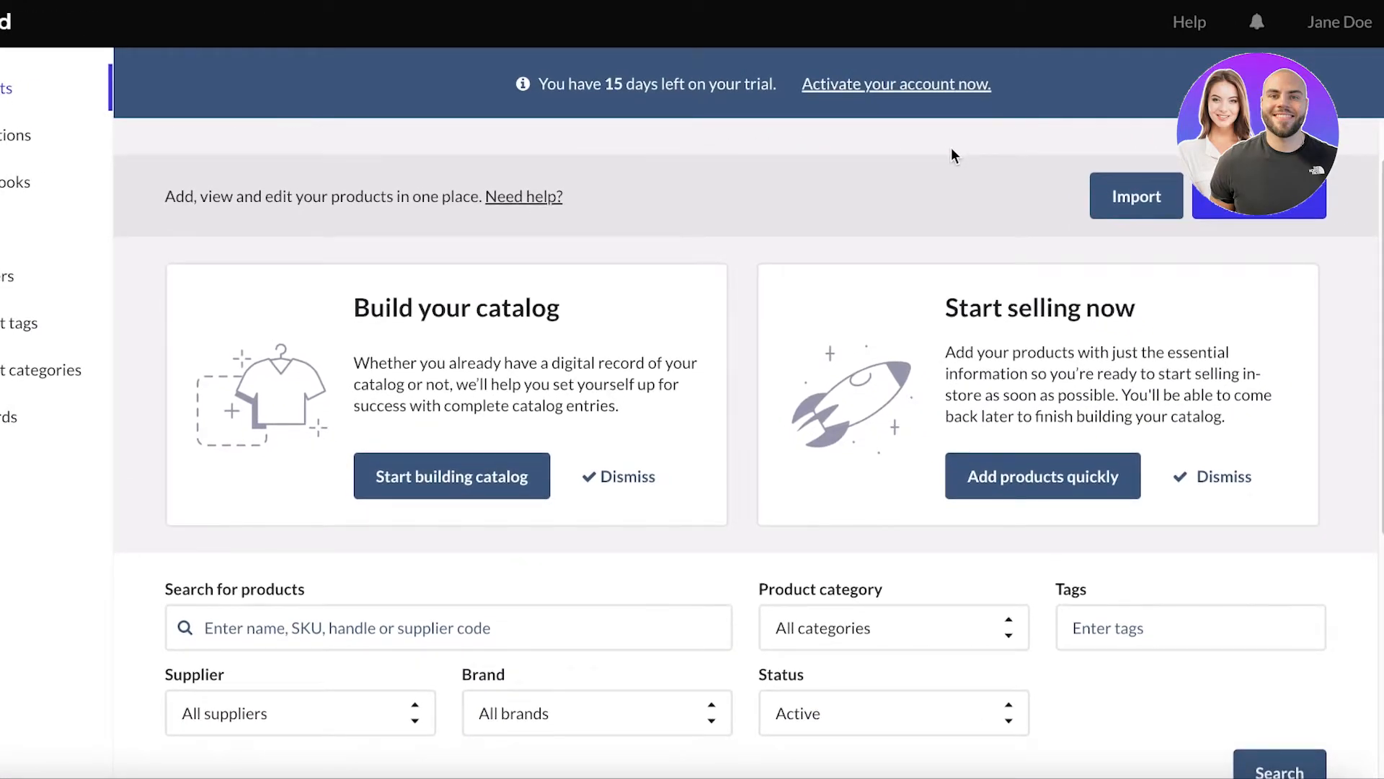
pyautogui.scroll(-3)
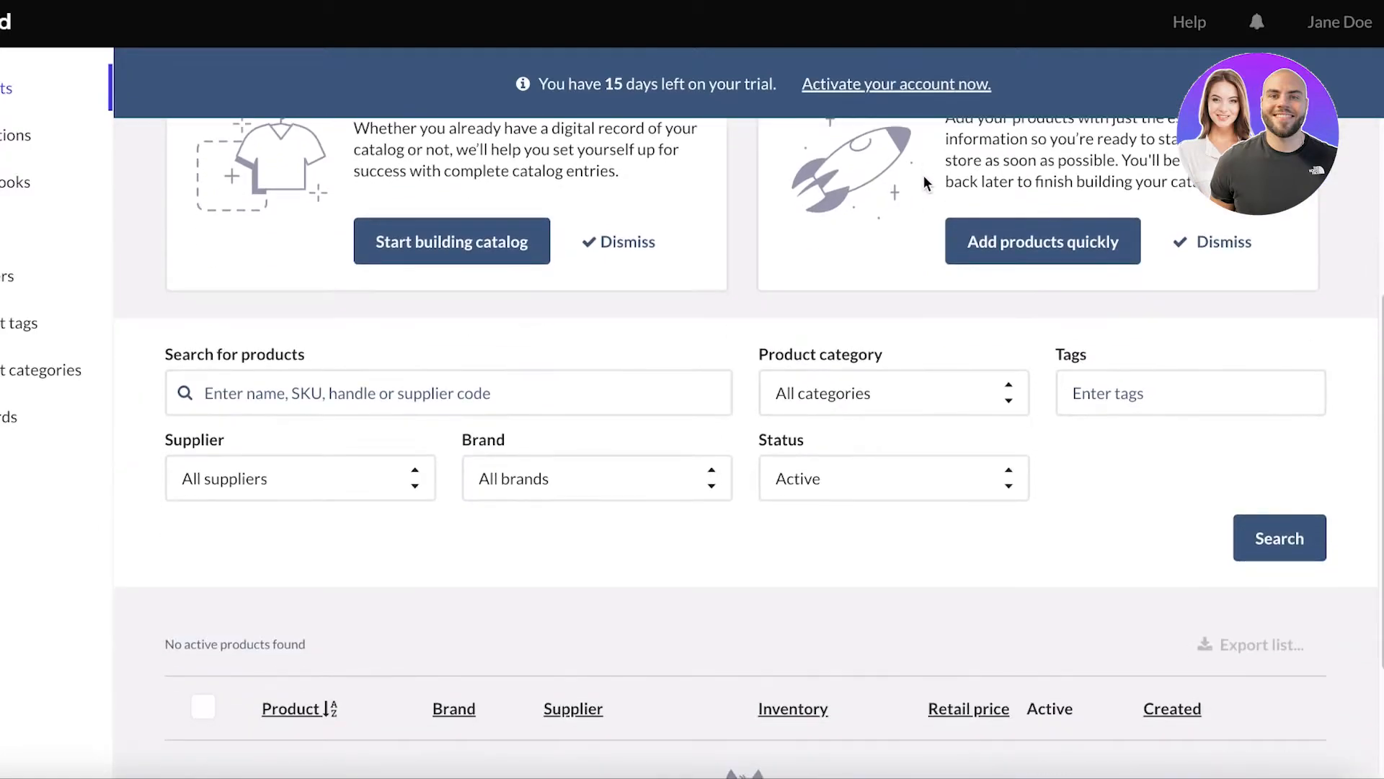
pyautogui.scroll(3)
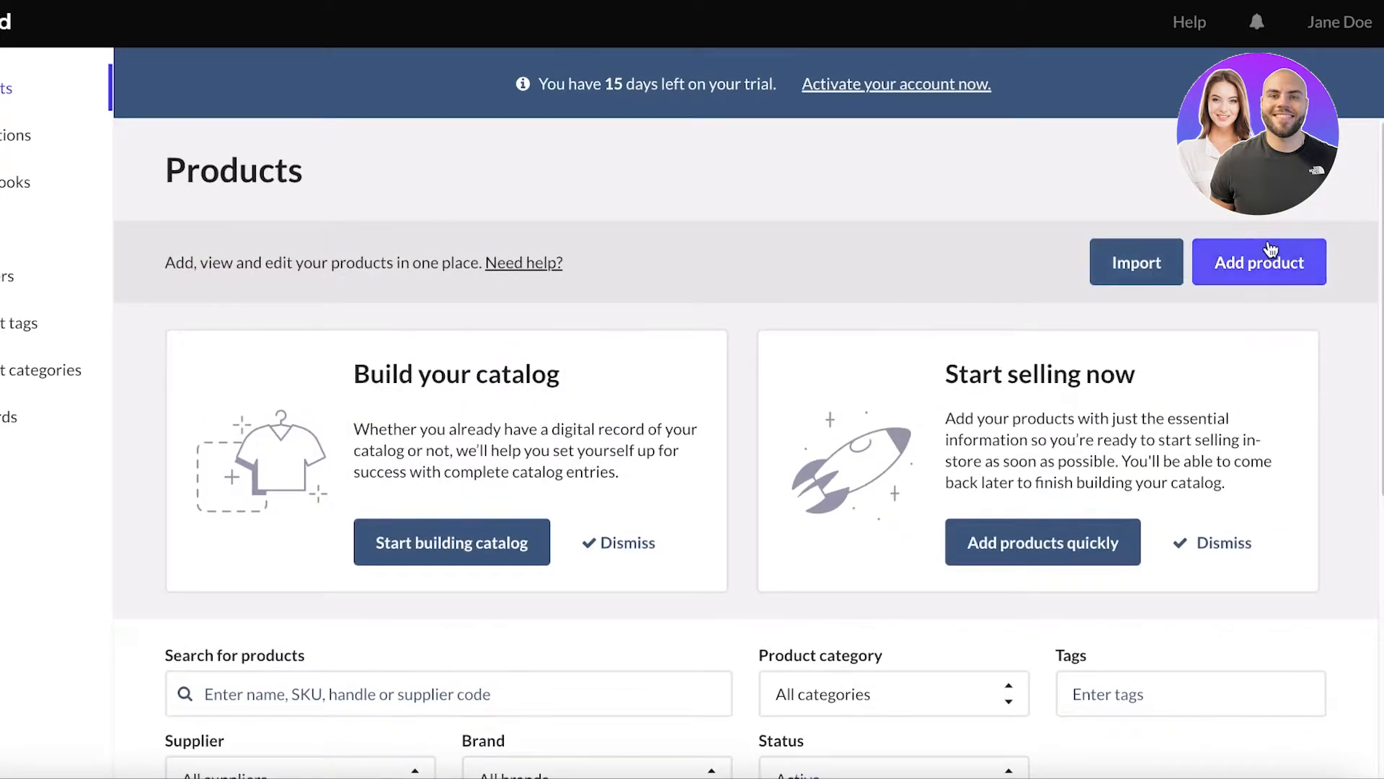
# - Start a new product and begin entering its name in the product form
pyautogui.click(1257, 261)
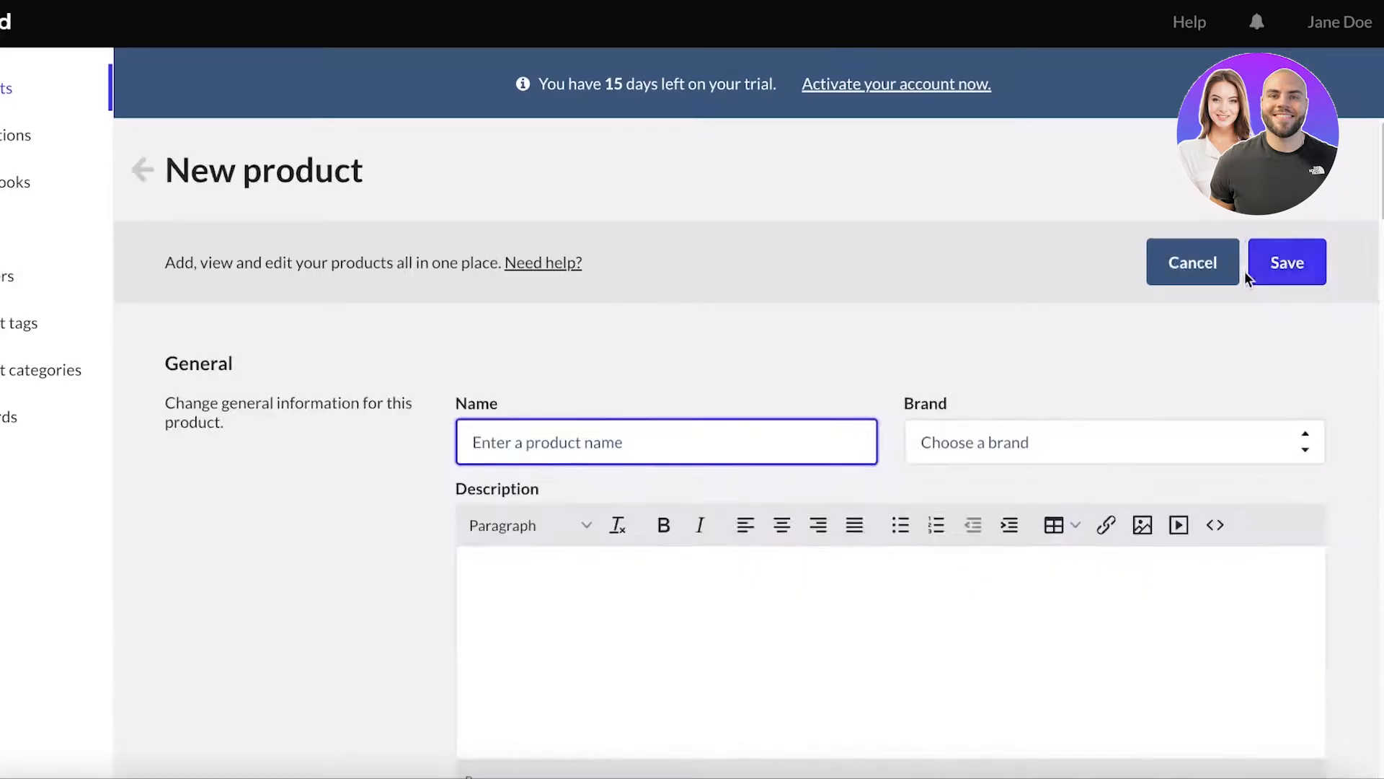
pyautogui.scroll(-3)
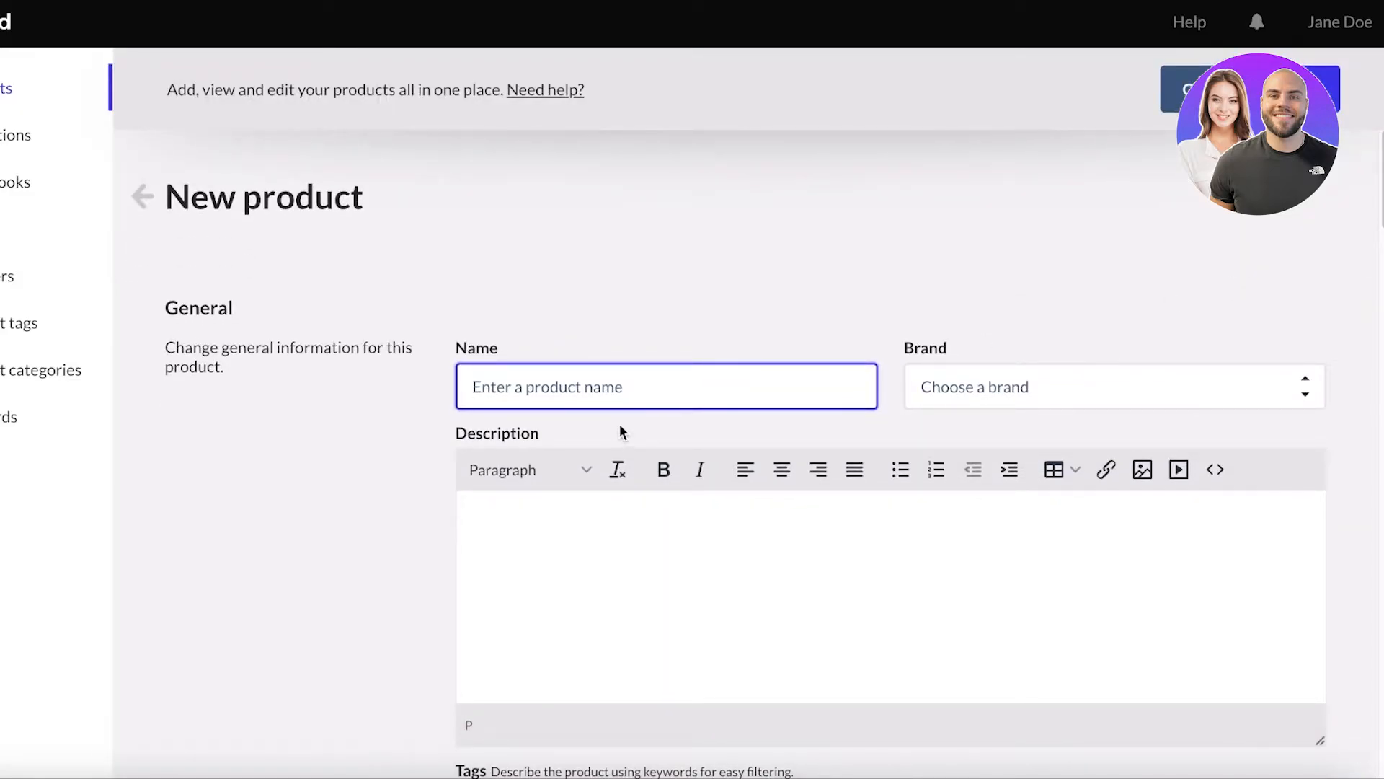
pyautogui.click(1111, 391)
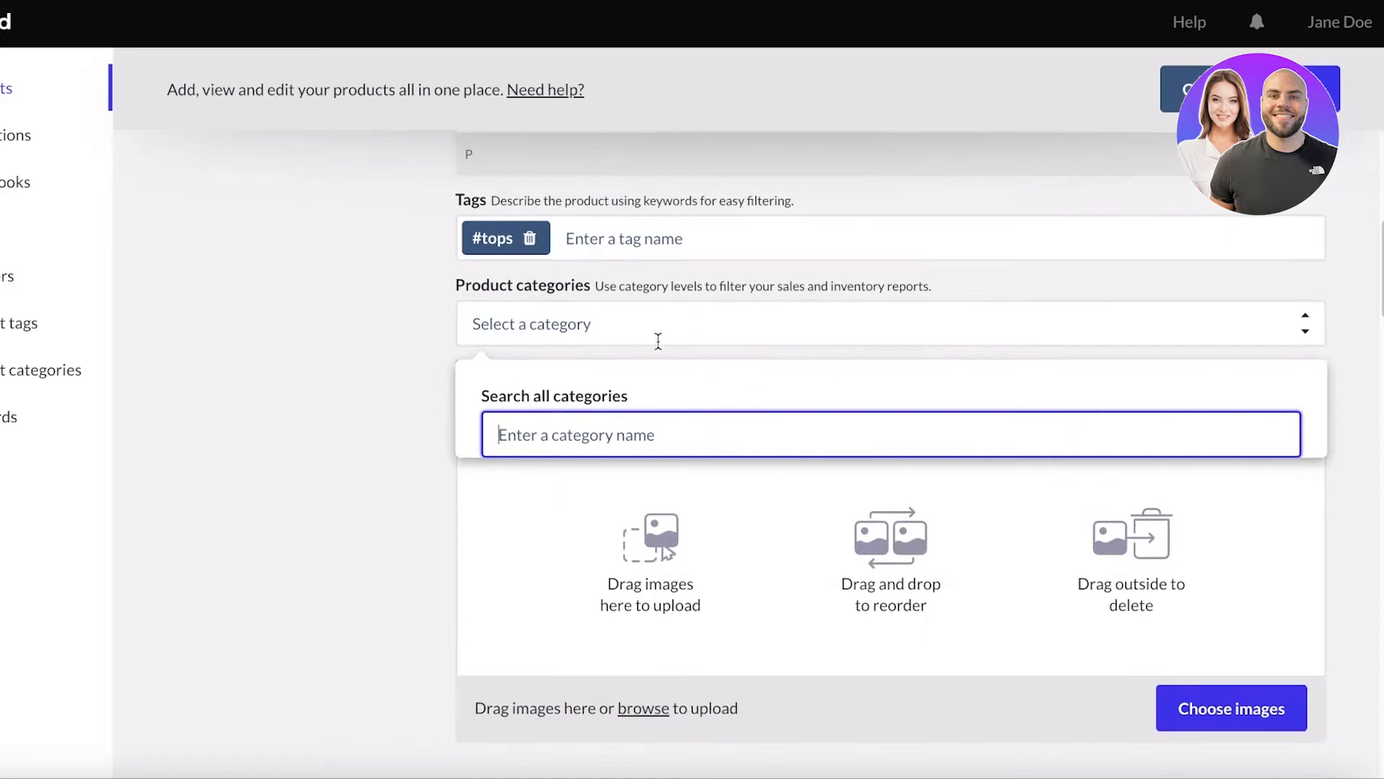
pyautogui.moveTo(402, 450)
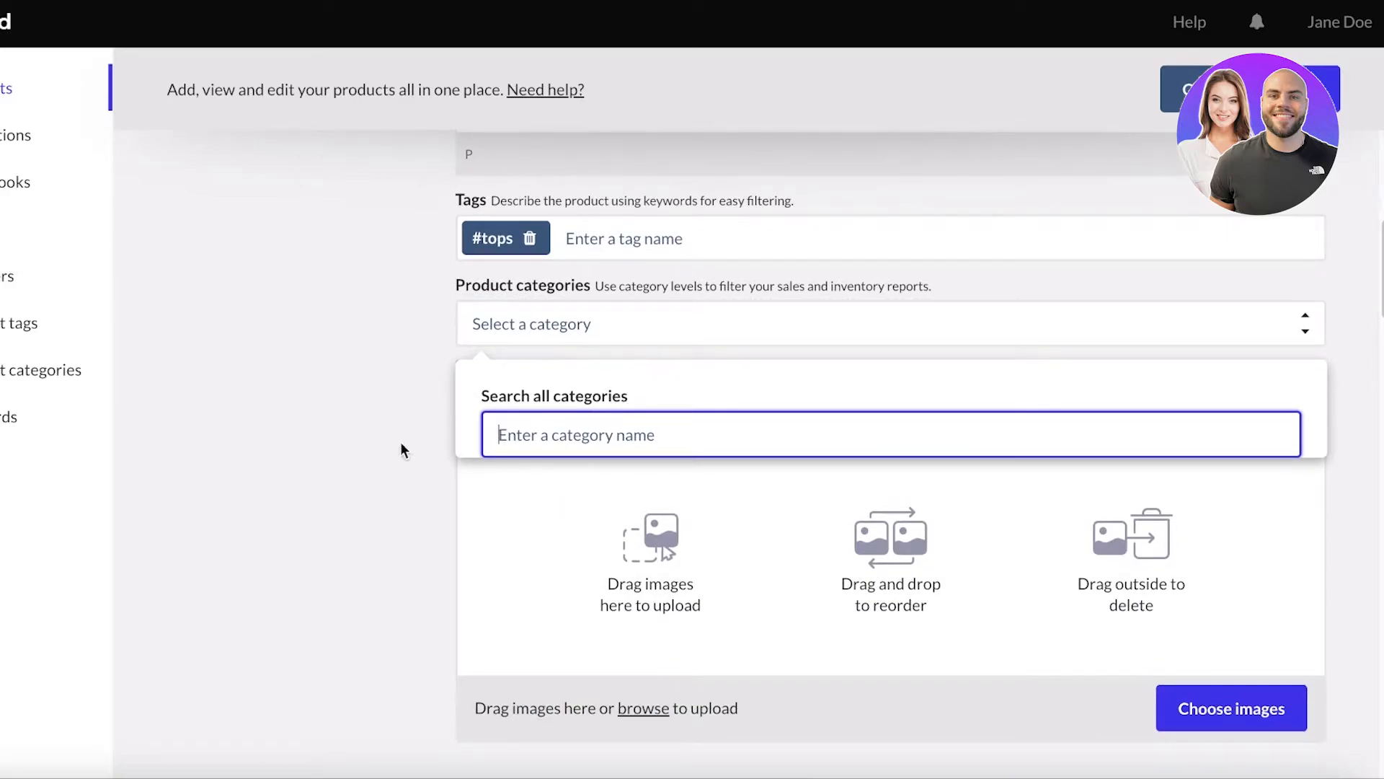
# - Create Tops & Blouses as a new category for the product and enable Sell on point-of-sale
pyautogui.click(402, 449)
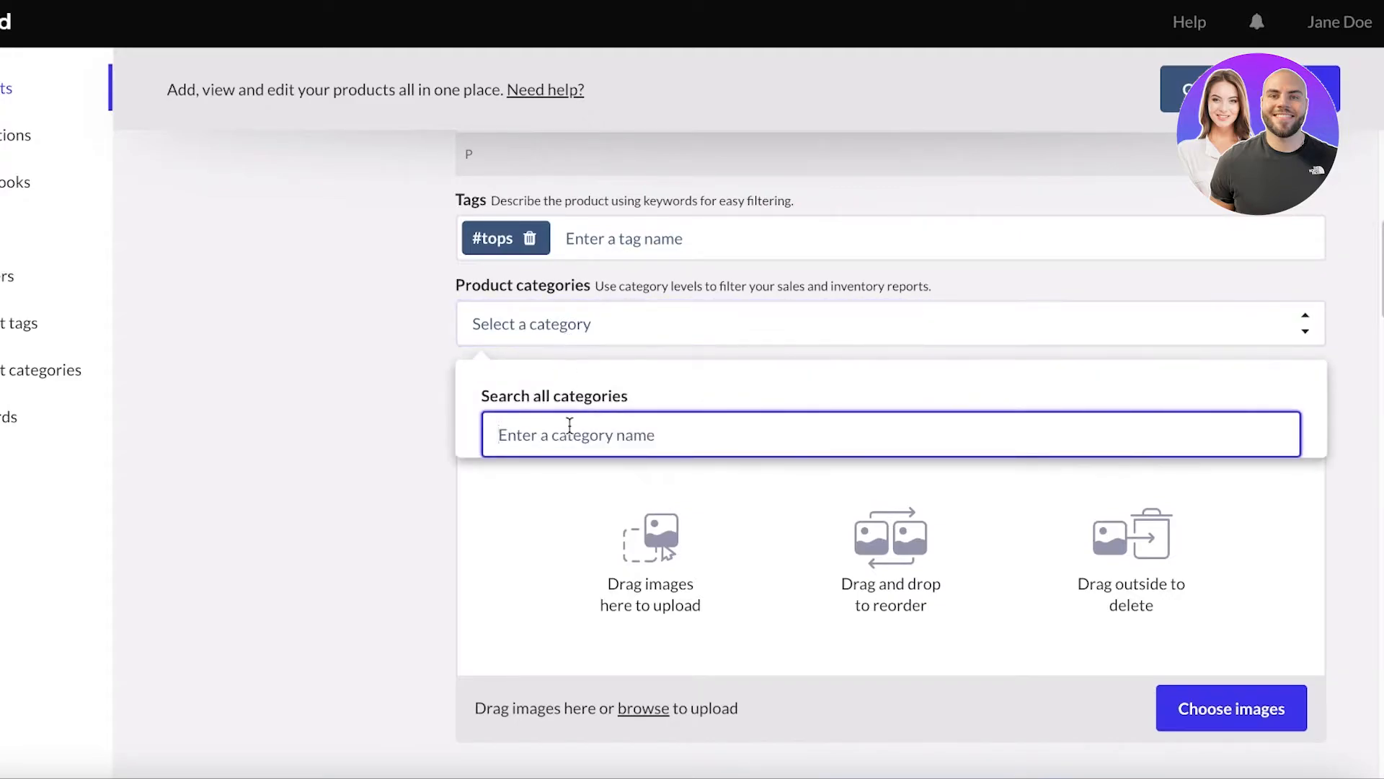
pyautogui.write('F')
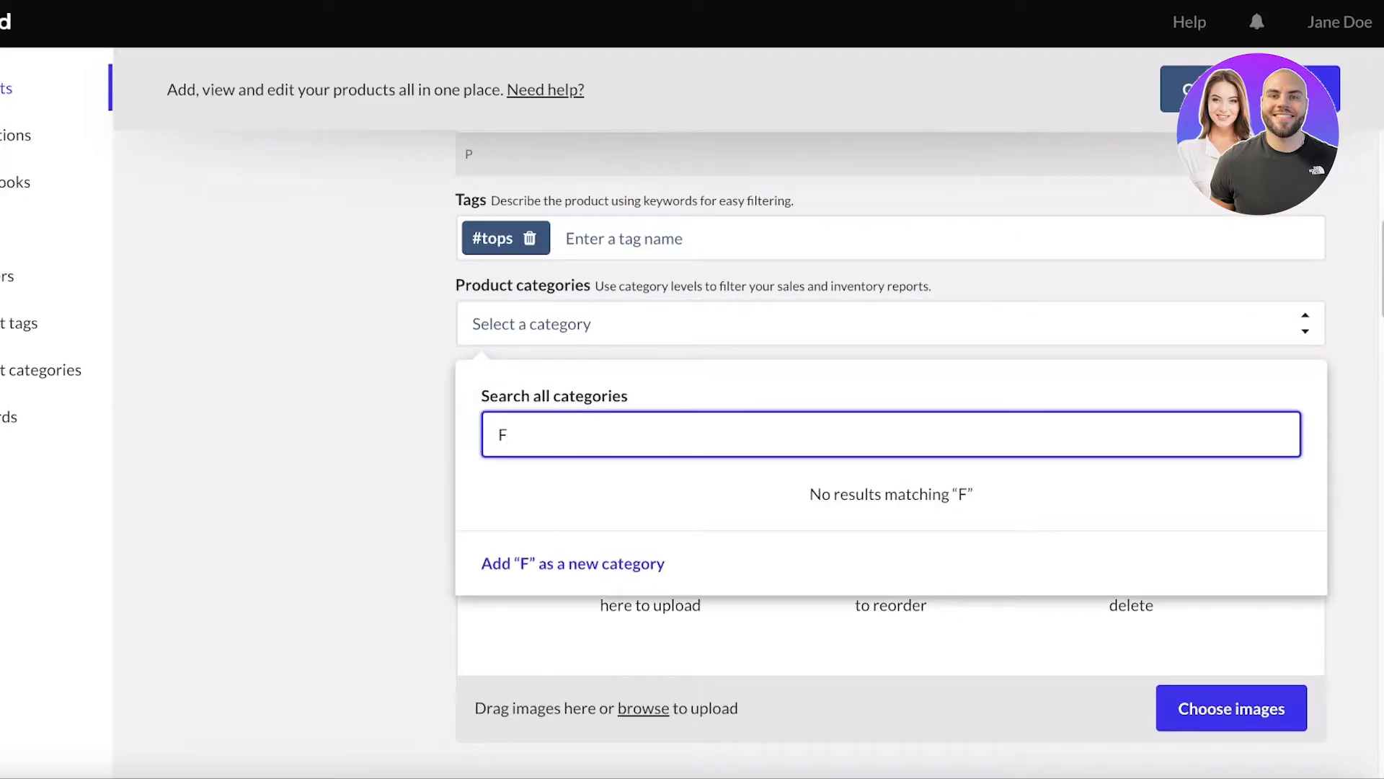
pyautogui.write('Tops & Blouses')
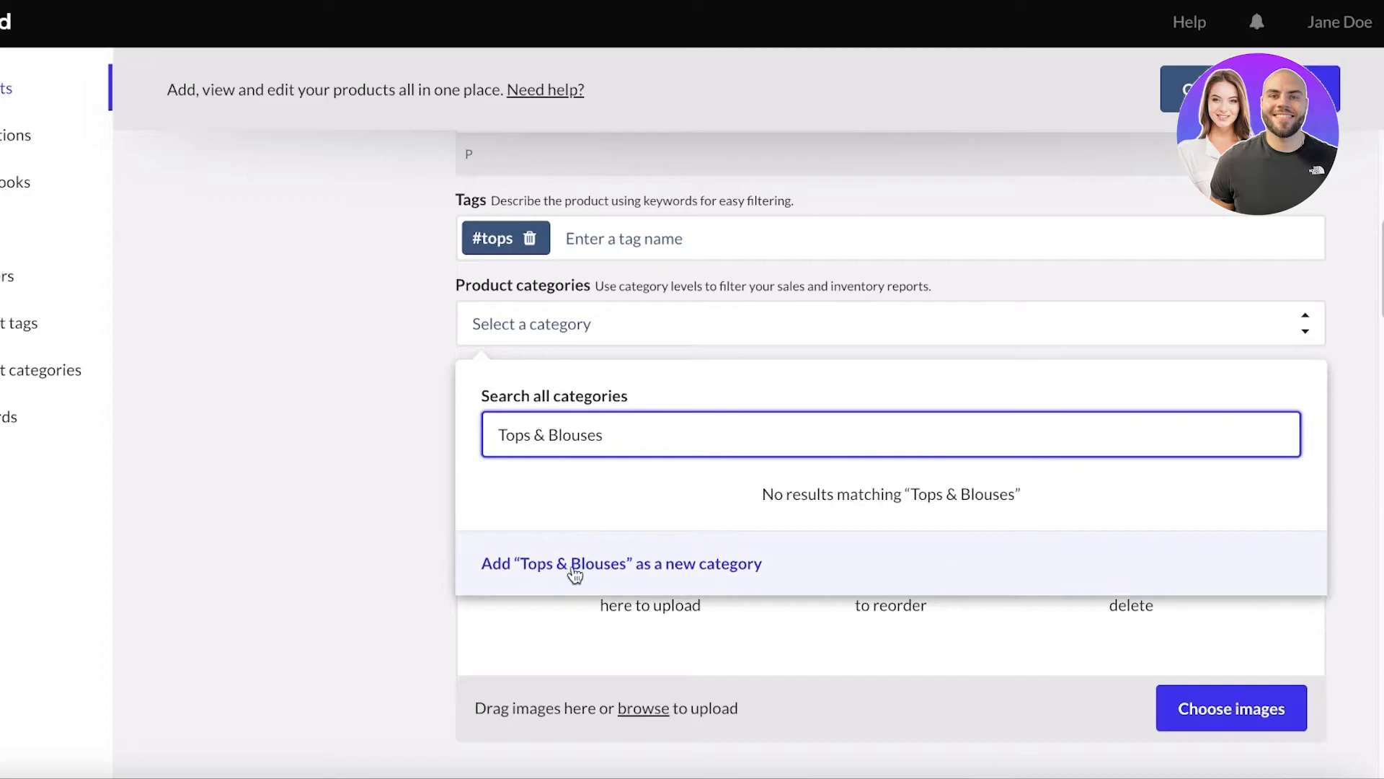
pyautogui.click(620, 564)
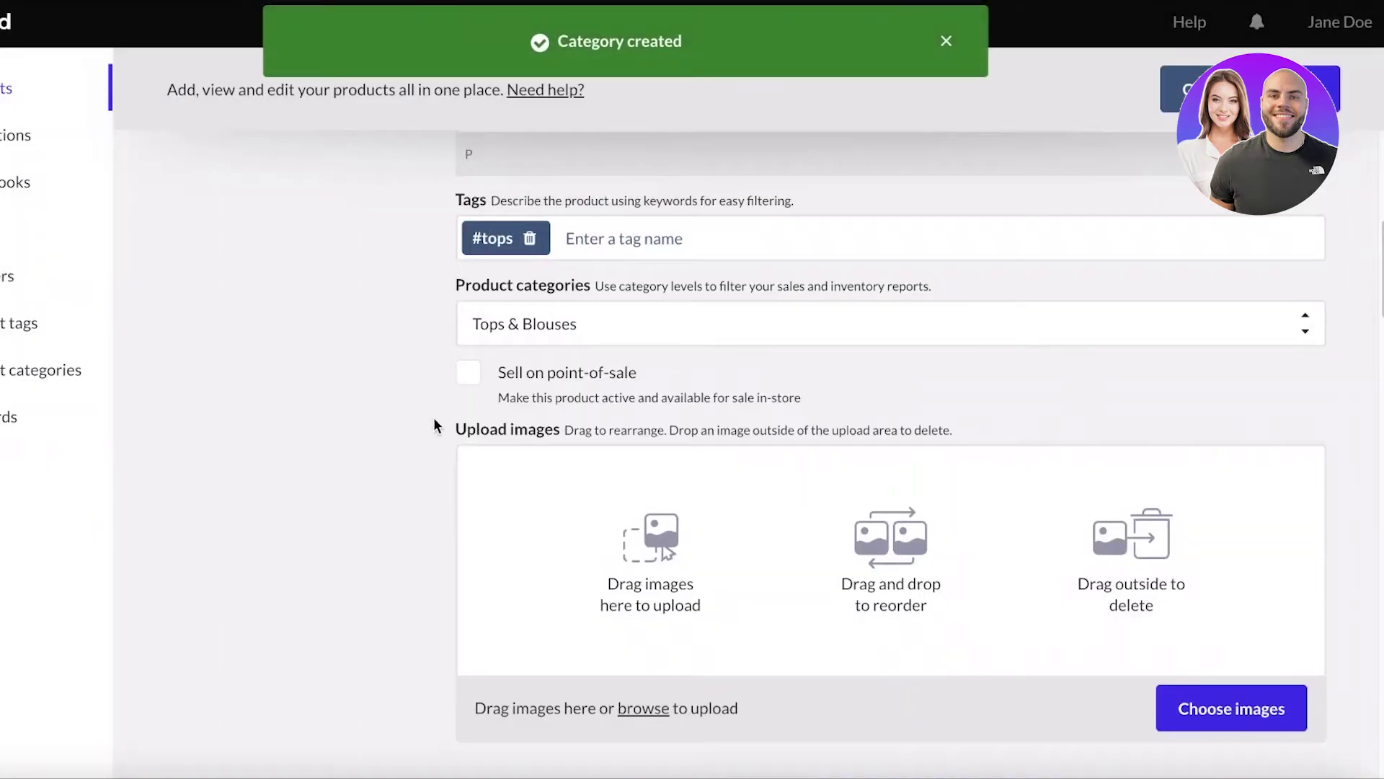
pyautogui.moveTo(500, 415)
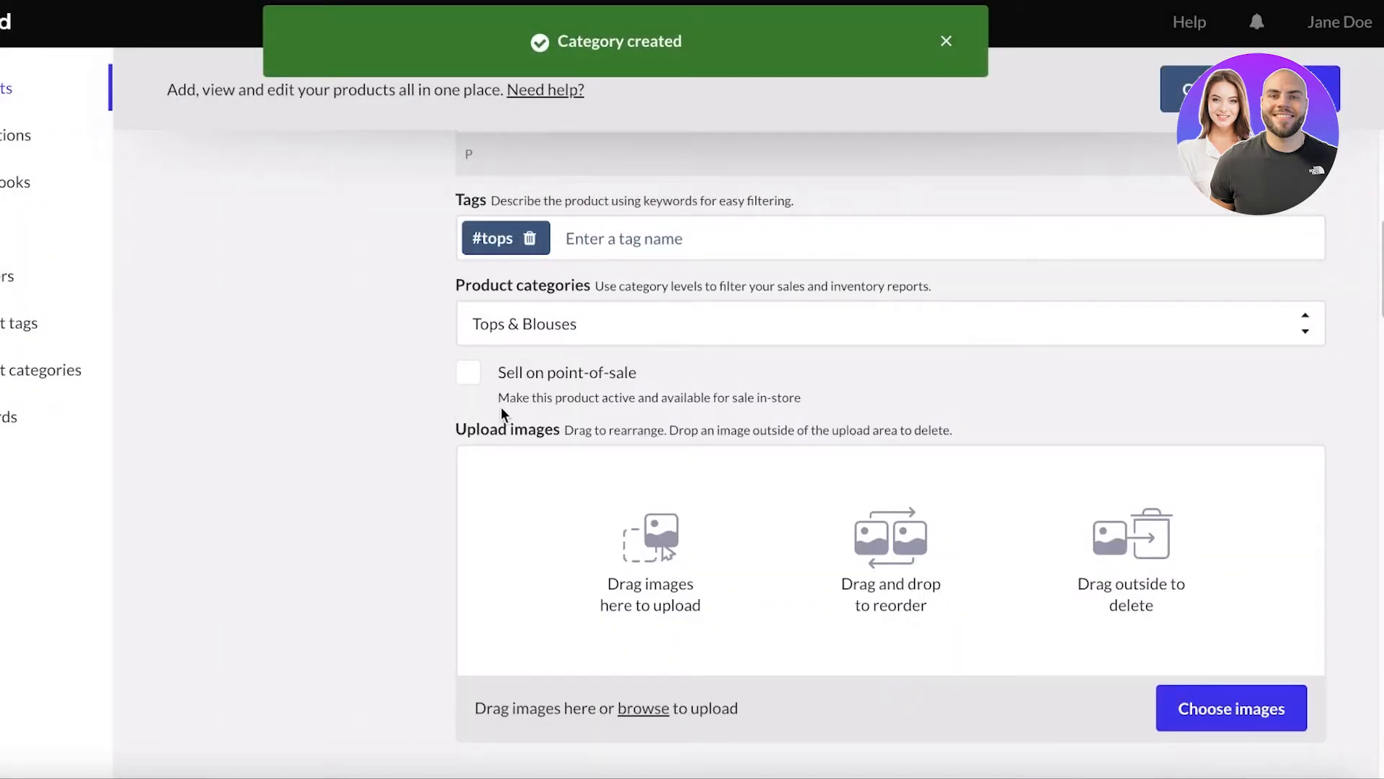
pyautogui.click(946, 41)
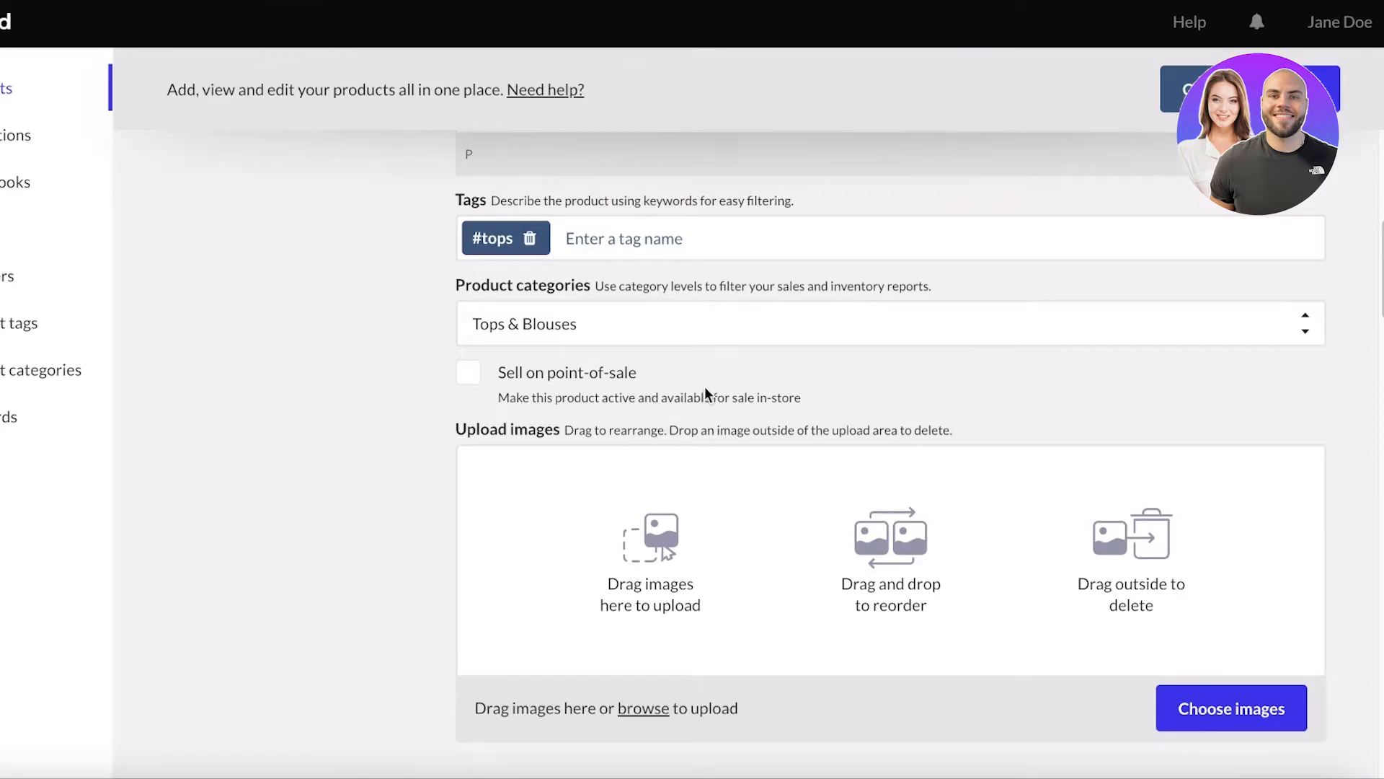
pyautogui.click(467, 372)
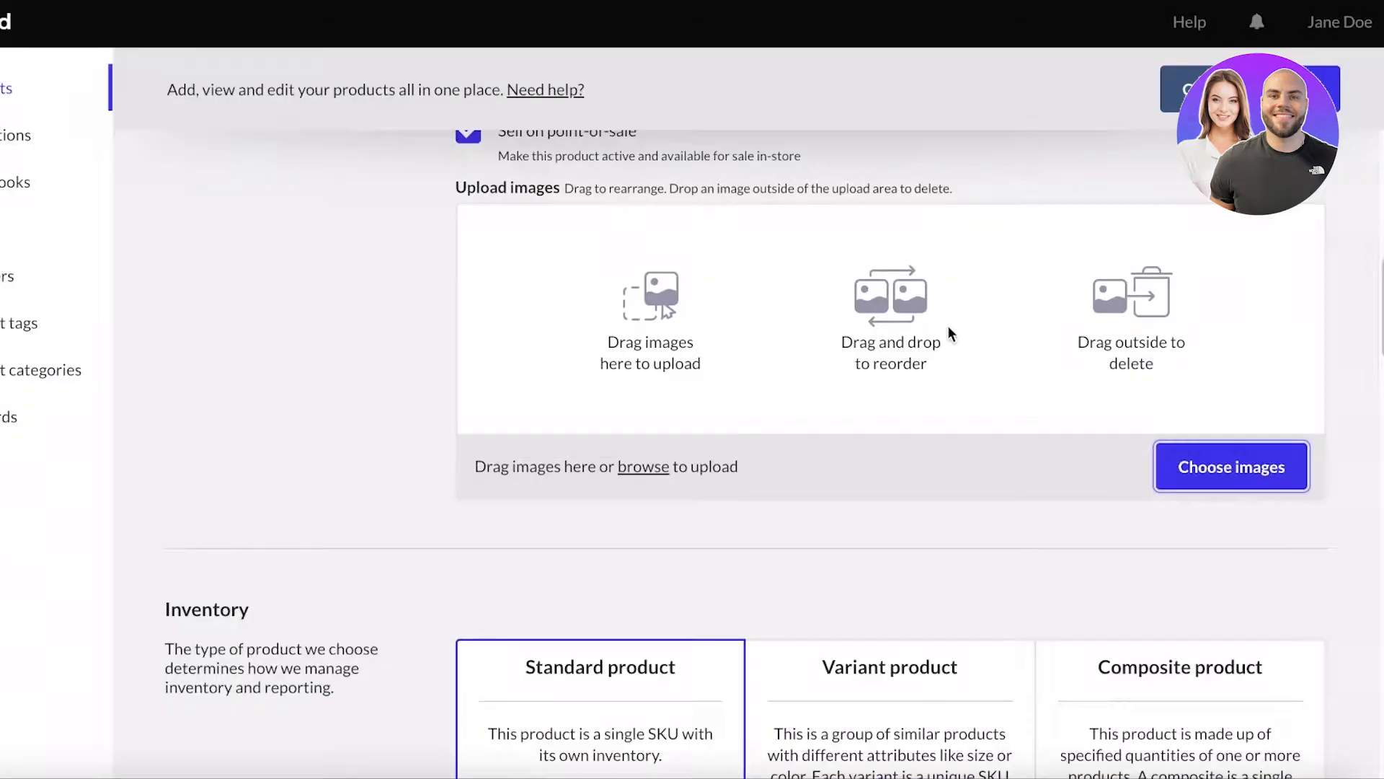
# - Upload the blouse photo from Downloads and apply it as the Floral Blouse product image
pyautogui.click(1230, 466)
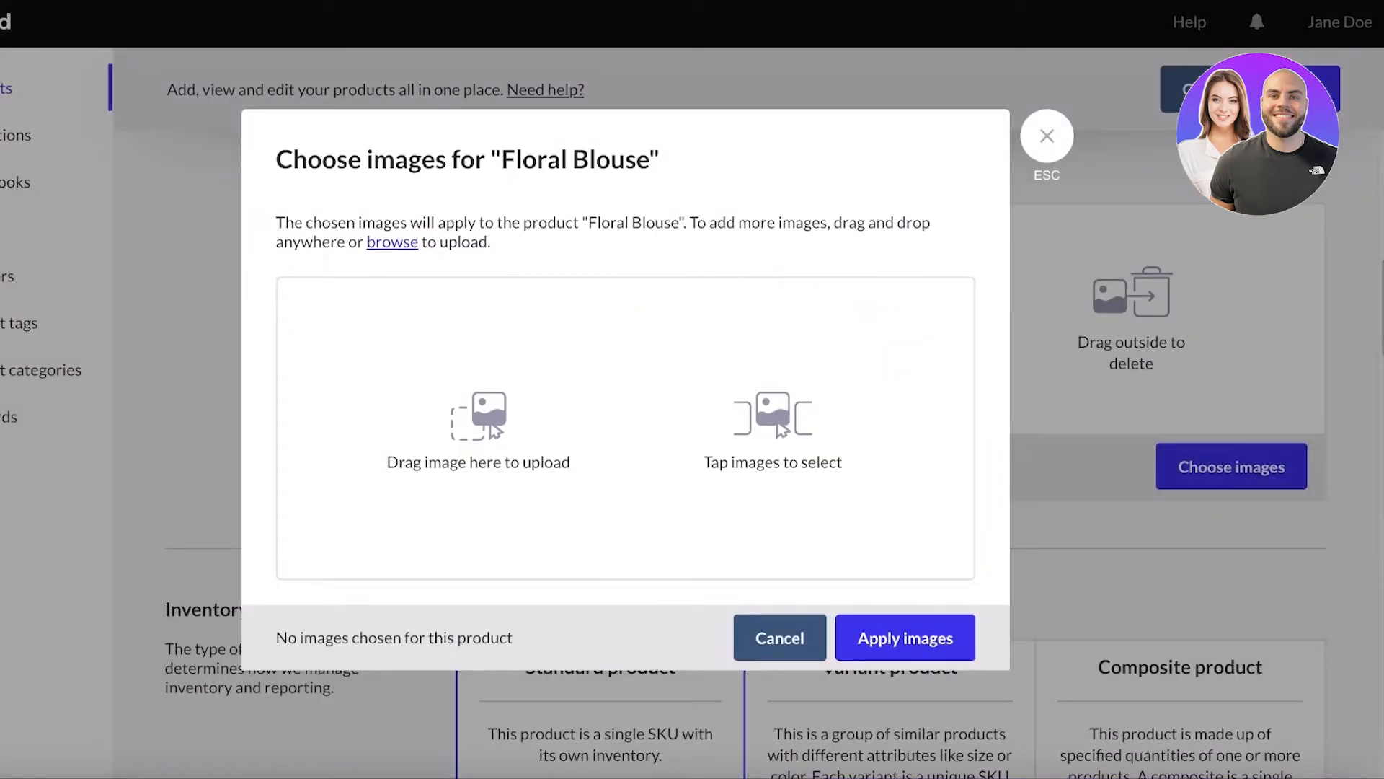
pyautogui.click(391, 242)
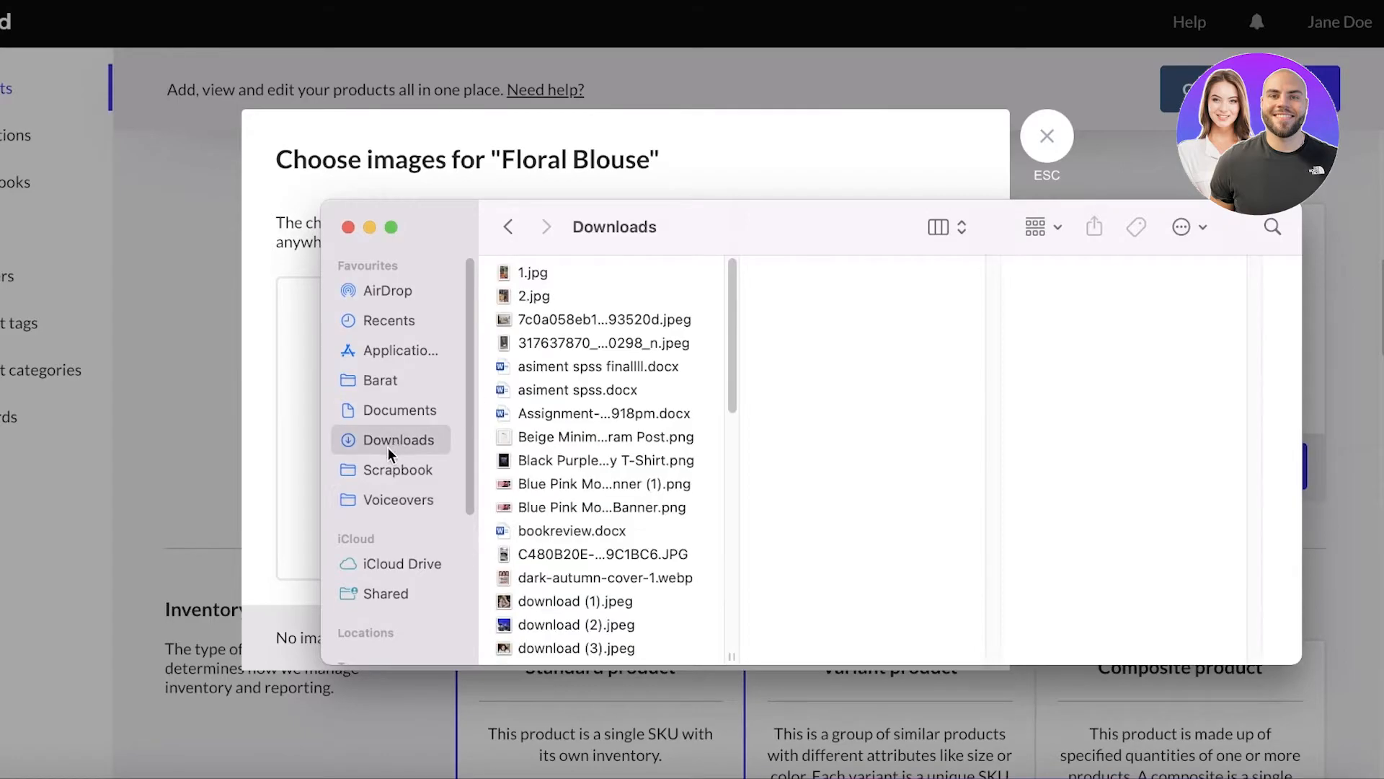
pyautogui.scroll(-3)
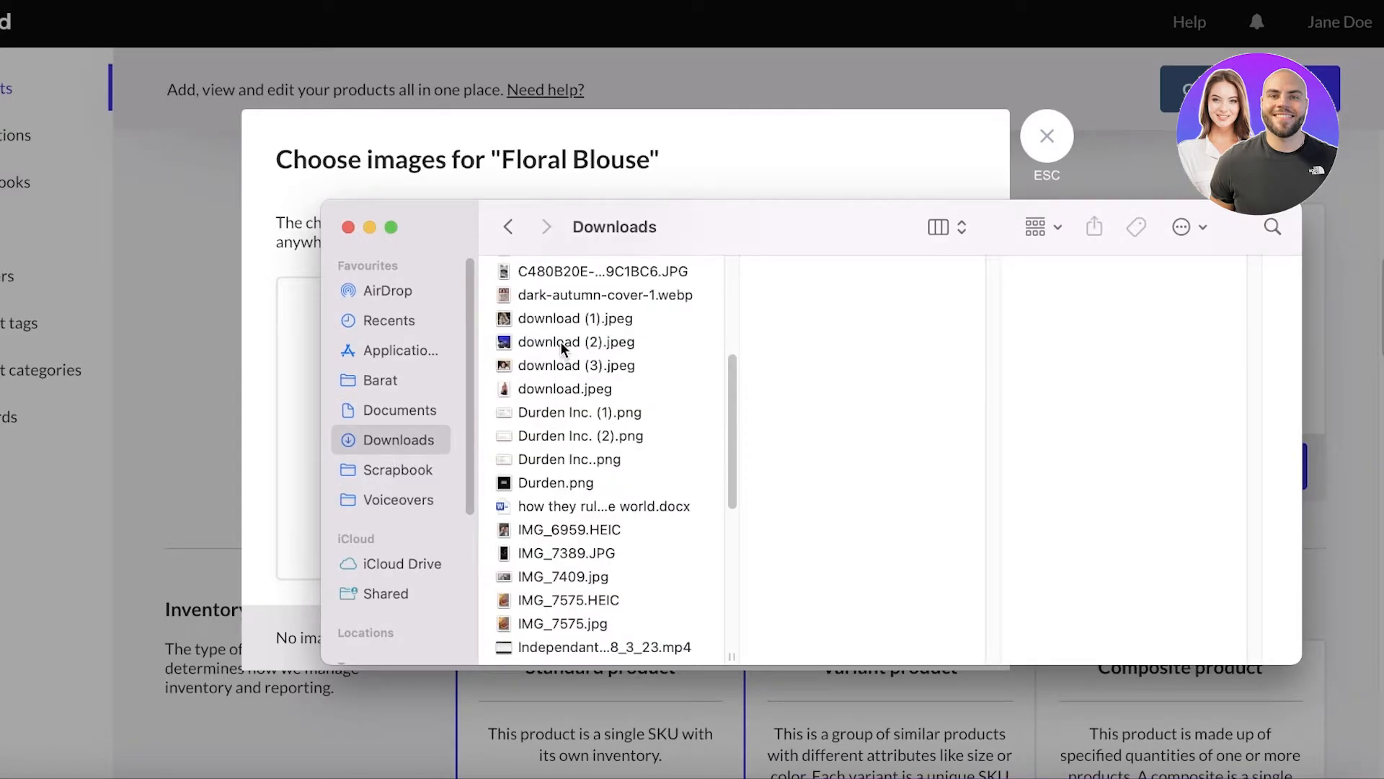
pyautogui.click(565, 388)
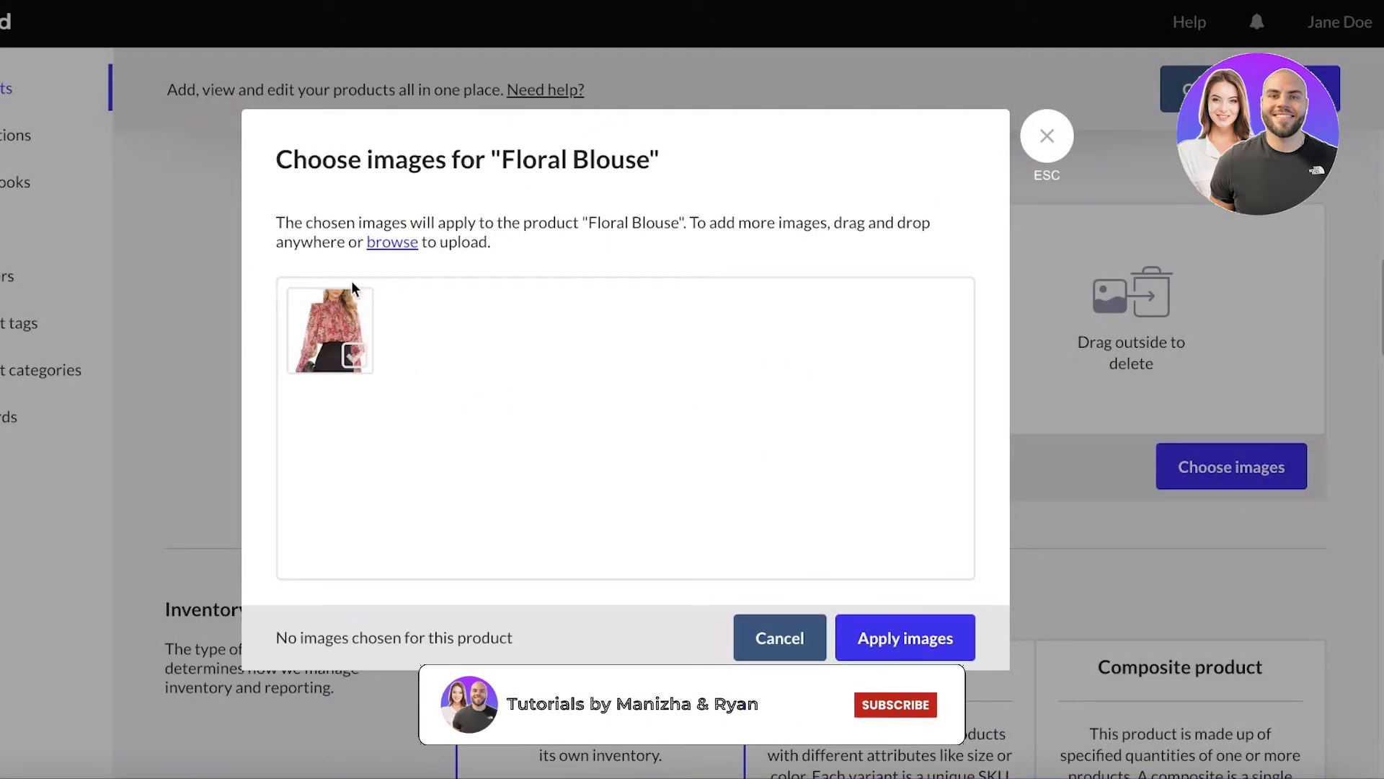
pyautogui.click(904, 637)
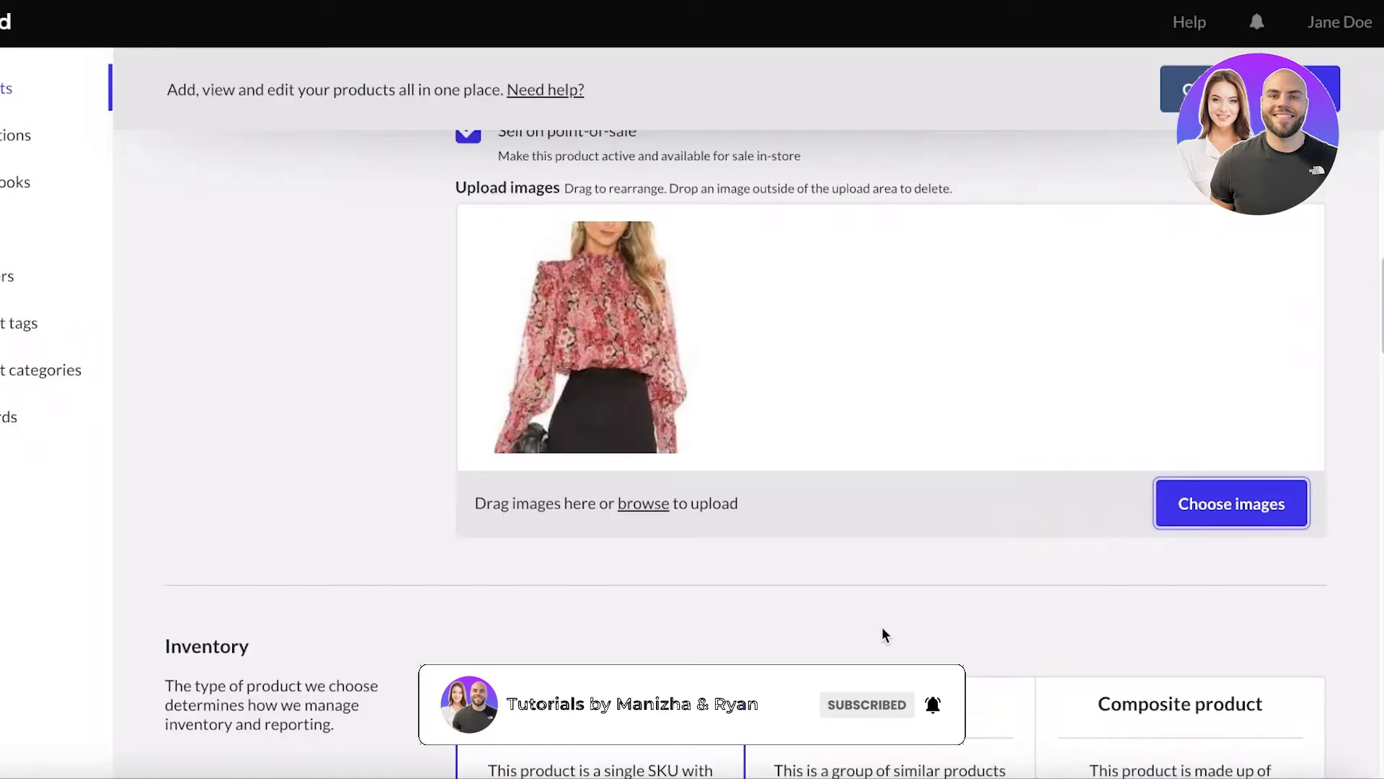
pyautogui.scroll(-3)
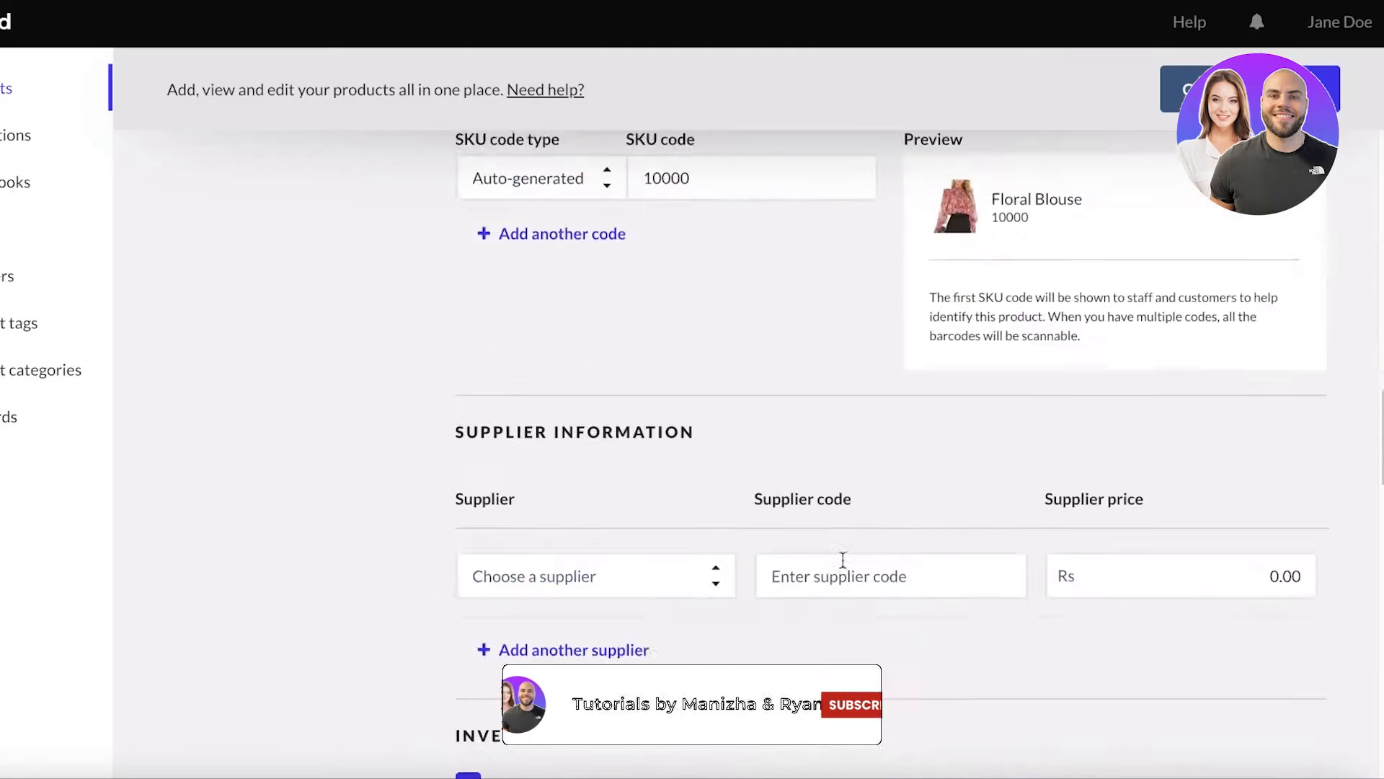
# - Set Floral Blouse's inventory type to Variant product, briefly trying Composite before settling on Variant
pyautogui.scroll(3)
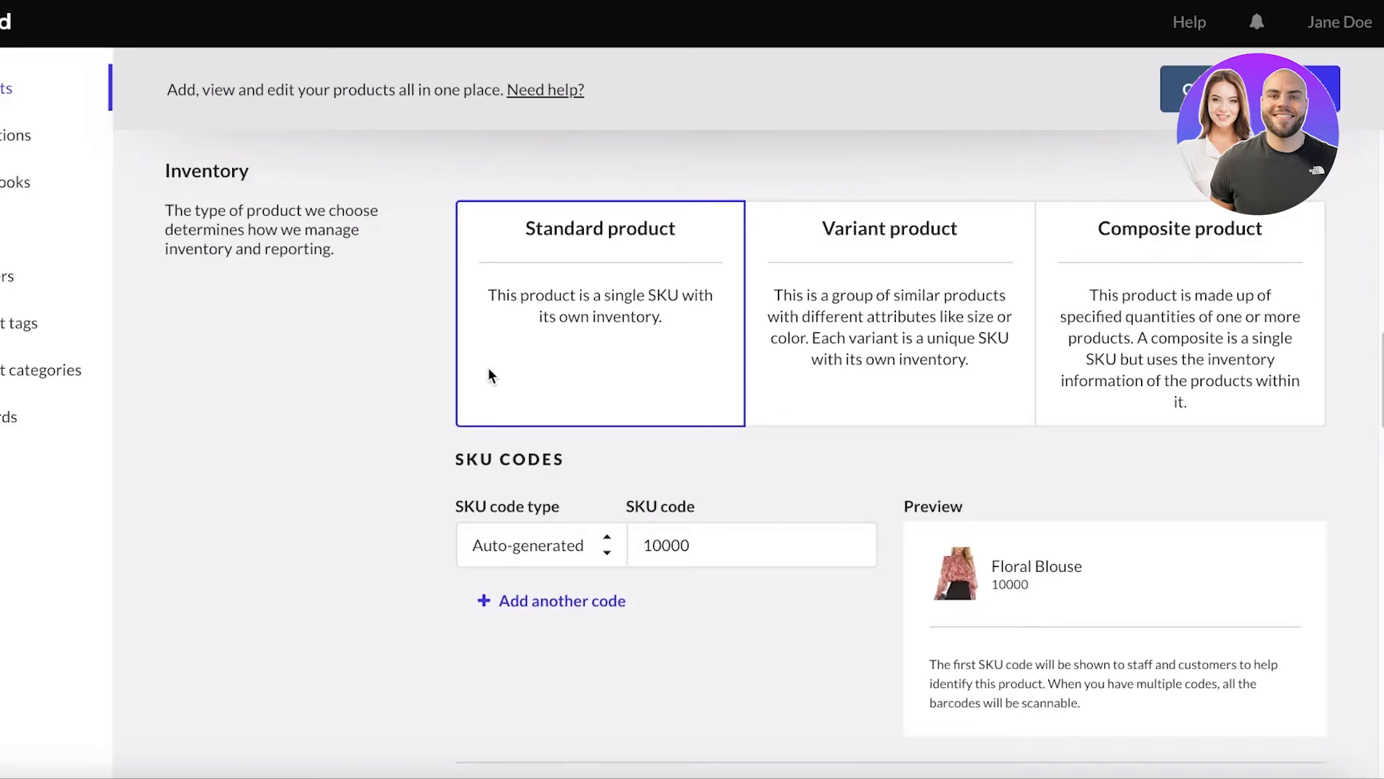
pyautogui.moveTo(518, 294)
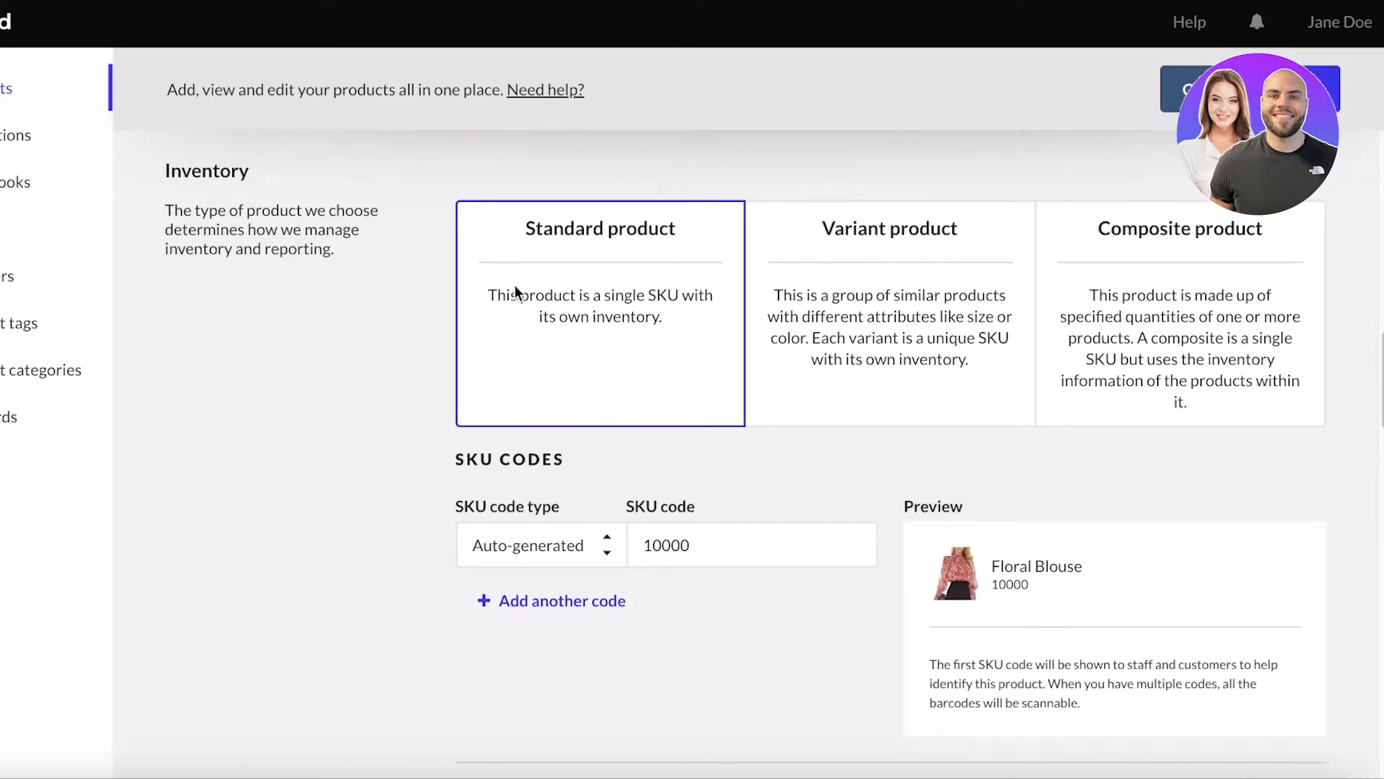
pyautogui.moveTo(608, 341)
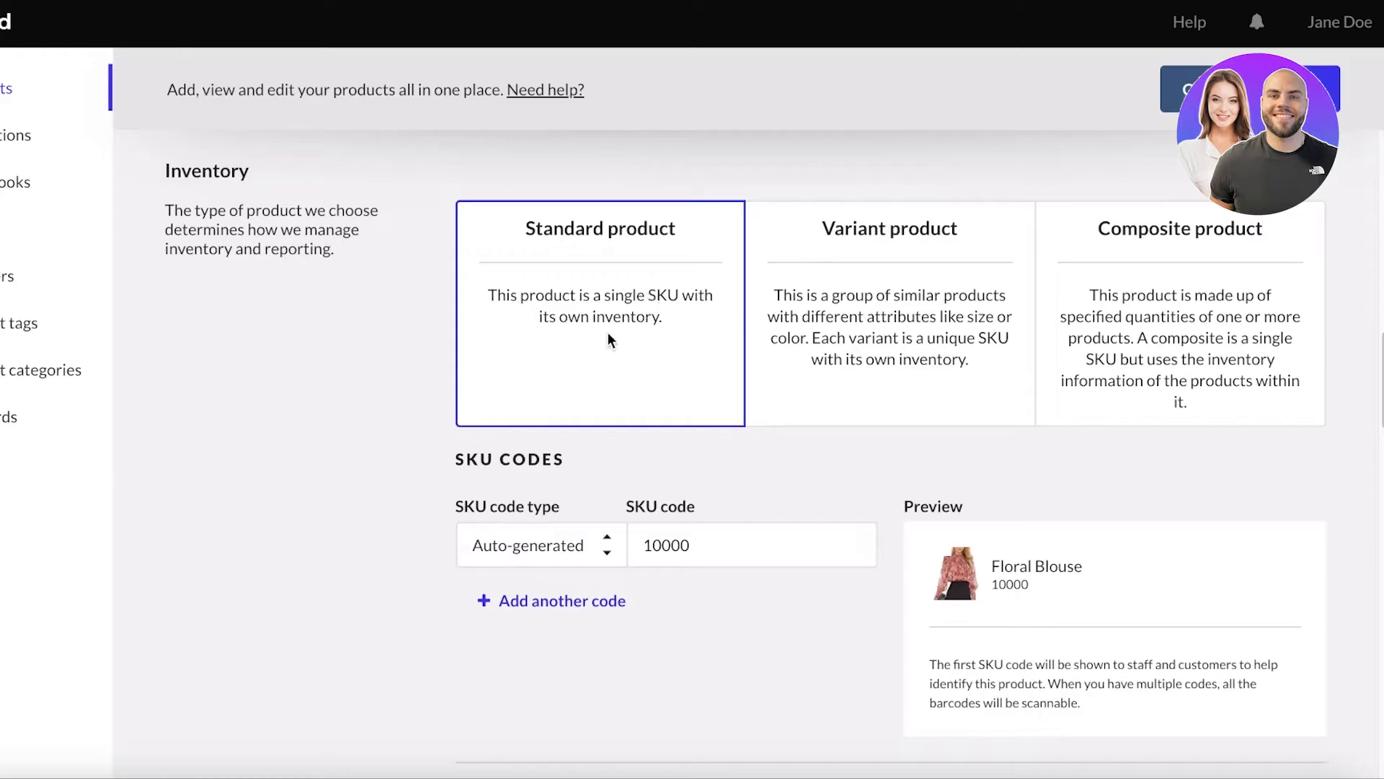
pyautogui.click(890, 313)
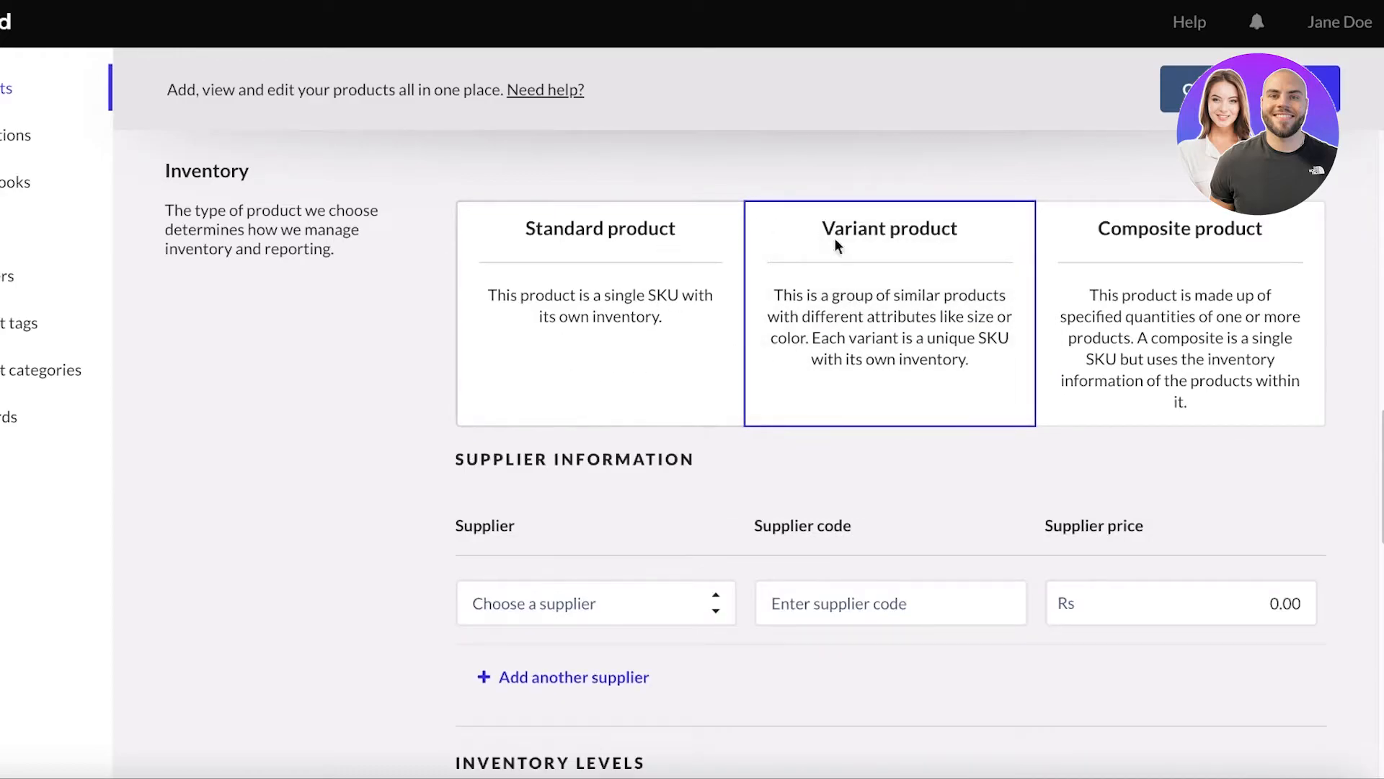
pyautogui.moveTo(799, 432)
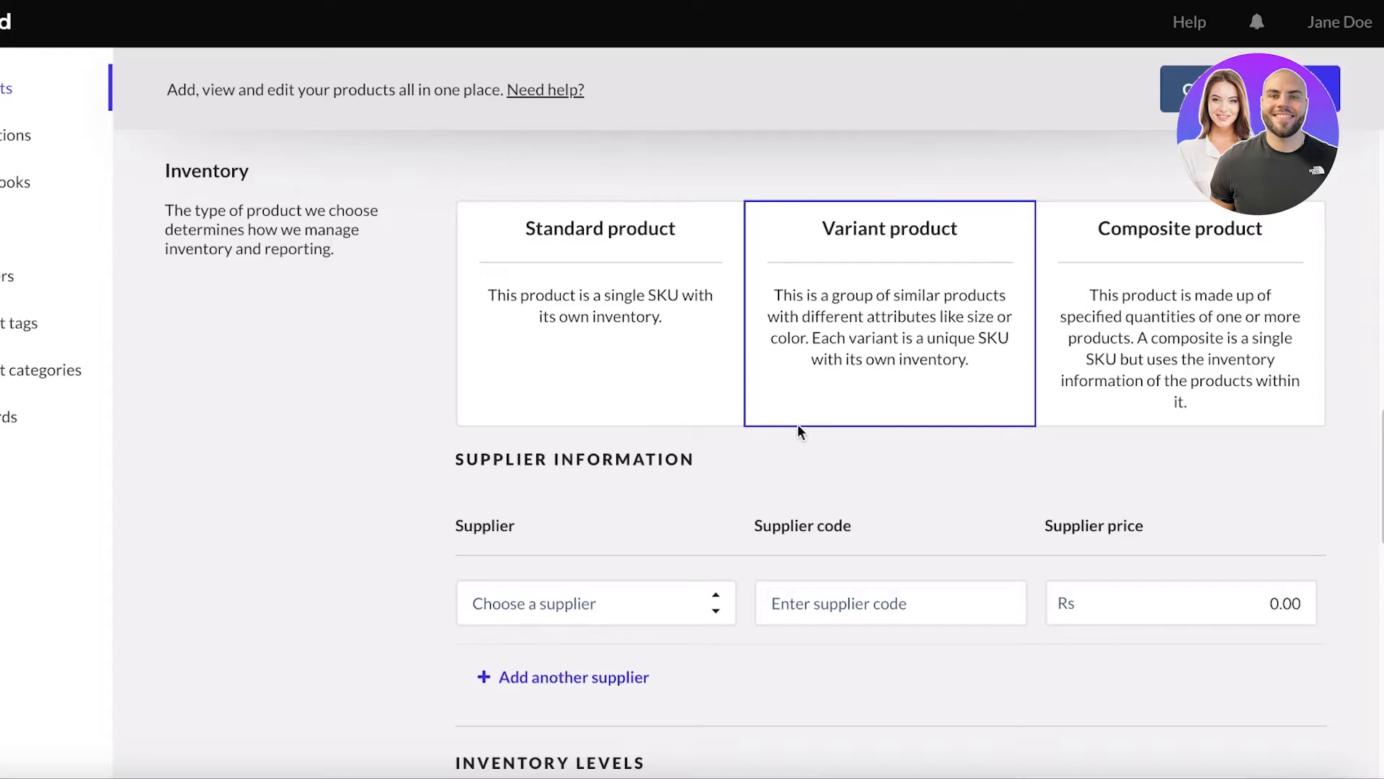
pyautogui.click(1178, 313)
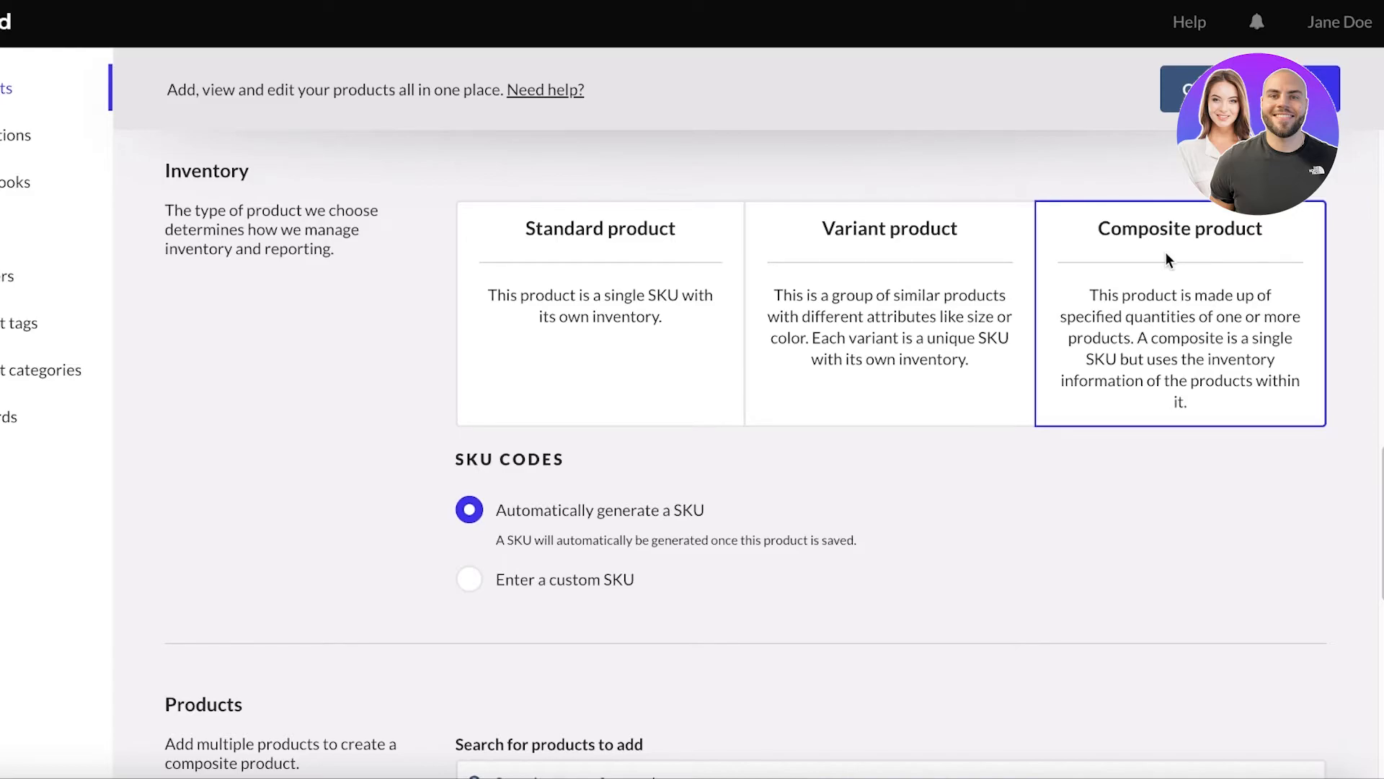
pyautogui.click(890, 313)
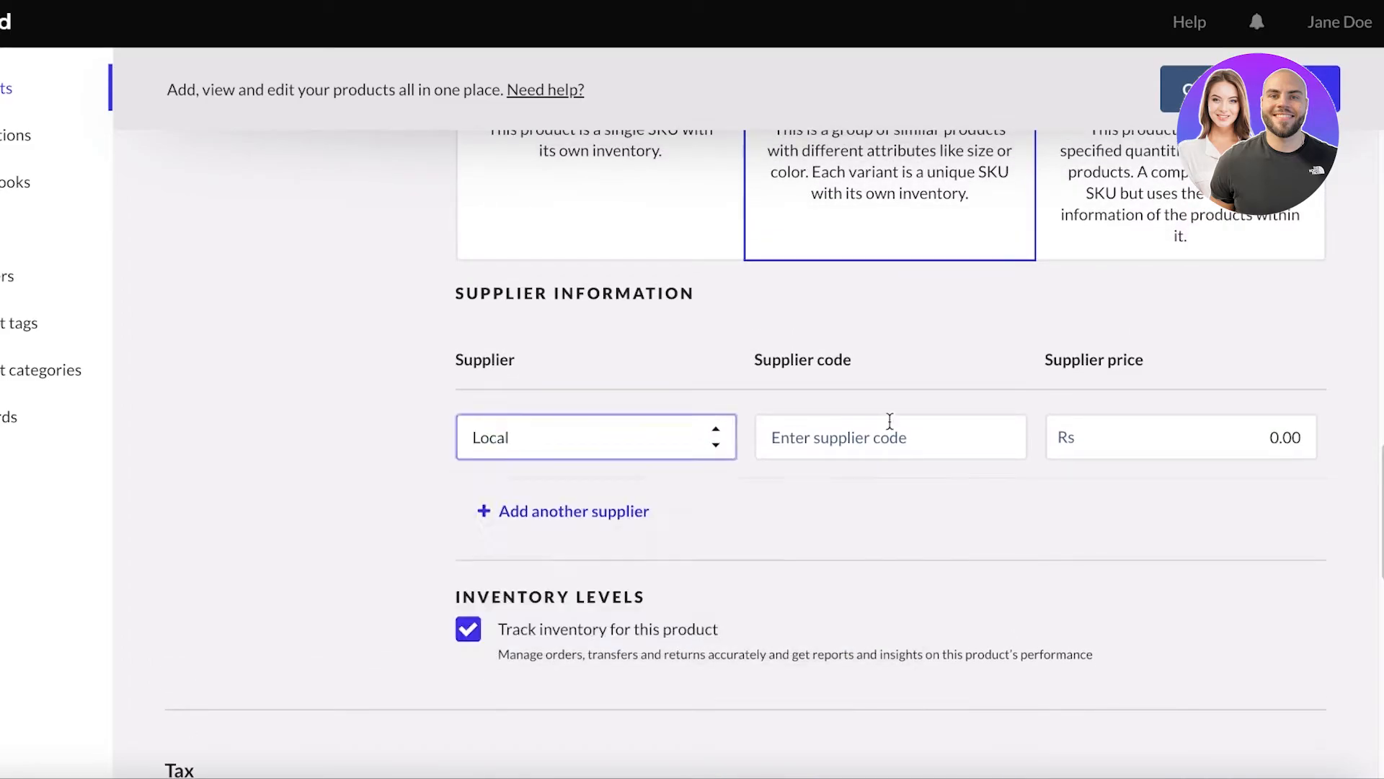
# - Enter supplier code 01 for Local and move on to the supplier price and tax options
pyautogui.write('01')
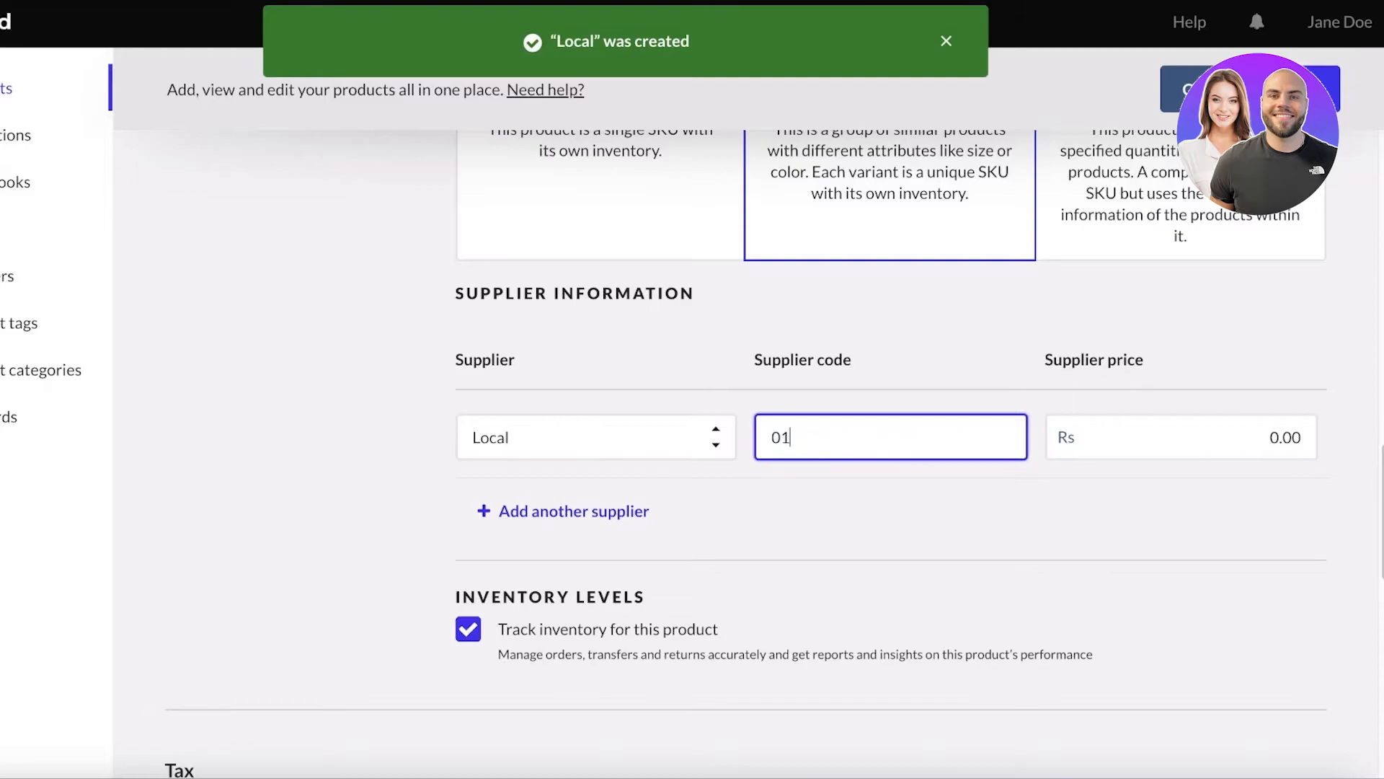
pyautogui.click(1181, 436)
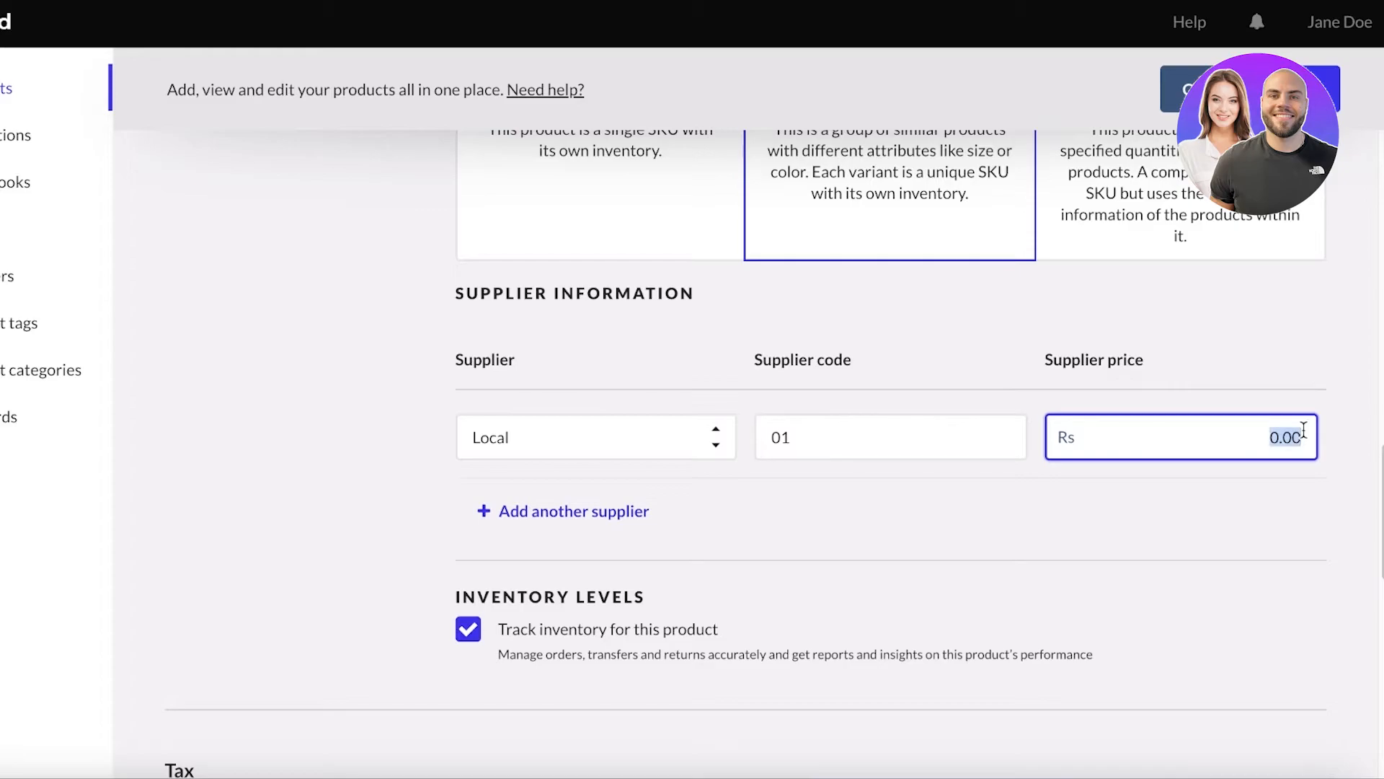
pyautogui.scroll(-3)
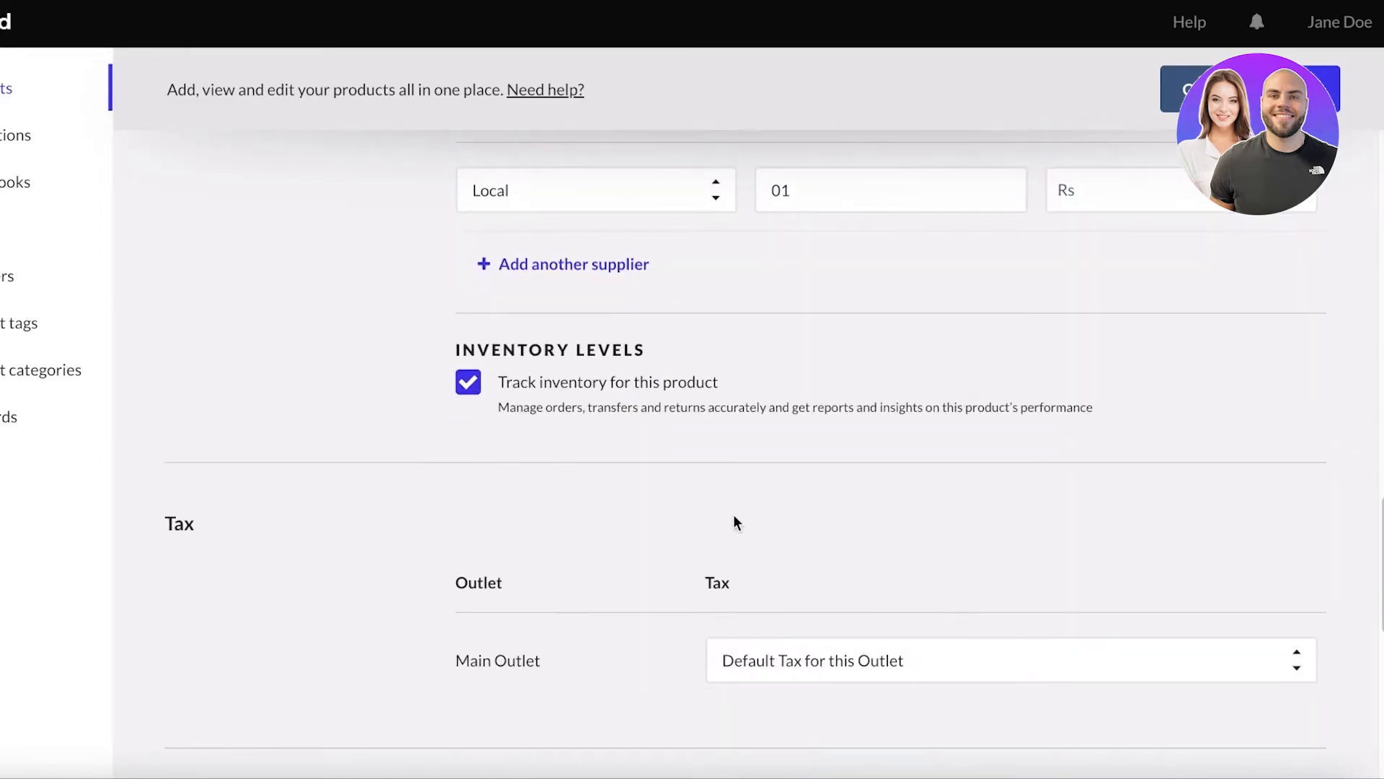
pyautogui.scroll(-3)
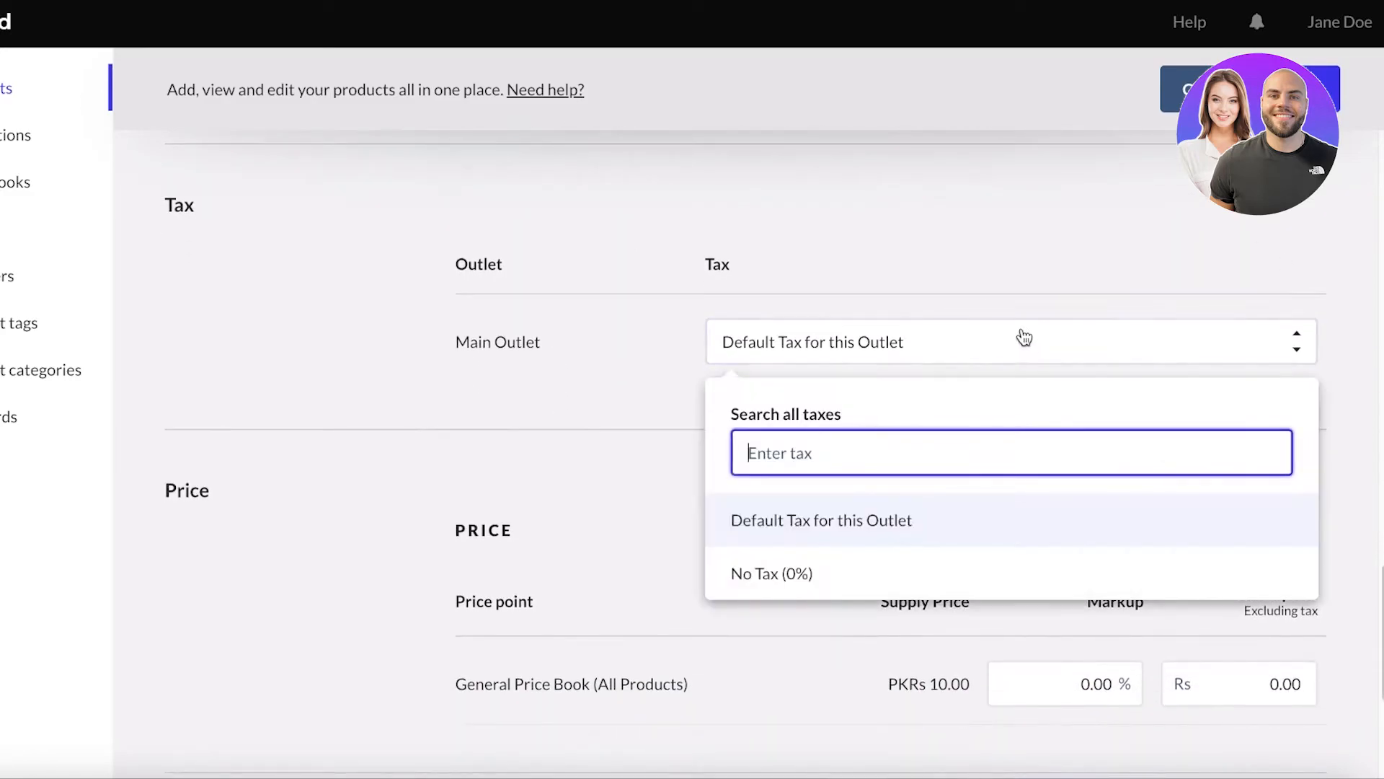
pyautogui.click(770, 572)
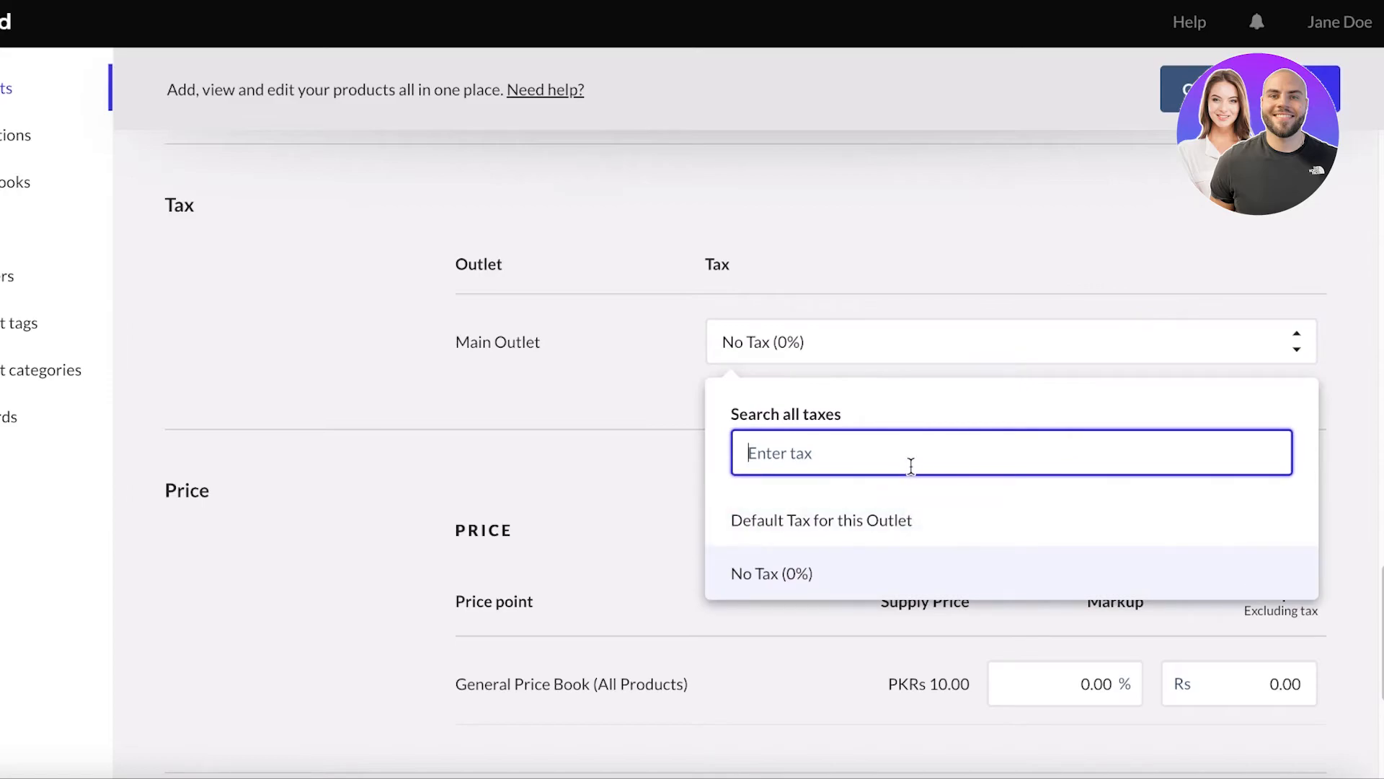
pyautogui.write('d')
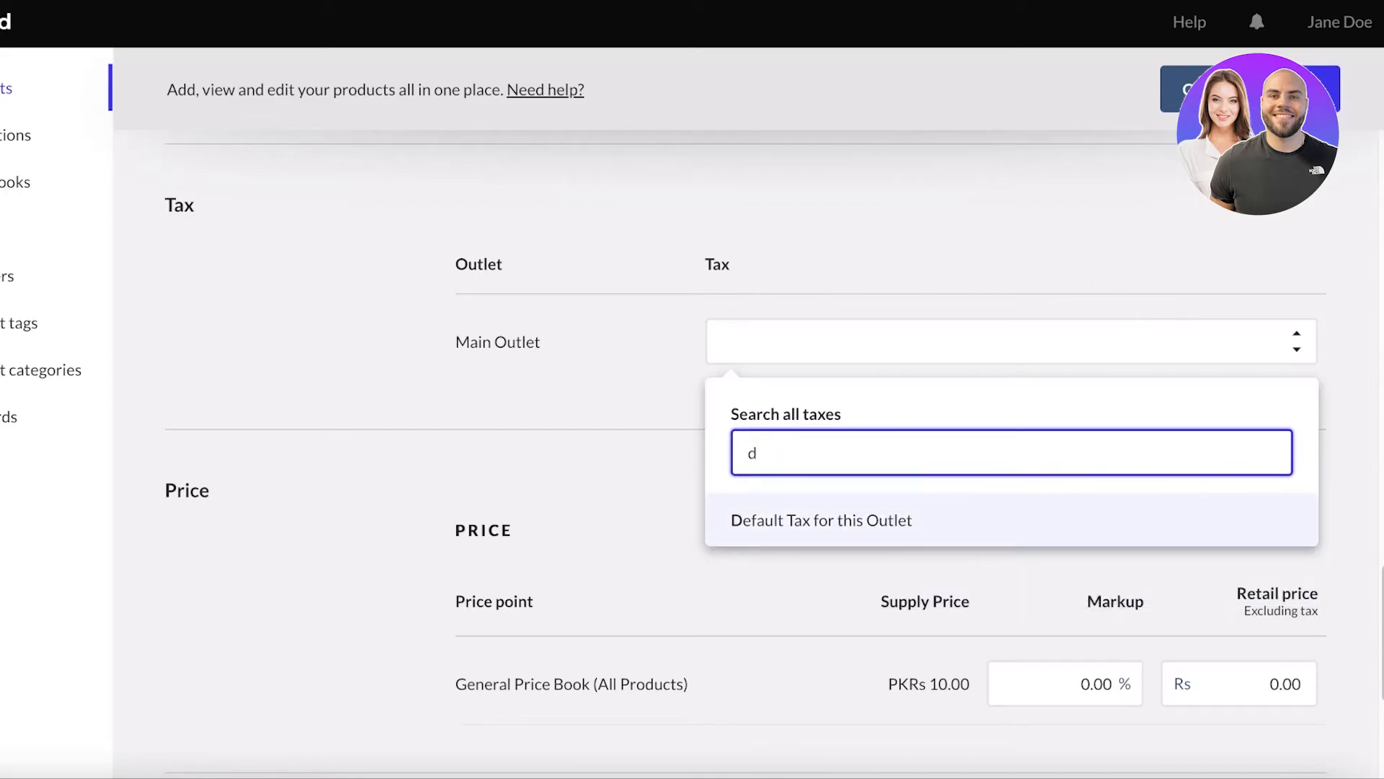
pyautogui.click(820, 519)
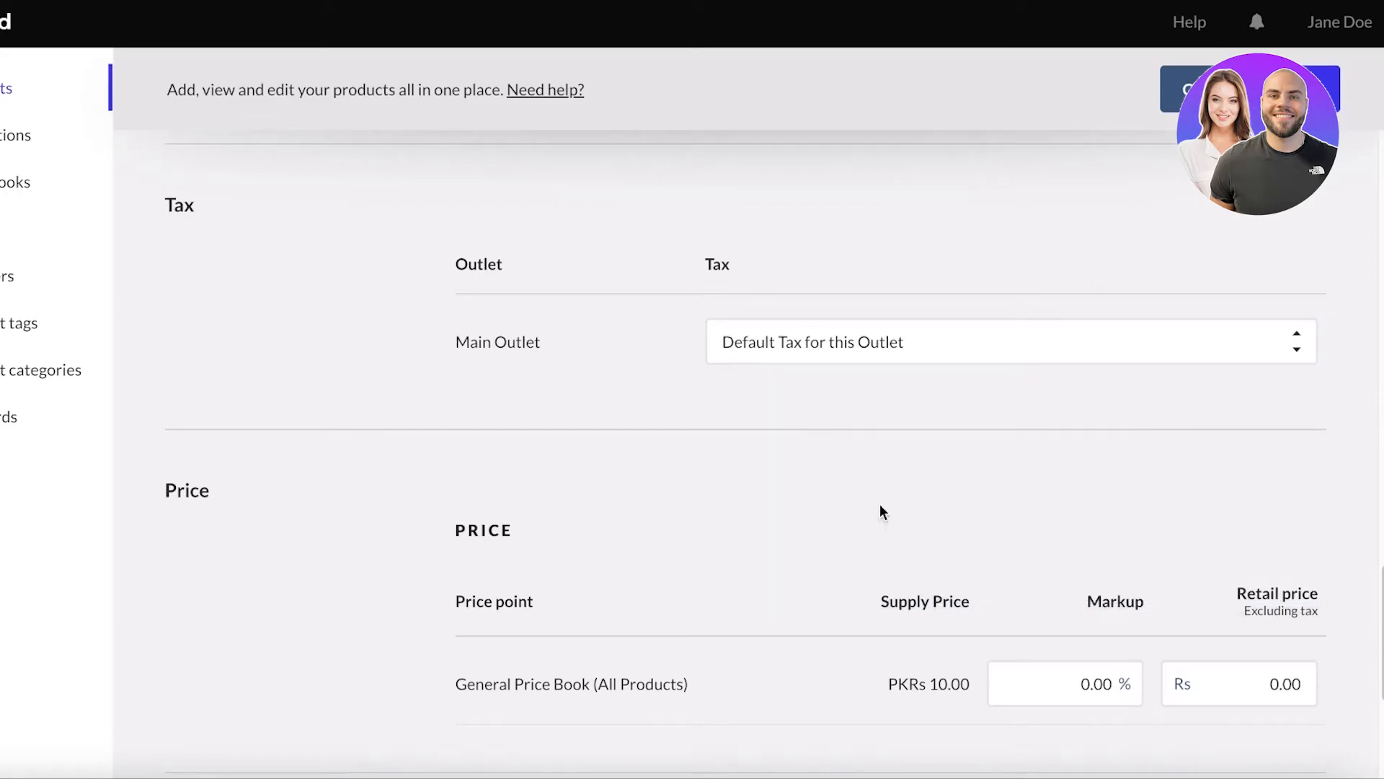
pyautogui.scroll(3)
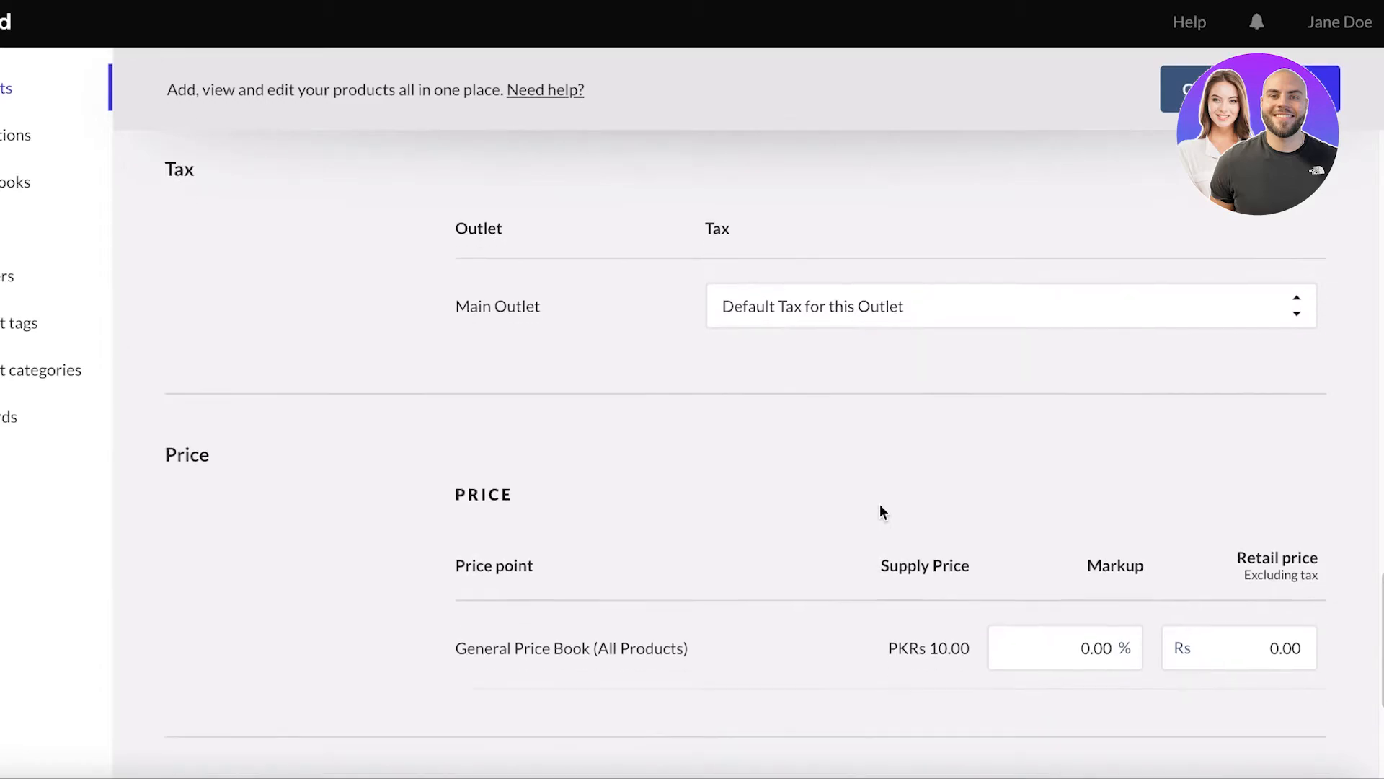
pyautogui.scroll(-3)
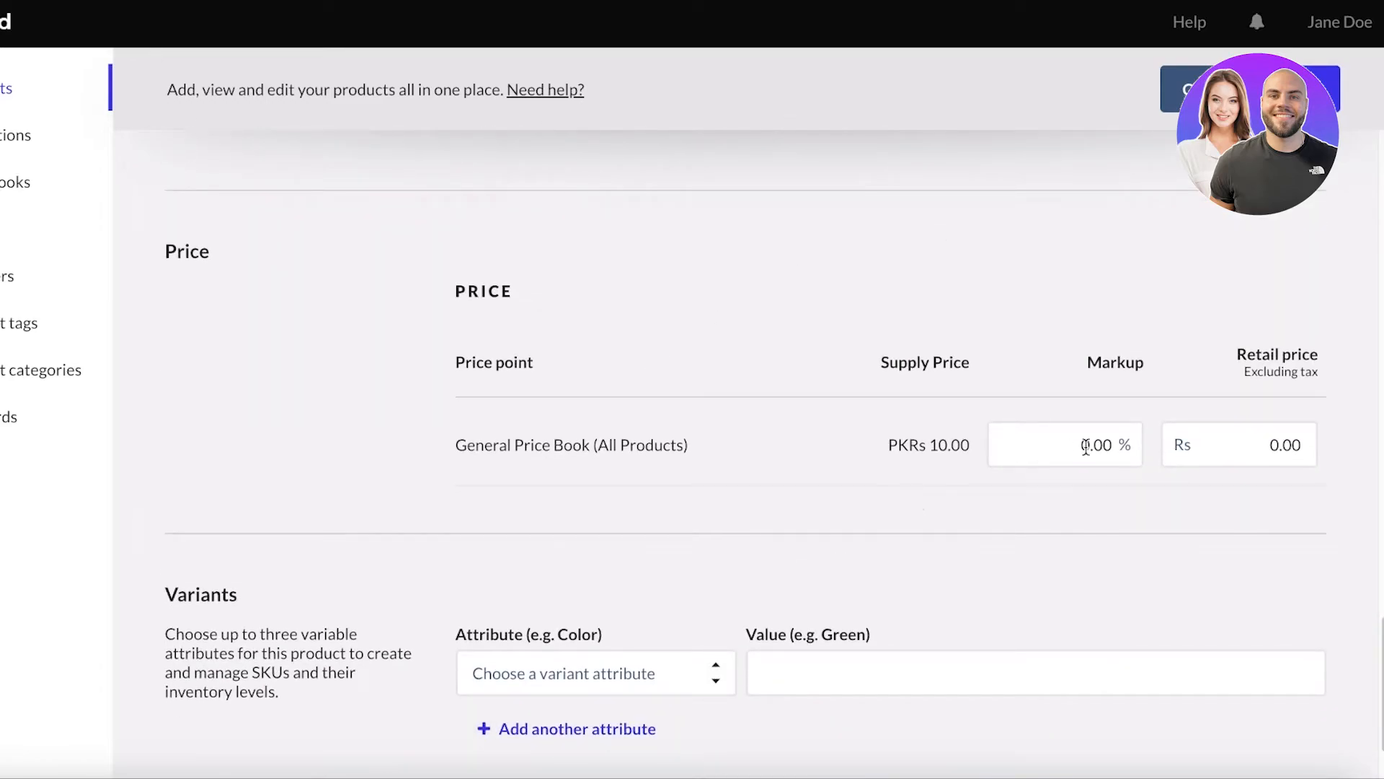
# - Set the General Price Book markup to 30%, making the retail price Rs 13.00
pyautogui.click(1064, 444)
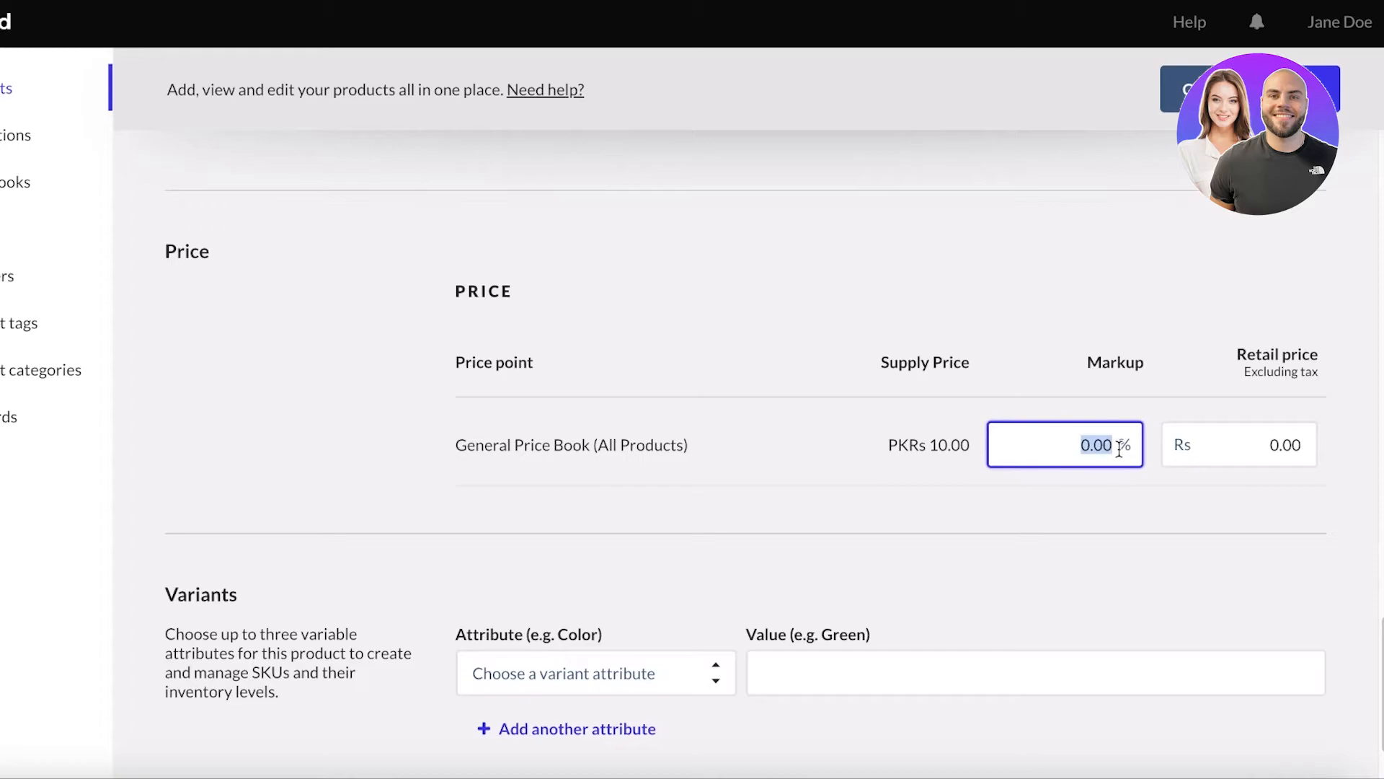
pyautogui.write('12')
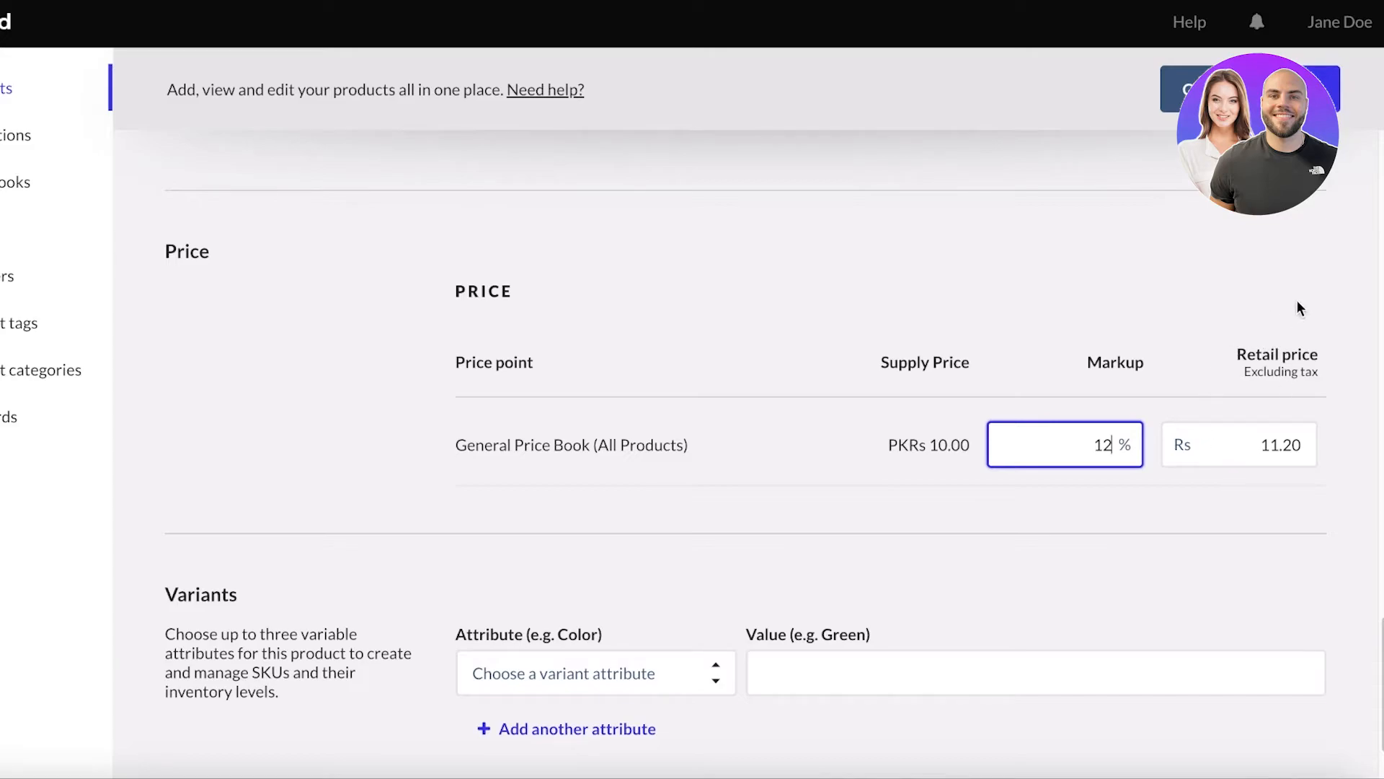
pyautogui.moveTo(1191, 522)
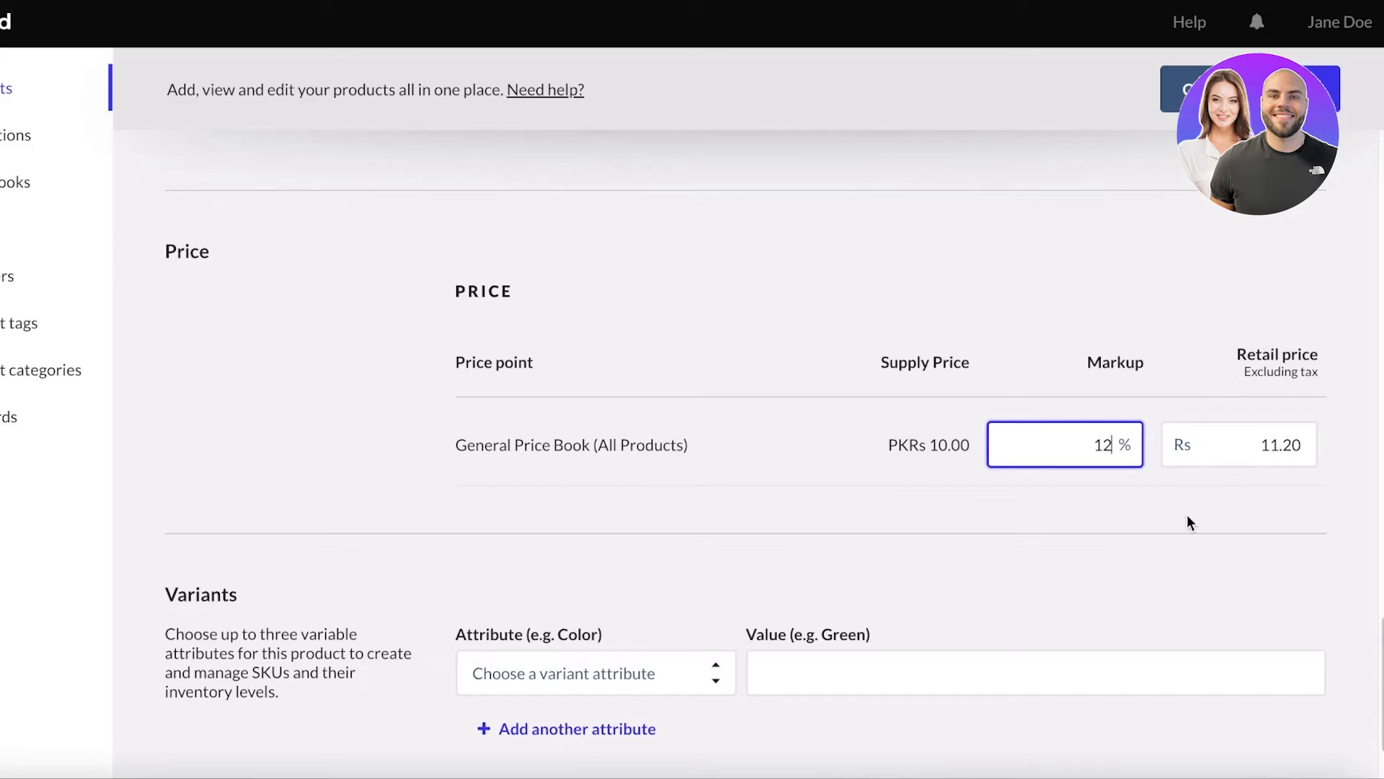
pyautogui.moveTo(1120, 596)
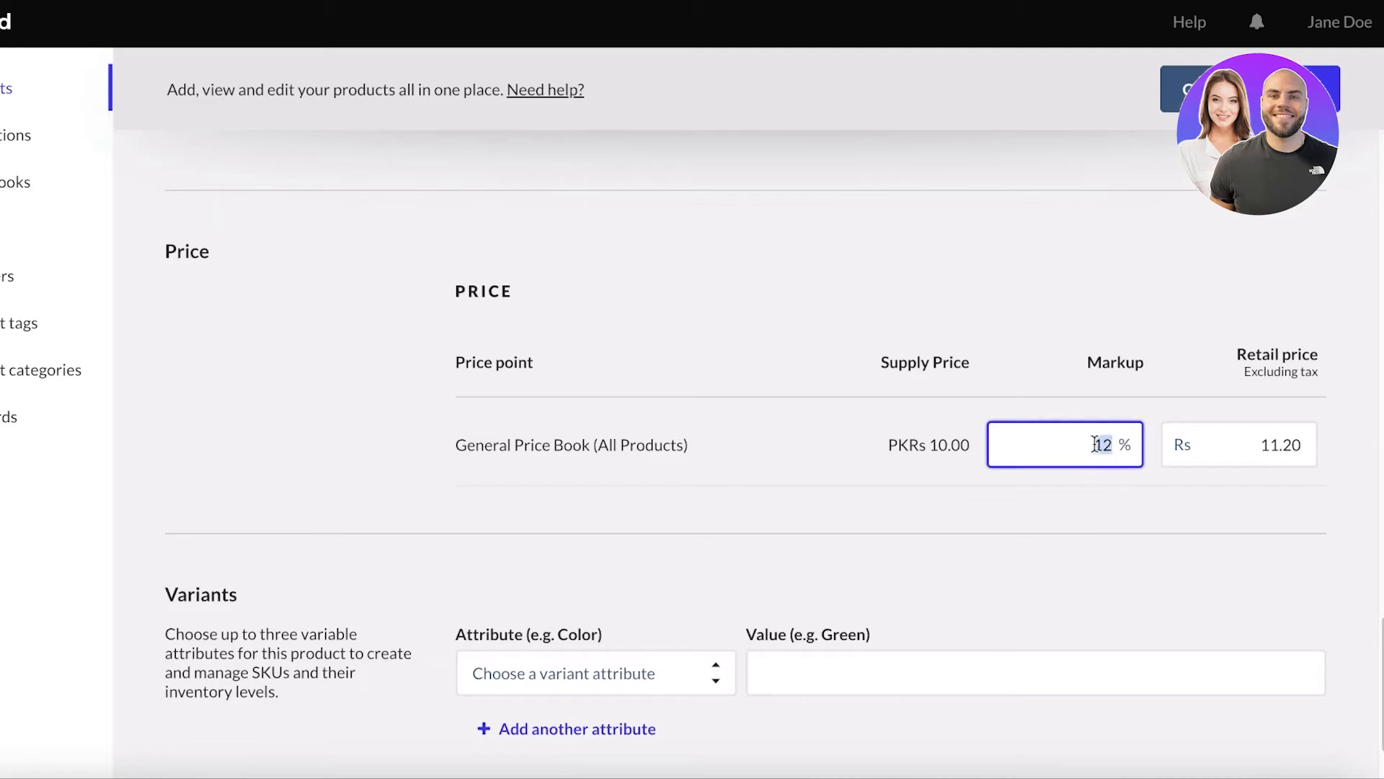
pyautogui.write('30')
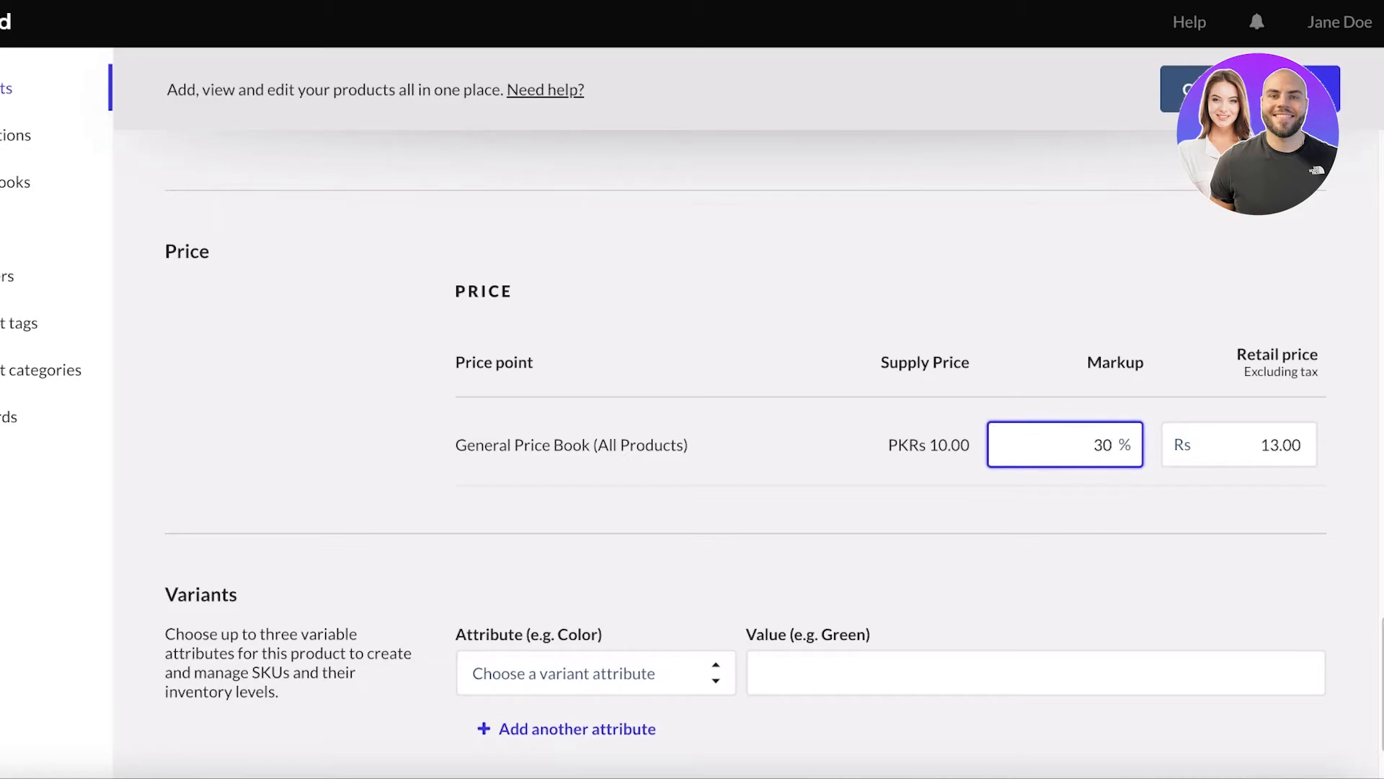
# - Choose Sizes as the variant attribute with values Small, Medium and Large
pyautogui.scroll(-3)
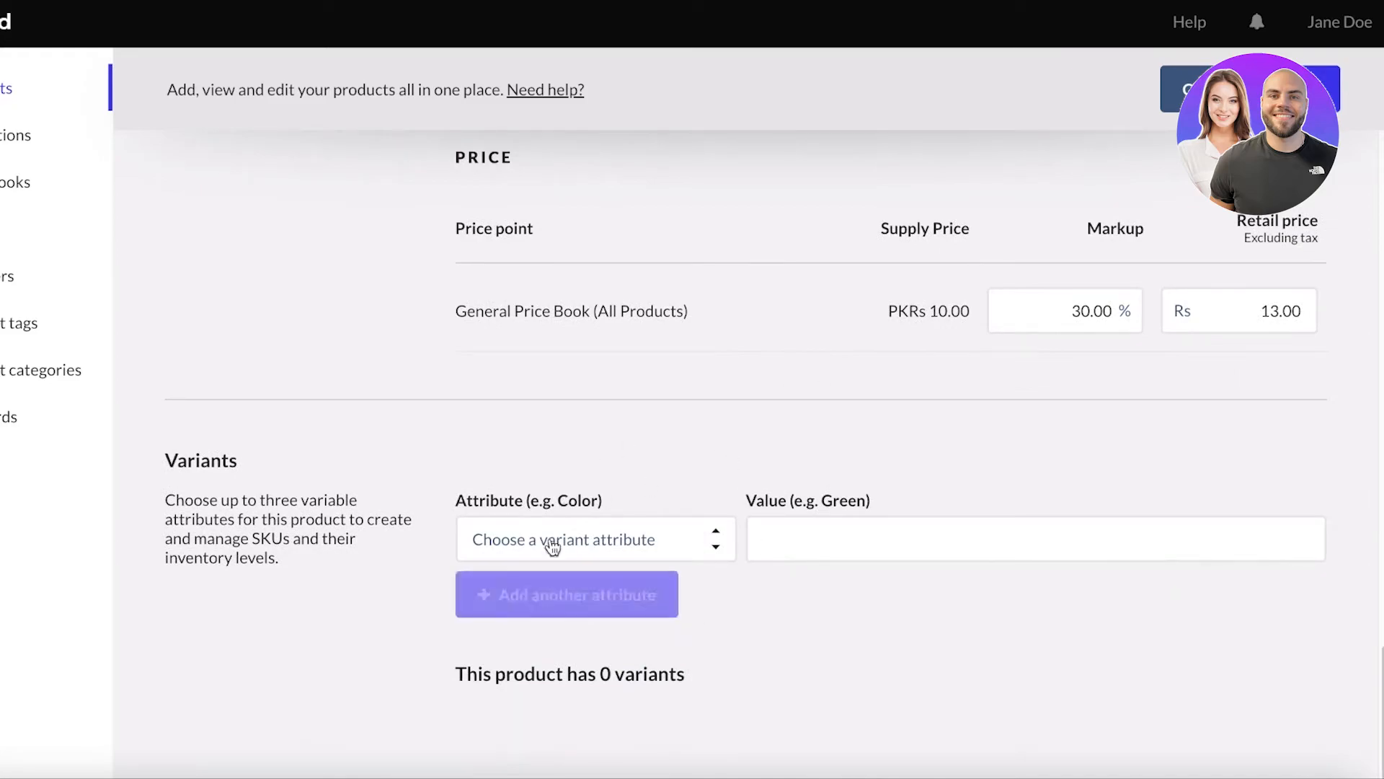
pyautogui.click(596, 537)
pyautogui.write('Small Medium Large')
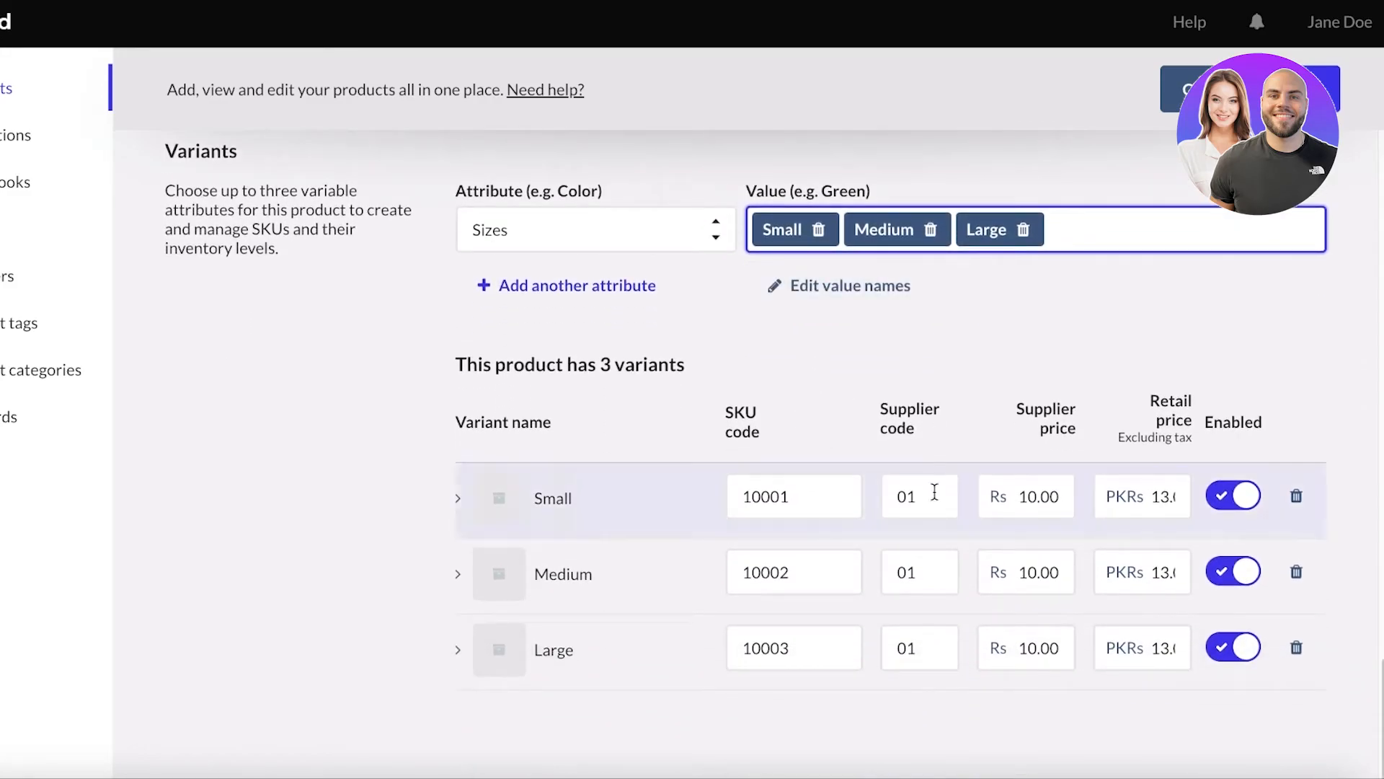
pyautogui.moveTo(1266, 442)
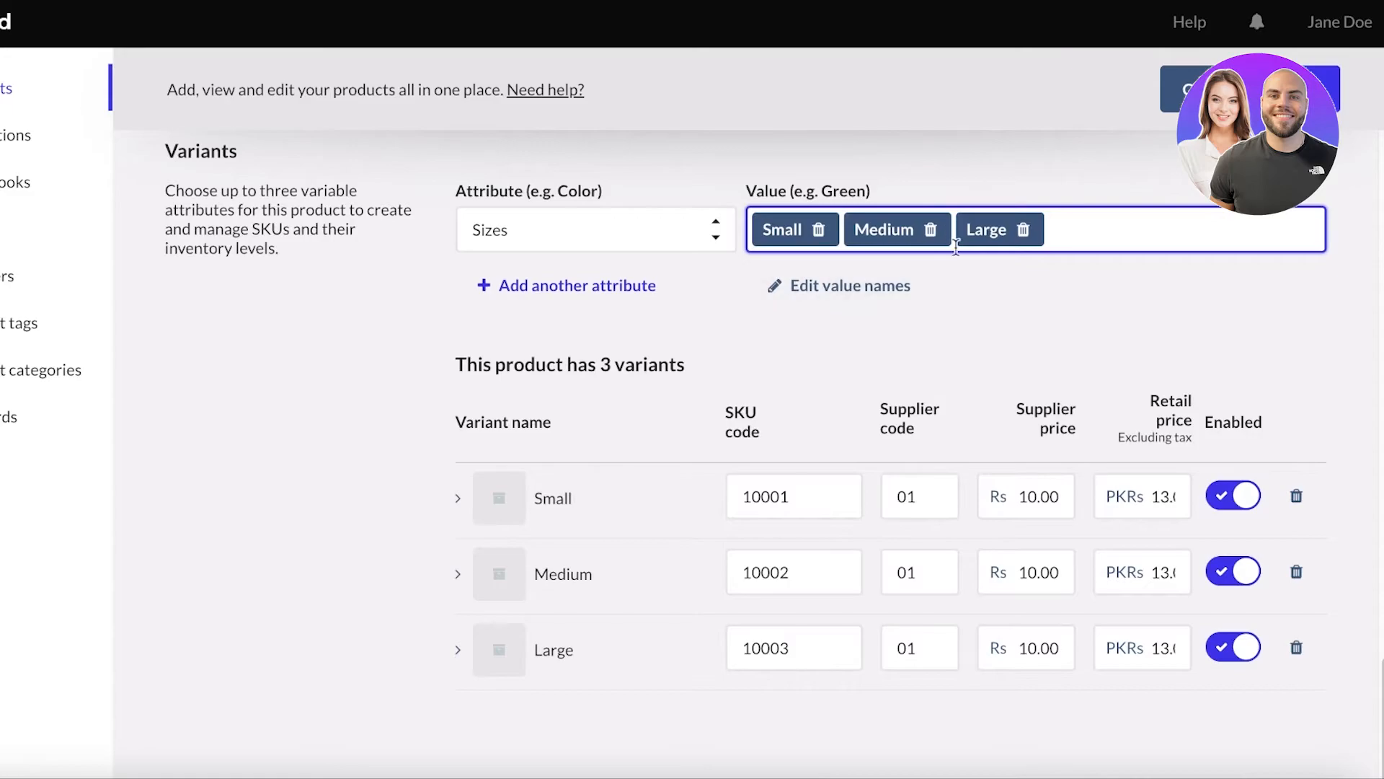
# - Save the Floral Blouse product and head to the Main Register sell screen
pyautogui.scroll(3)
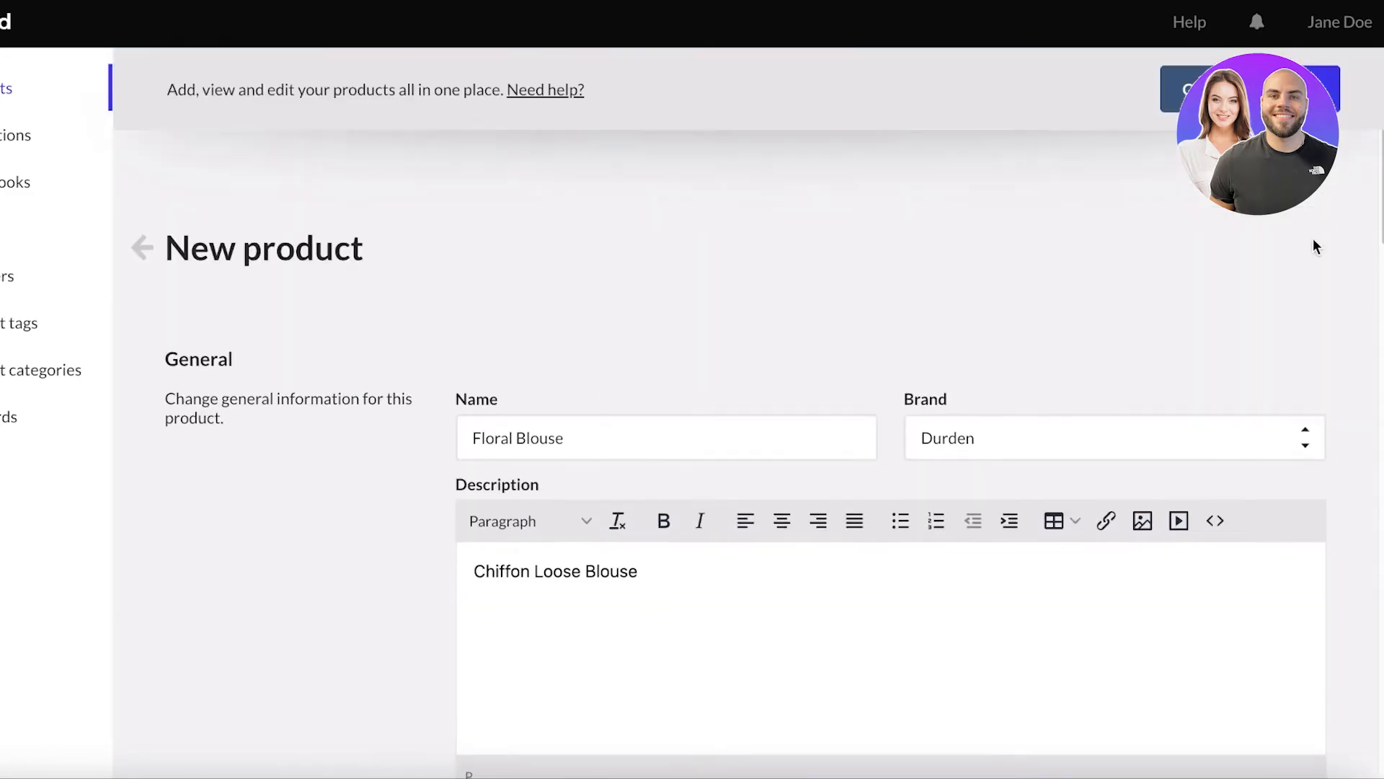
pyautogui.click(141, 248)
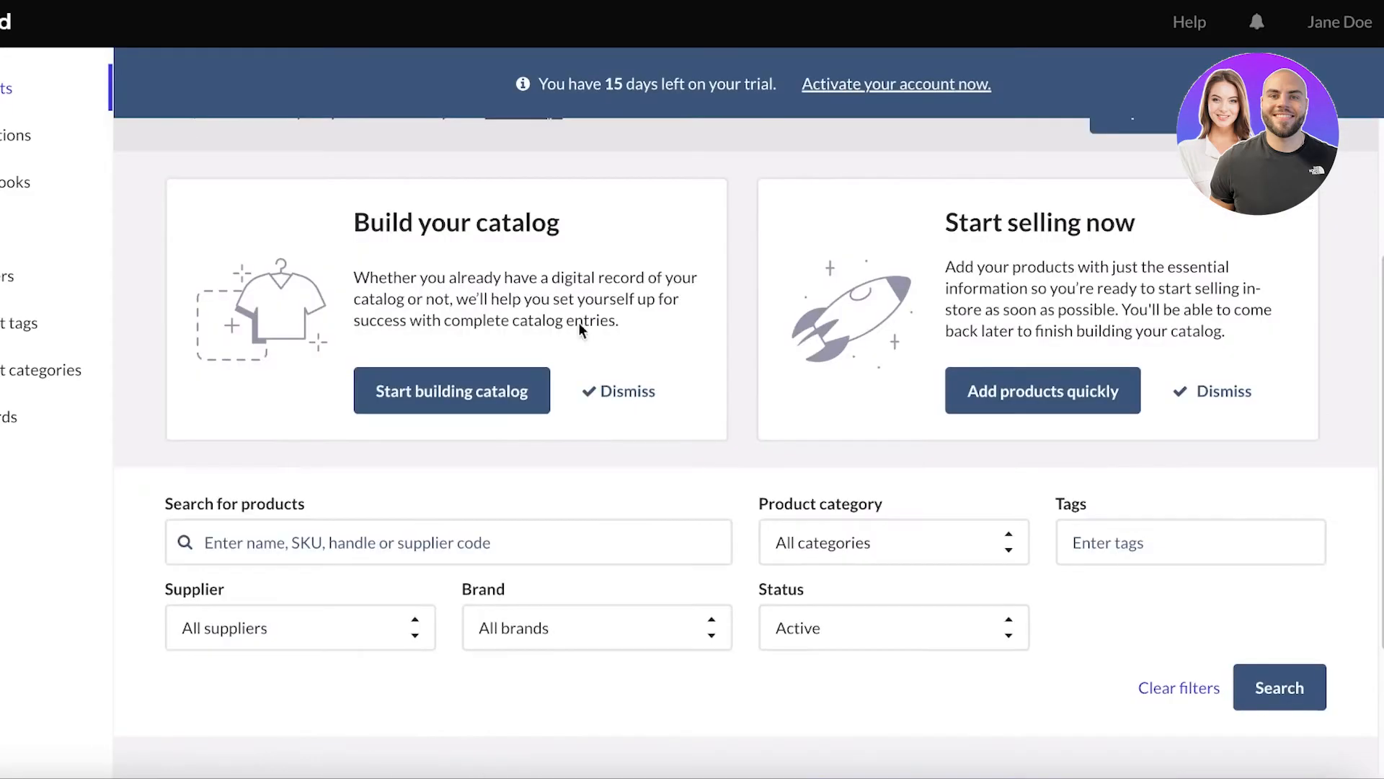
pyautogui.scroll(-3)
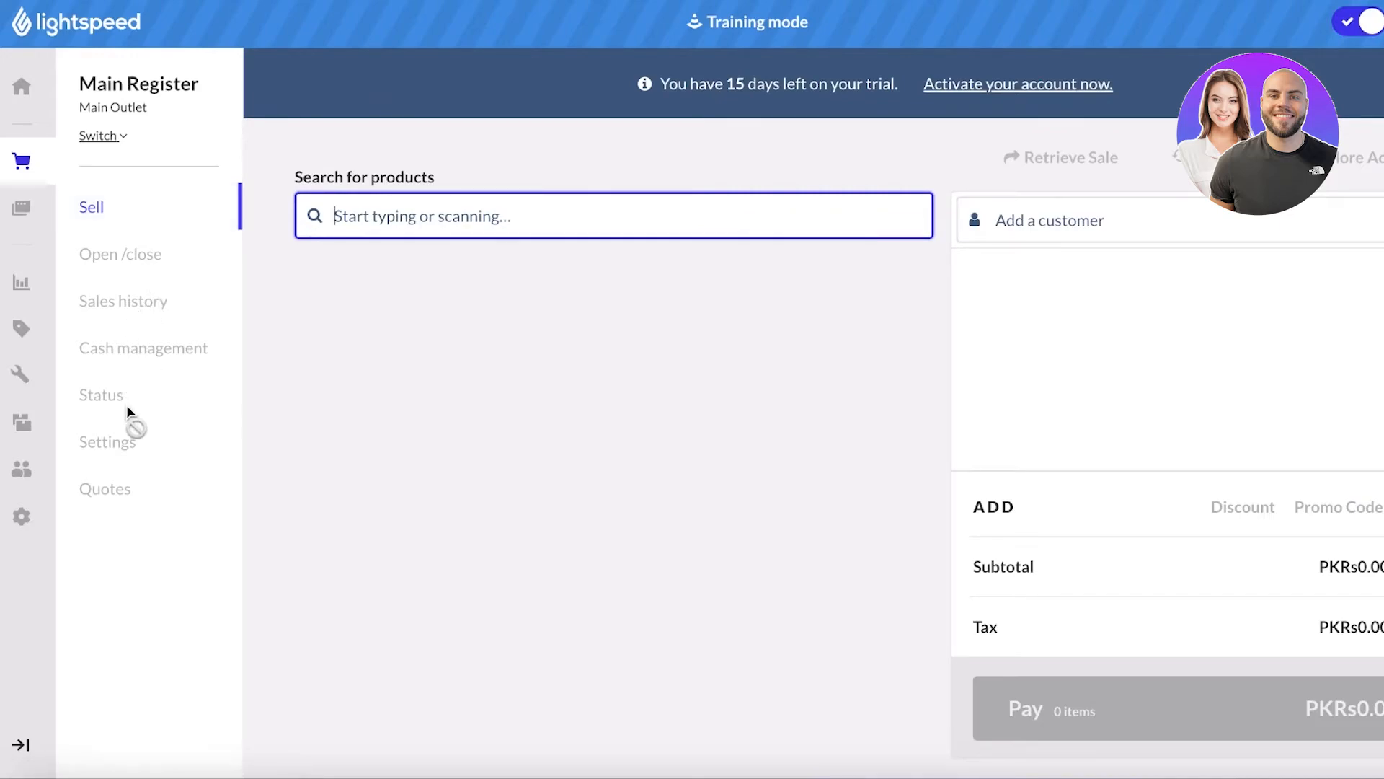
pyautogui.moveTo(370, 223)
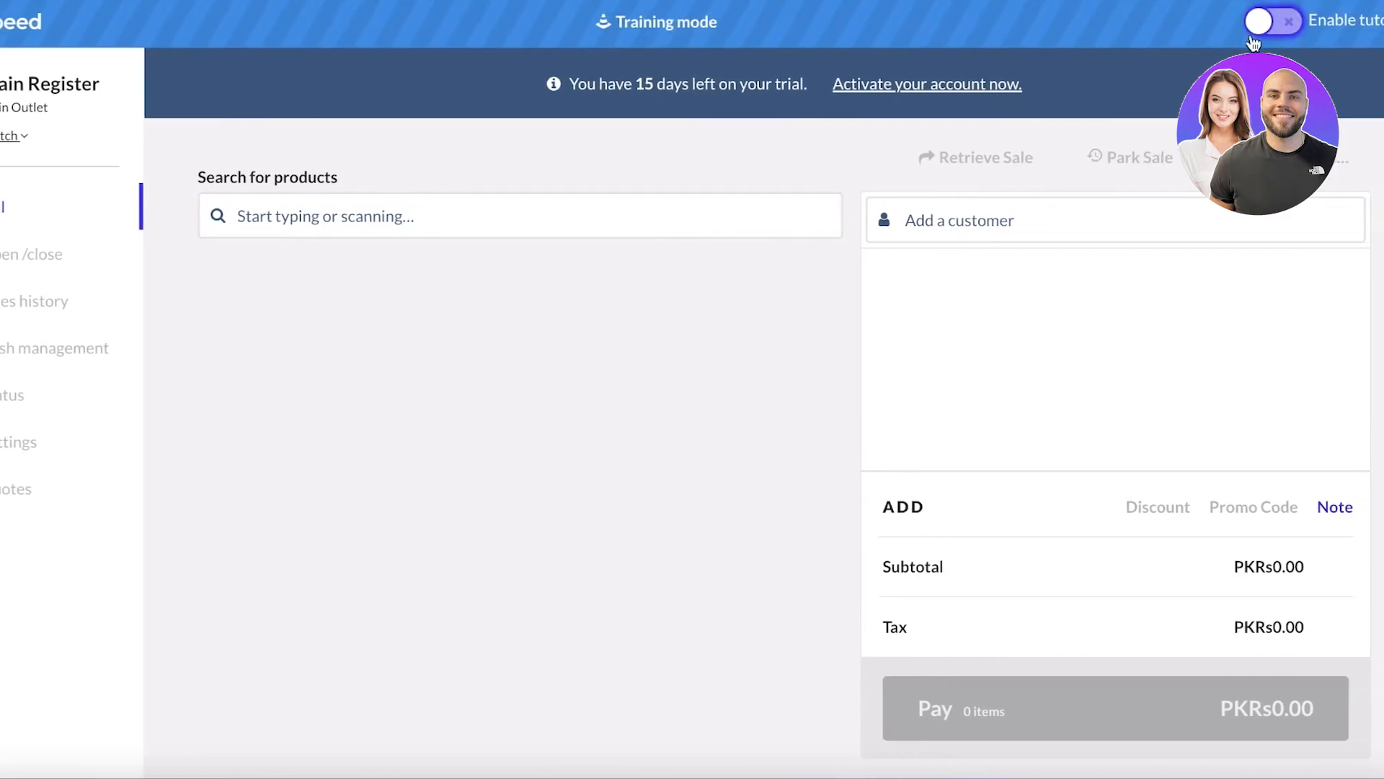
# - Turn off the tutorial, search '01' and ring up Floral Blouse / Small for PKRs13.00
pyautogui.click(490, 215)
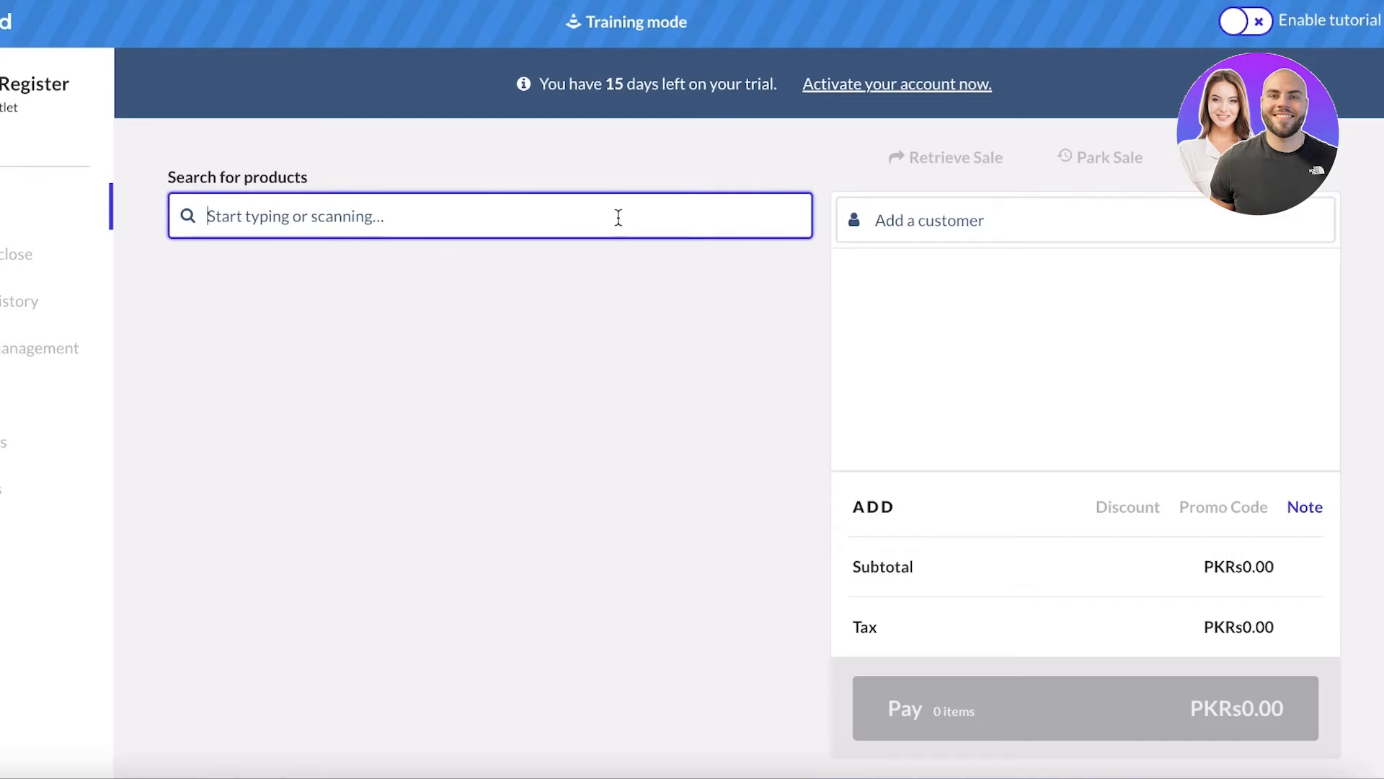
pyautogui.write('01')
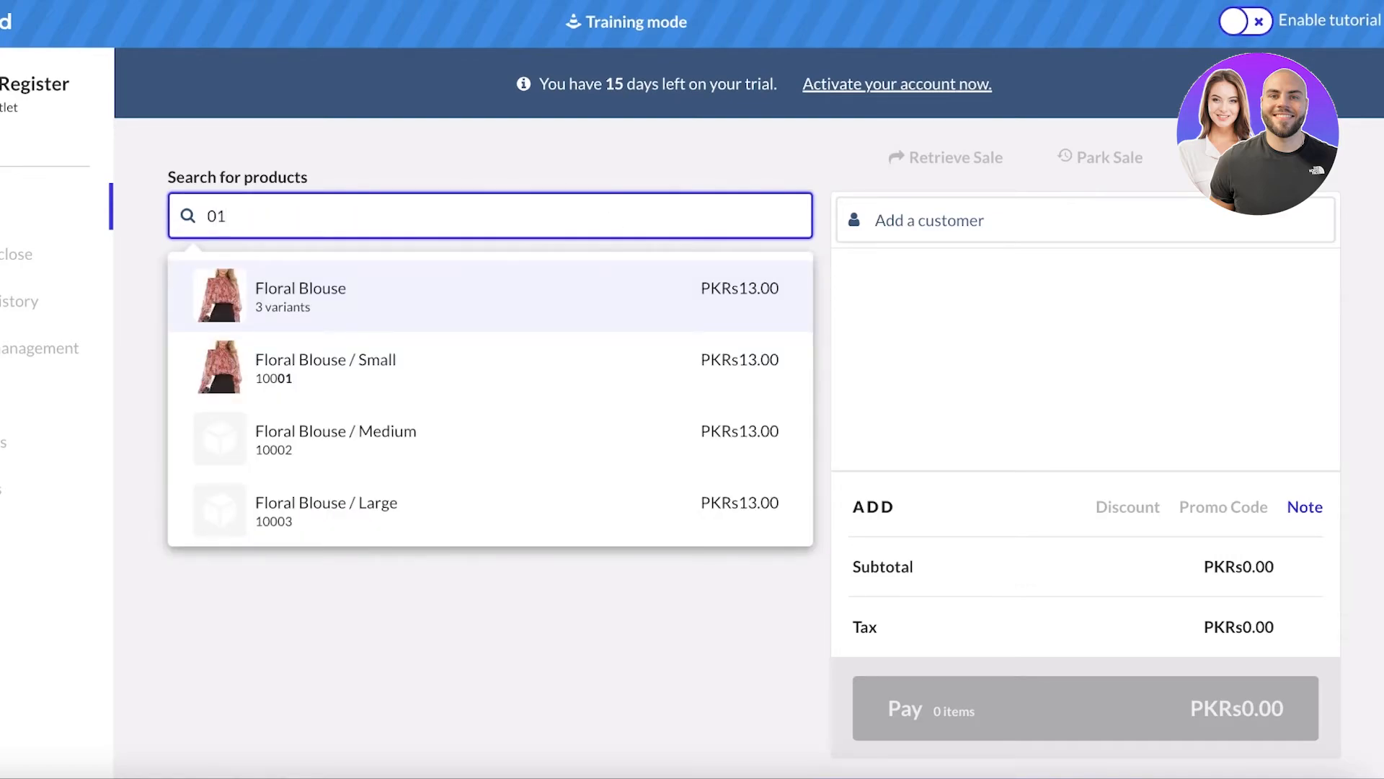
pyautogui.moveTo(277, 316)
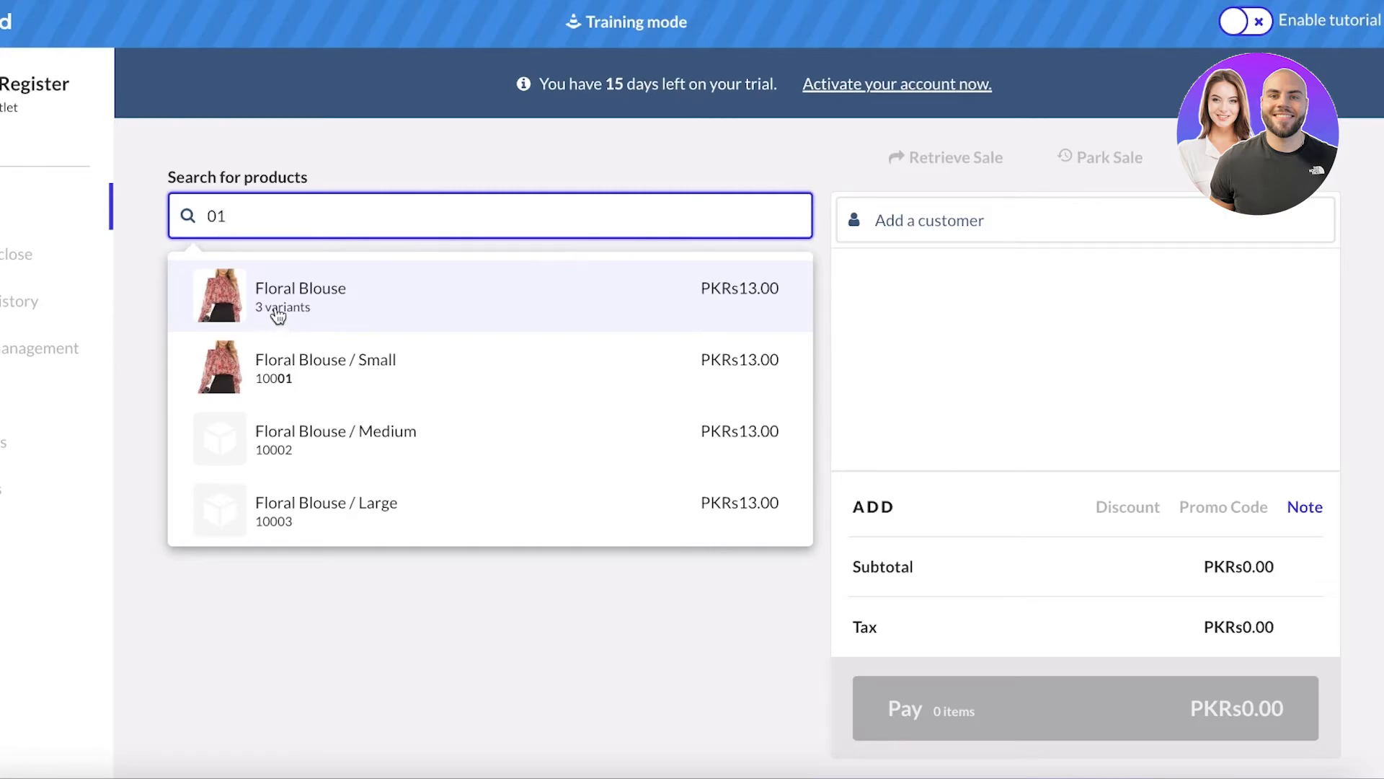
pyautogui.moveTo(233, 290)
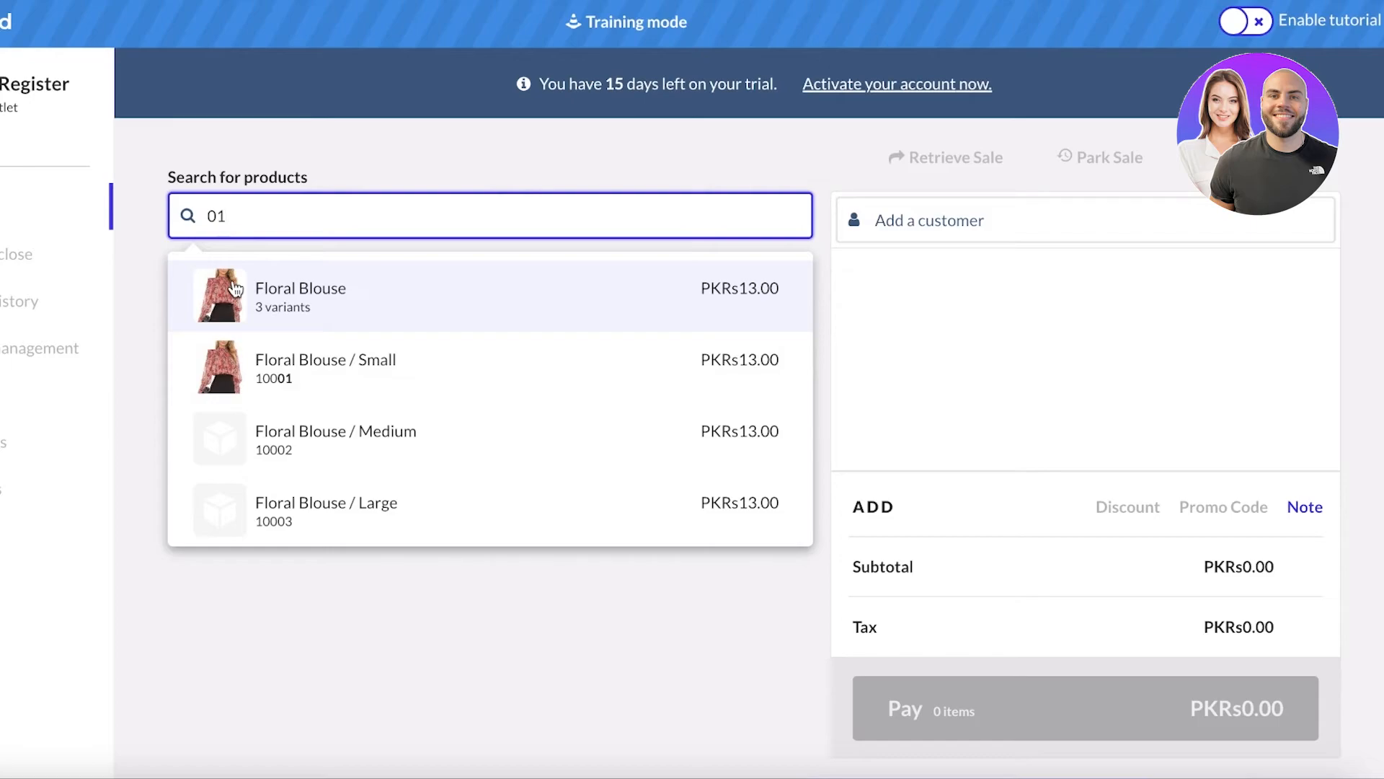
pyautogui.moveTo(274, 433)
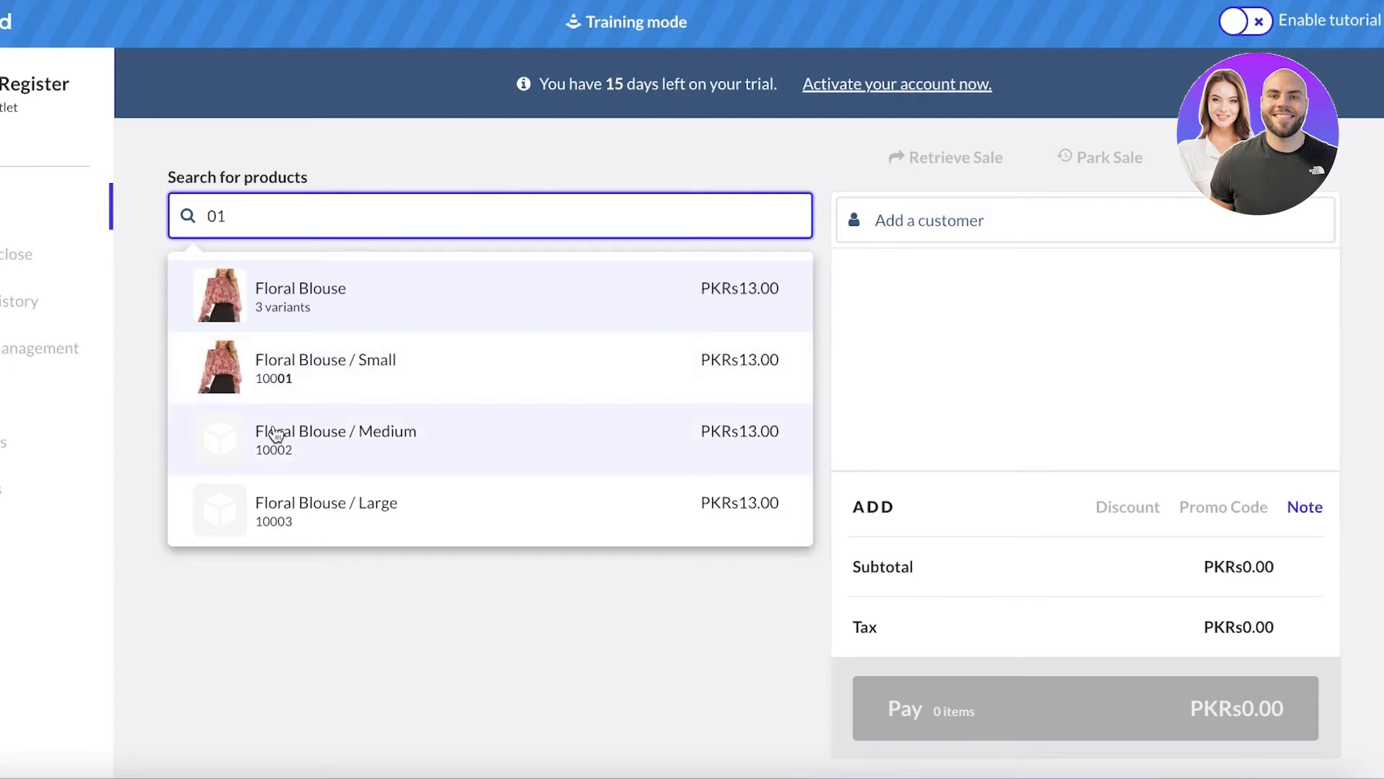
pyautogui.click(353, 367)
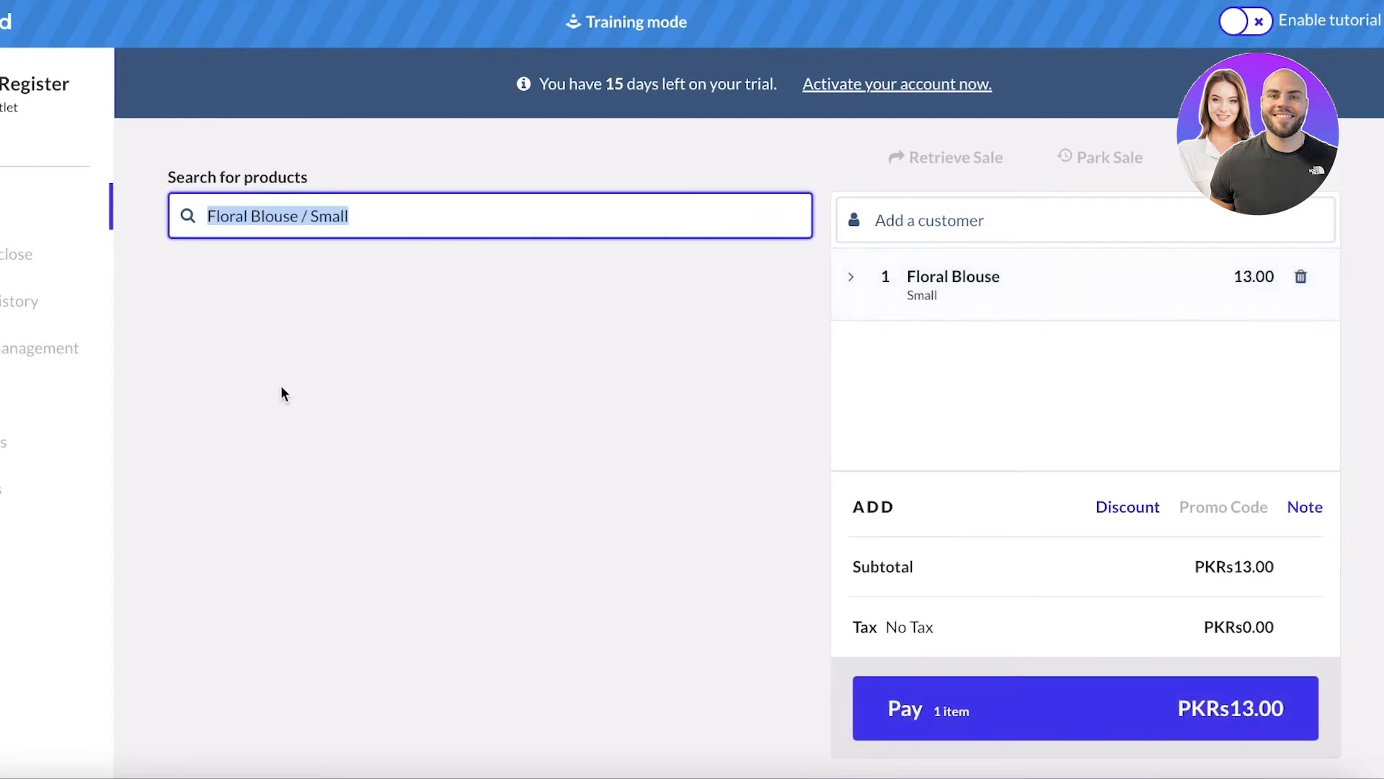
pyautogui.moveTo(1233, 549)
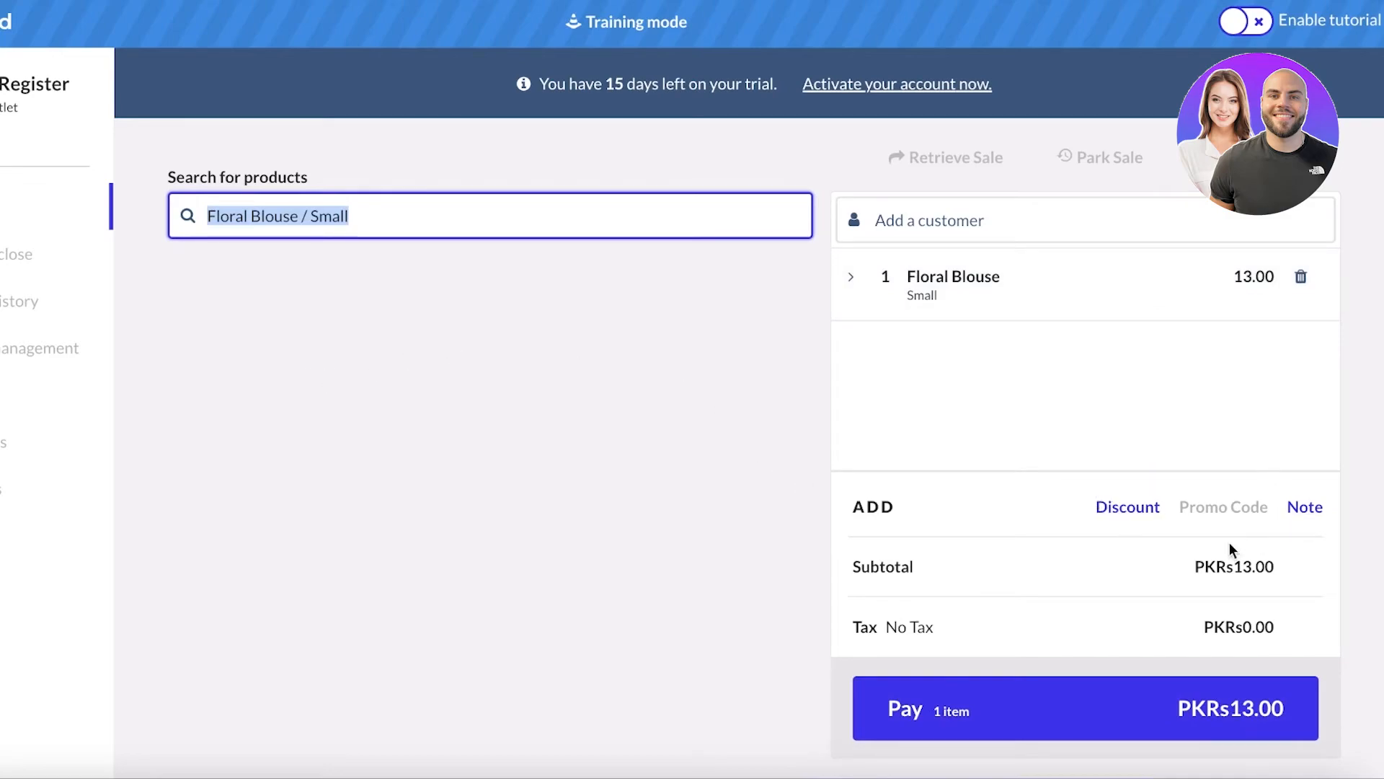
pyautogui.moveTo(1028, 715)
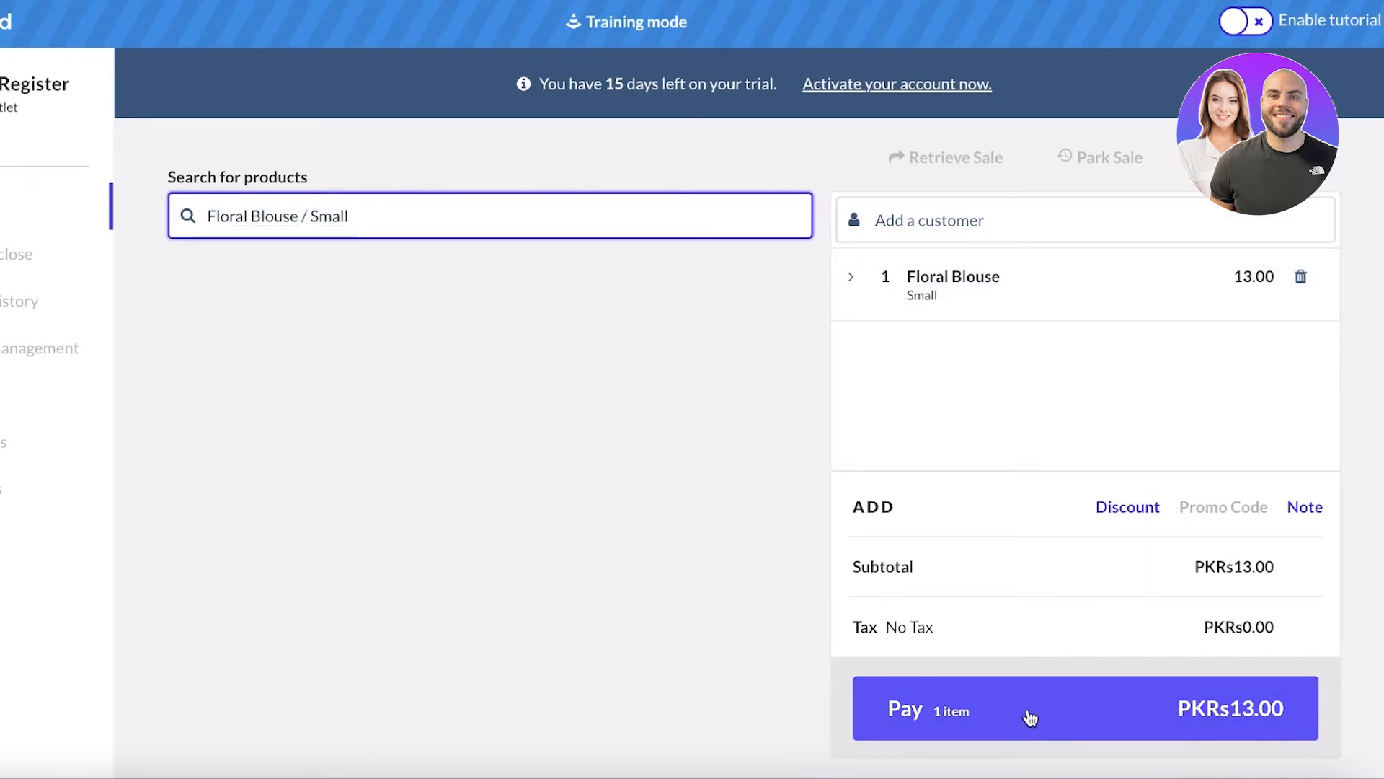
# - Pay the PKRs13.00 Floral Blouse sale in cash
pyautogui.click(1028, 706)
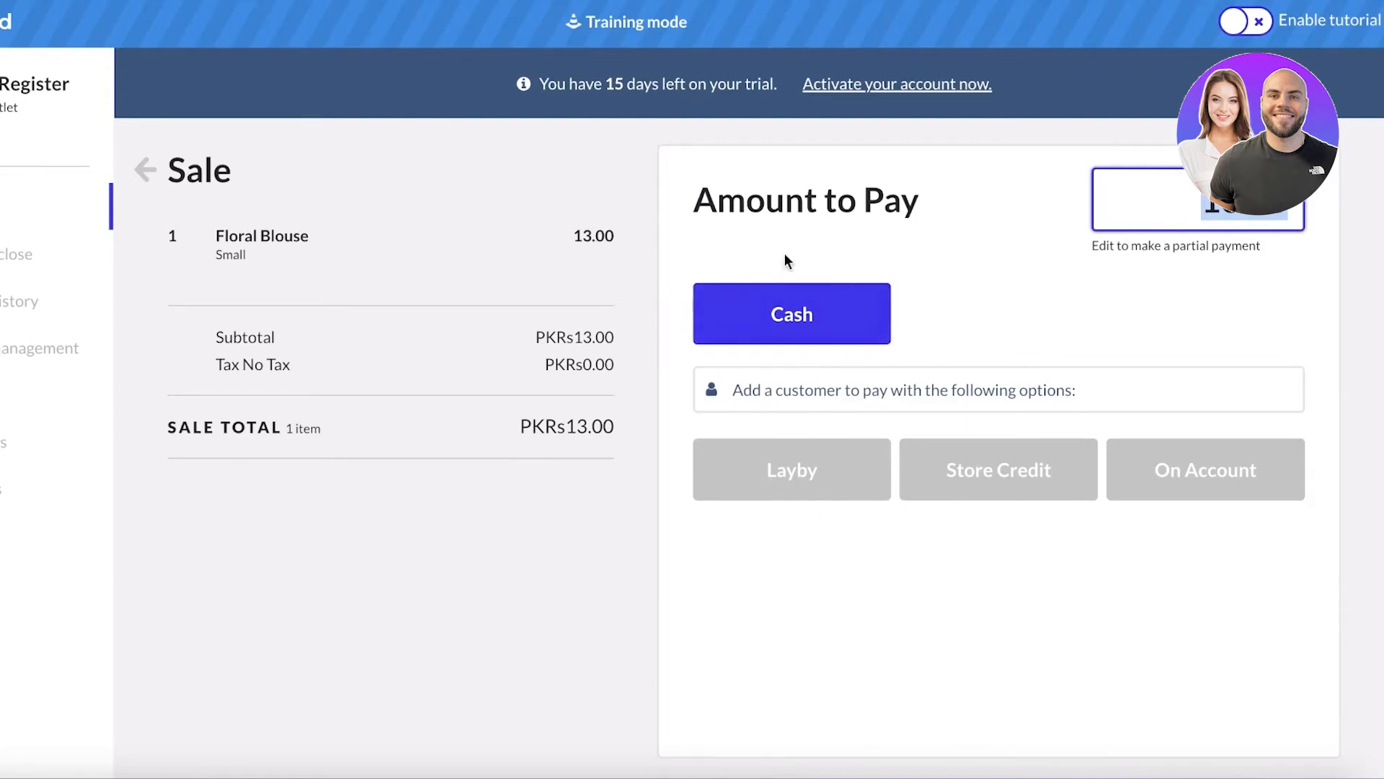
pyautogui.click(792, 313)
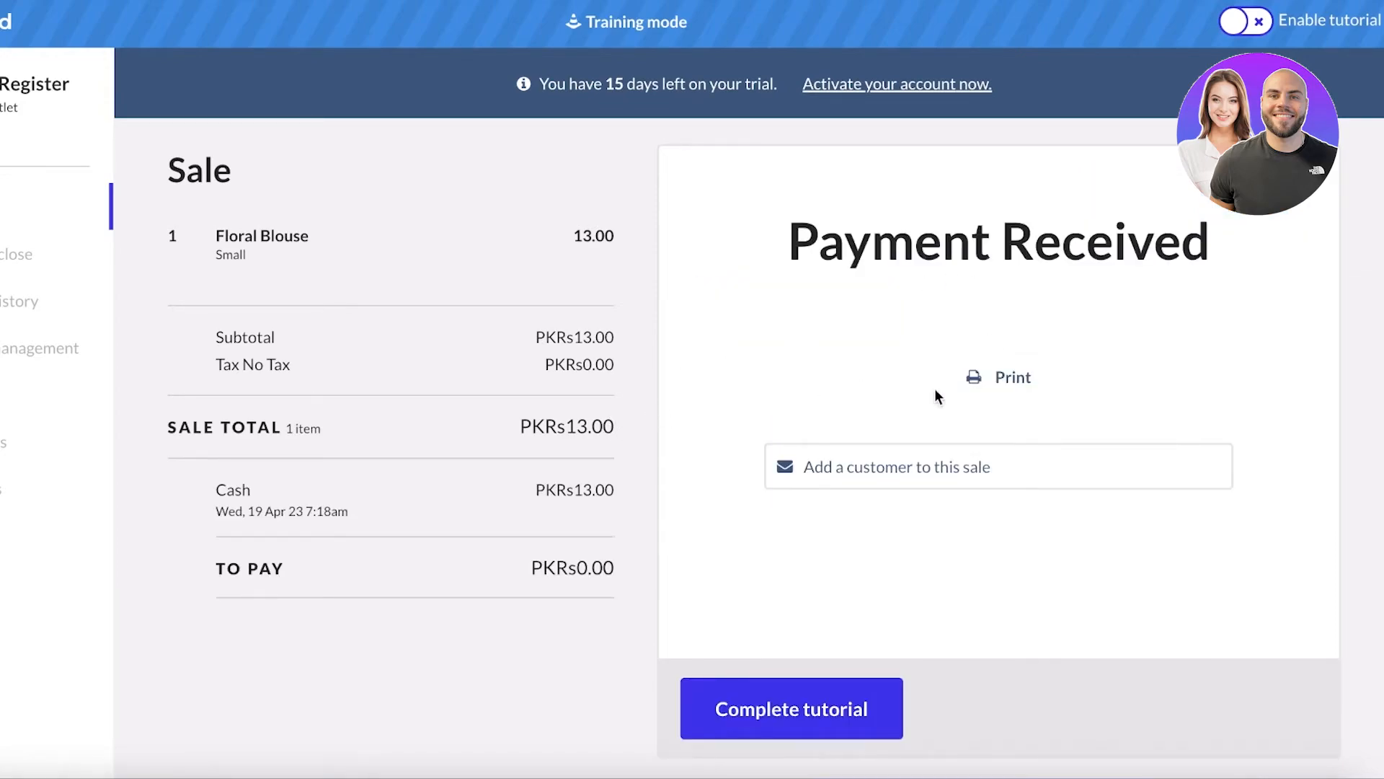
pyautogui.moveTo(701, 236)
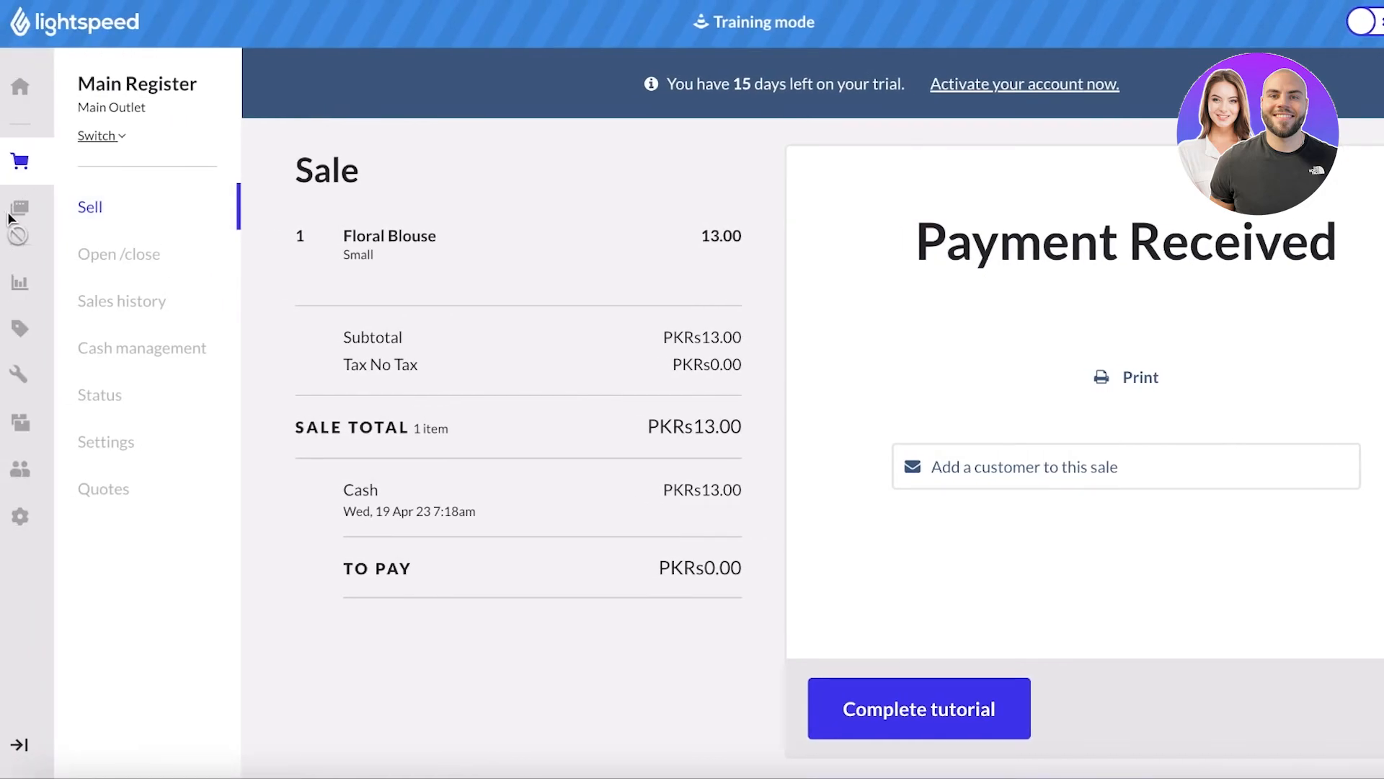
pyautogui.moveTo(40, 202)
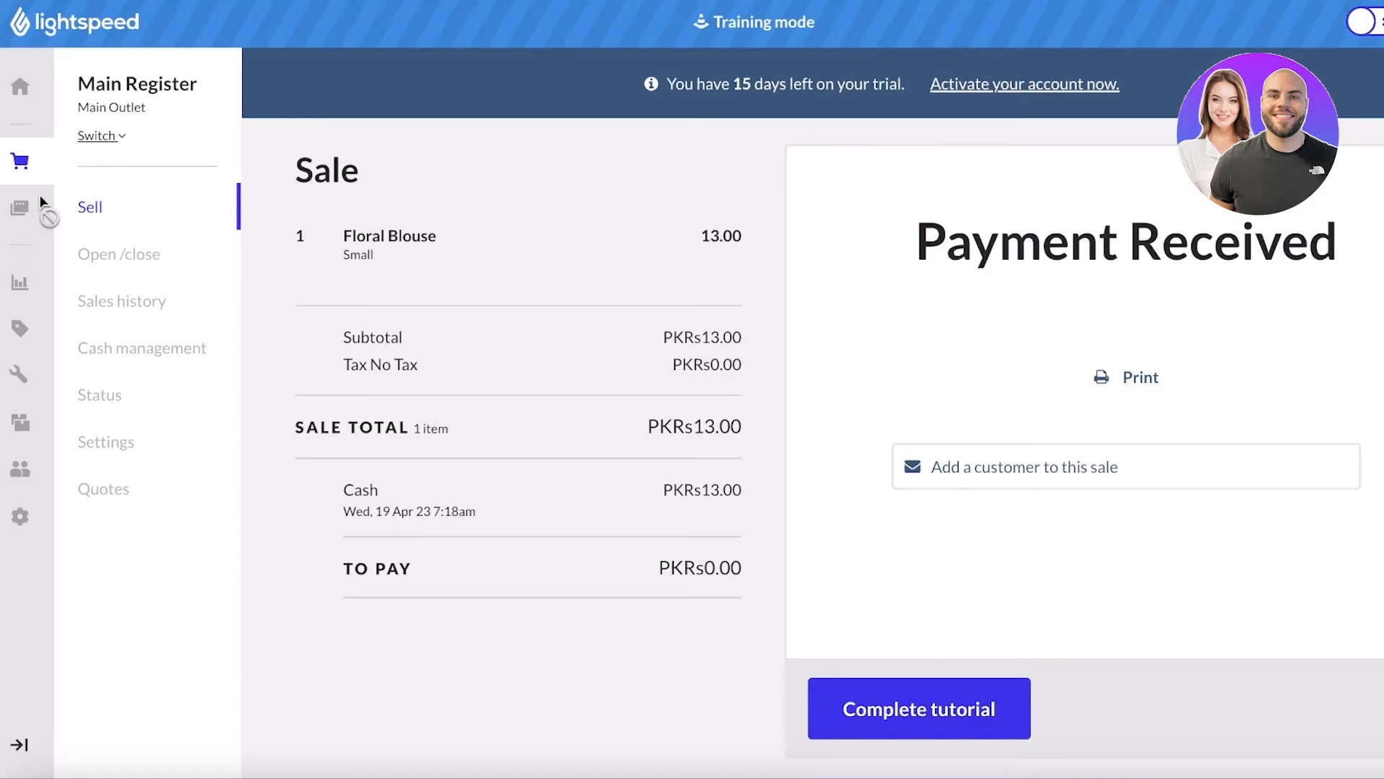
pyautogui.moveTo(25, 195)
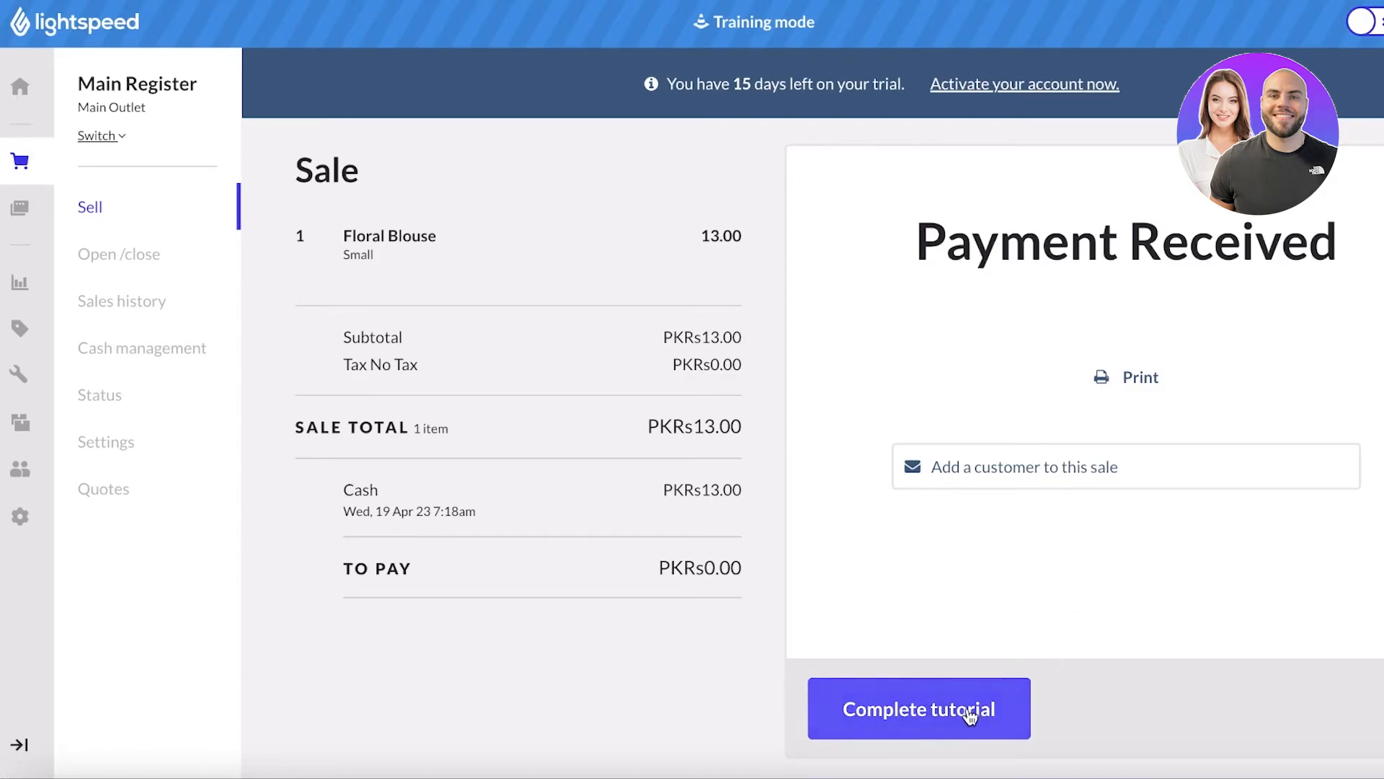
# - Complete the training tutorial and view the closed register's cash management page
pyautogui.click(918, 706)
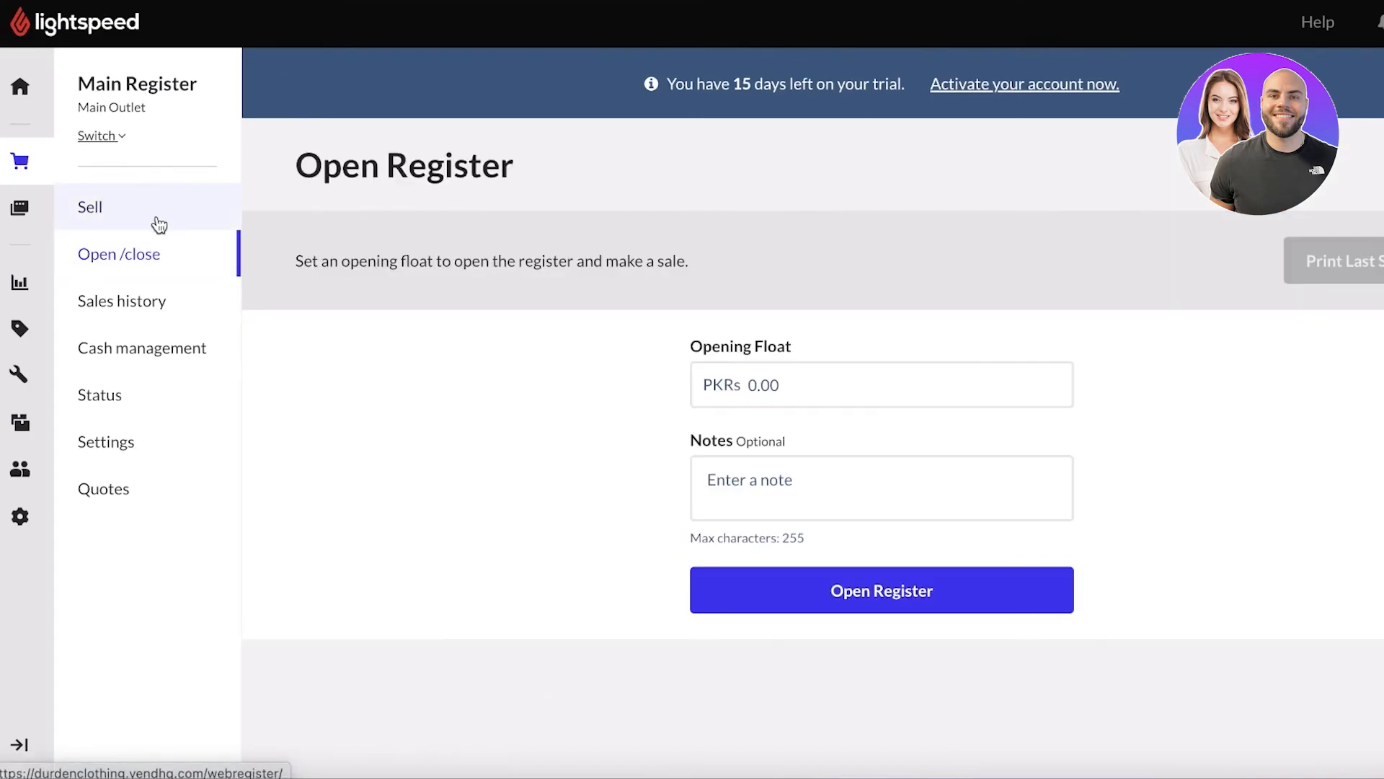
pyautogui.moveTo(483, 341)
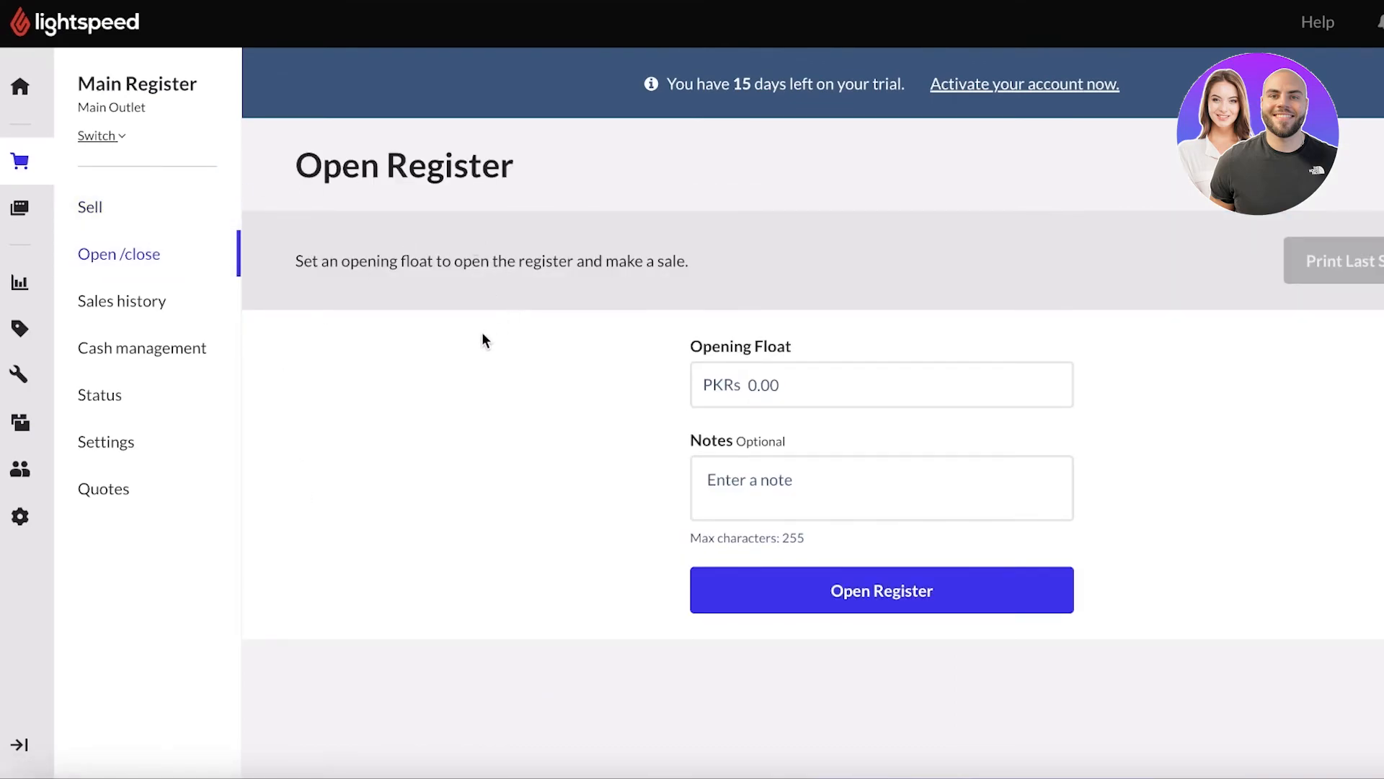
pyautogui.moveTo(356, 320)
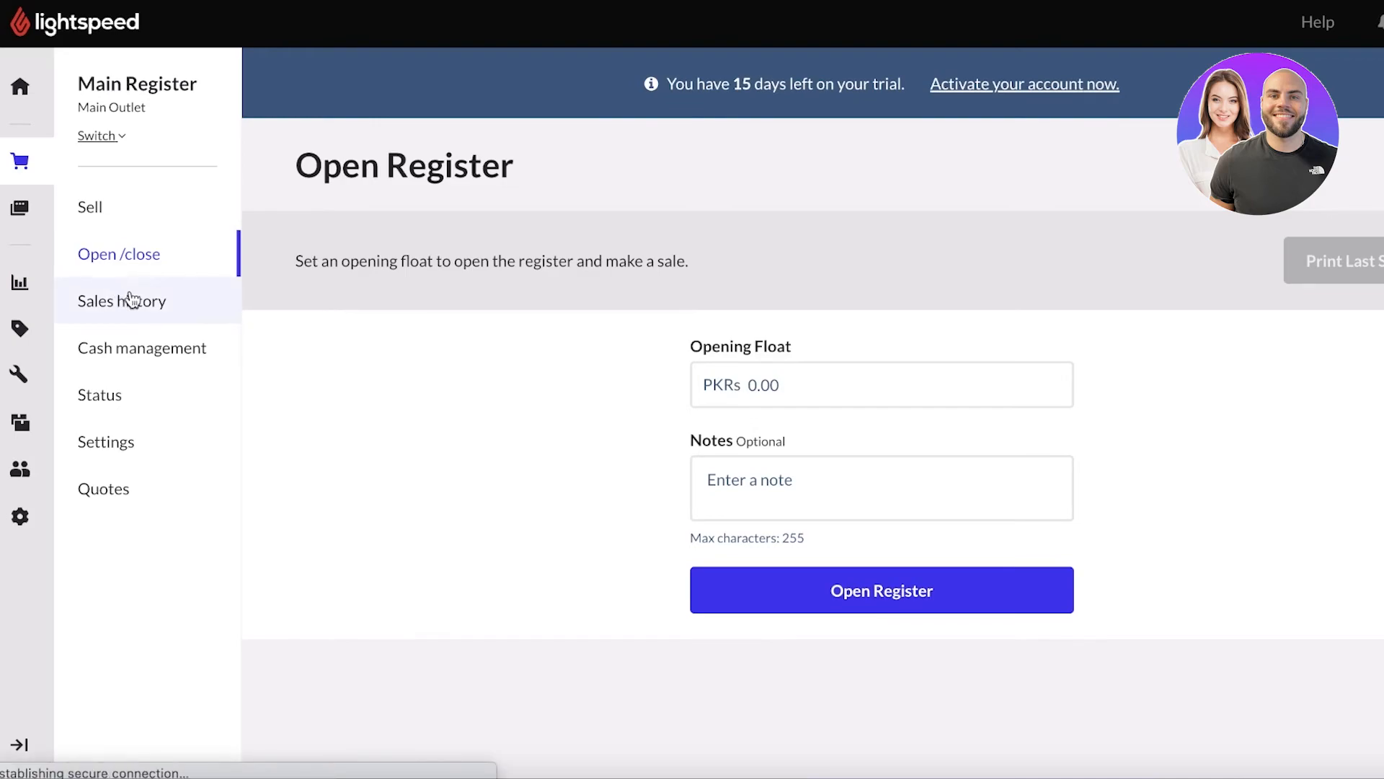
pyautogui.click(880, 590)
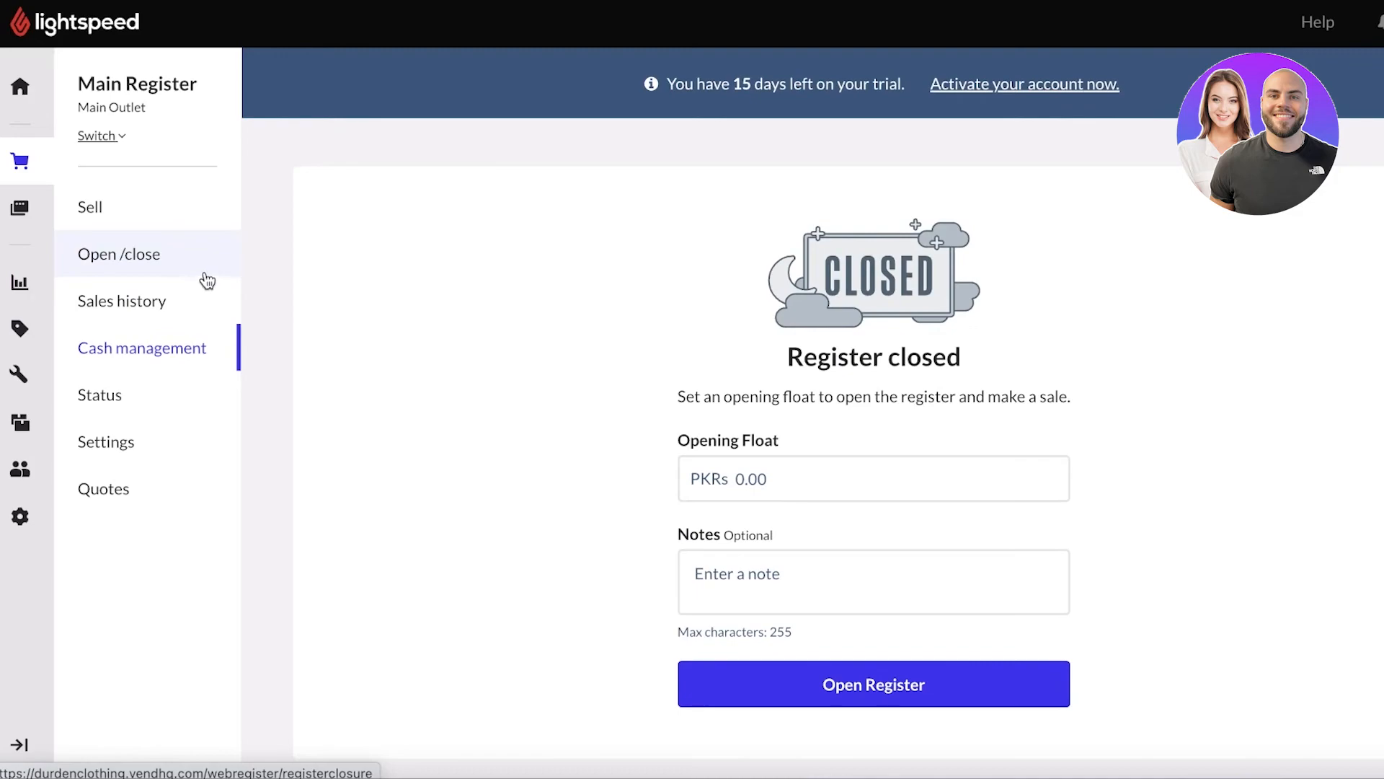
pyautogui.moveTo(351, 246)
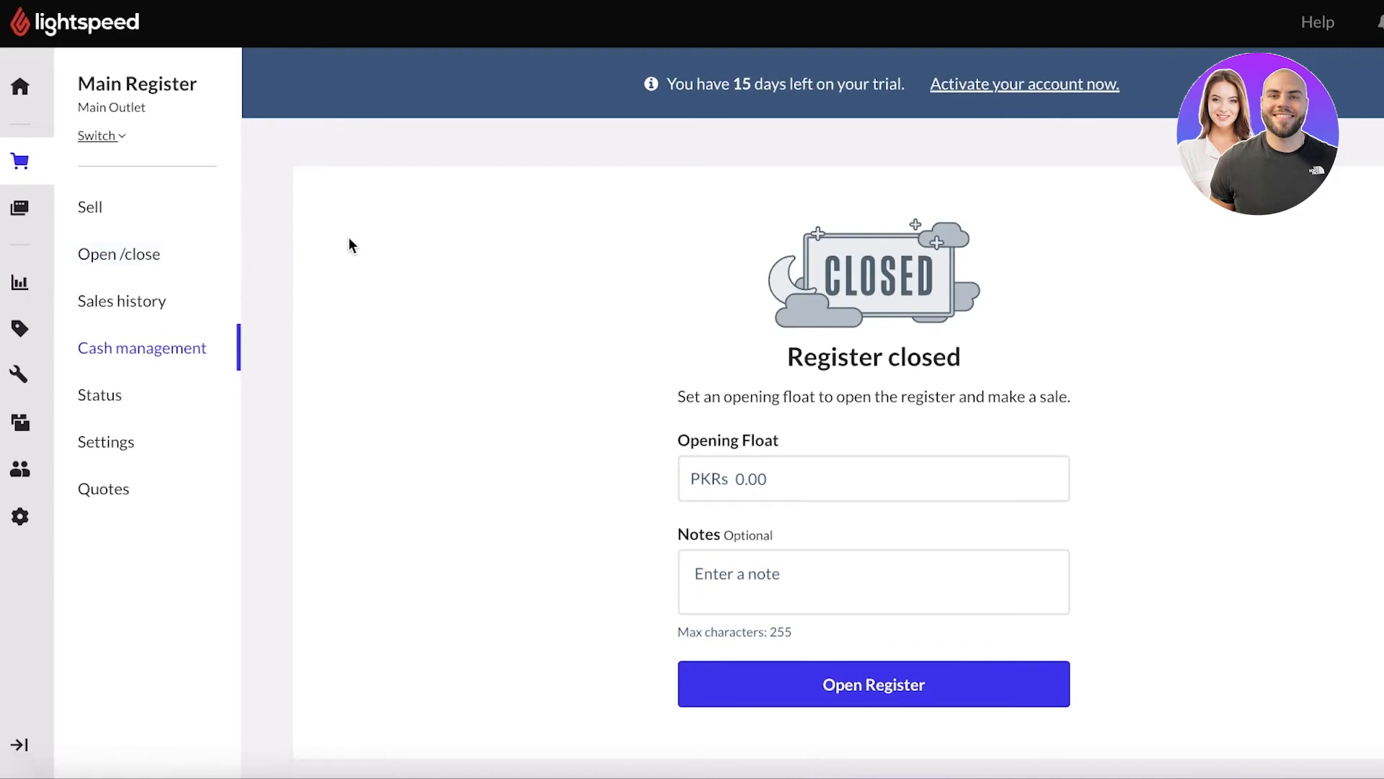
pyautogui.moveTo(99, 395)
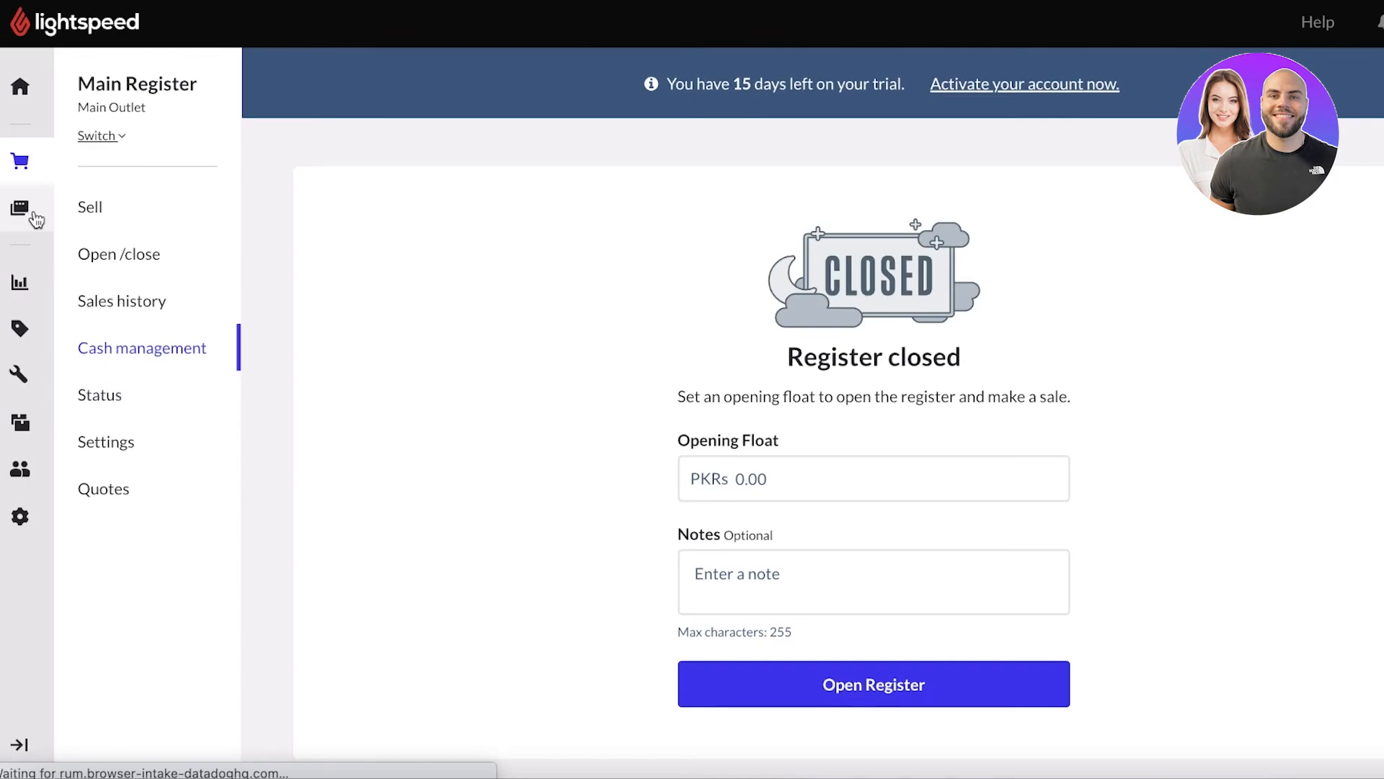
# - Go to the Online section and start selling online to reach the Connect Lightspeed eCom page
pyautogui.click(19, 208)
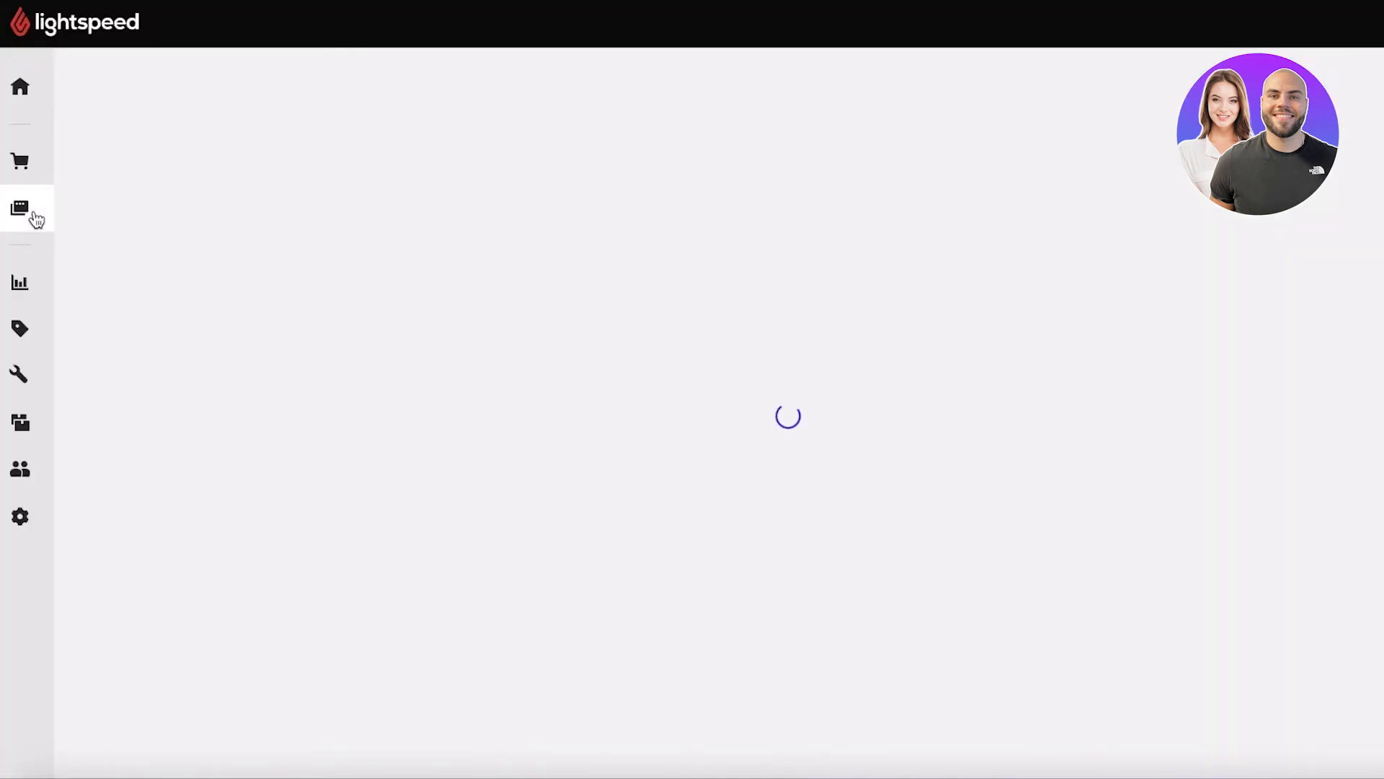
pyautogui.click(18, 209)
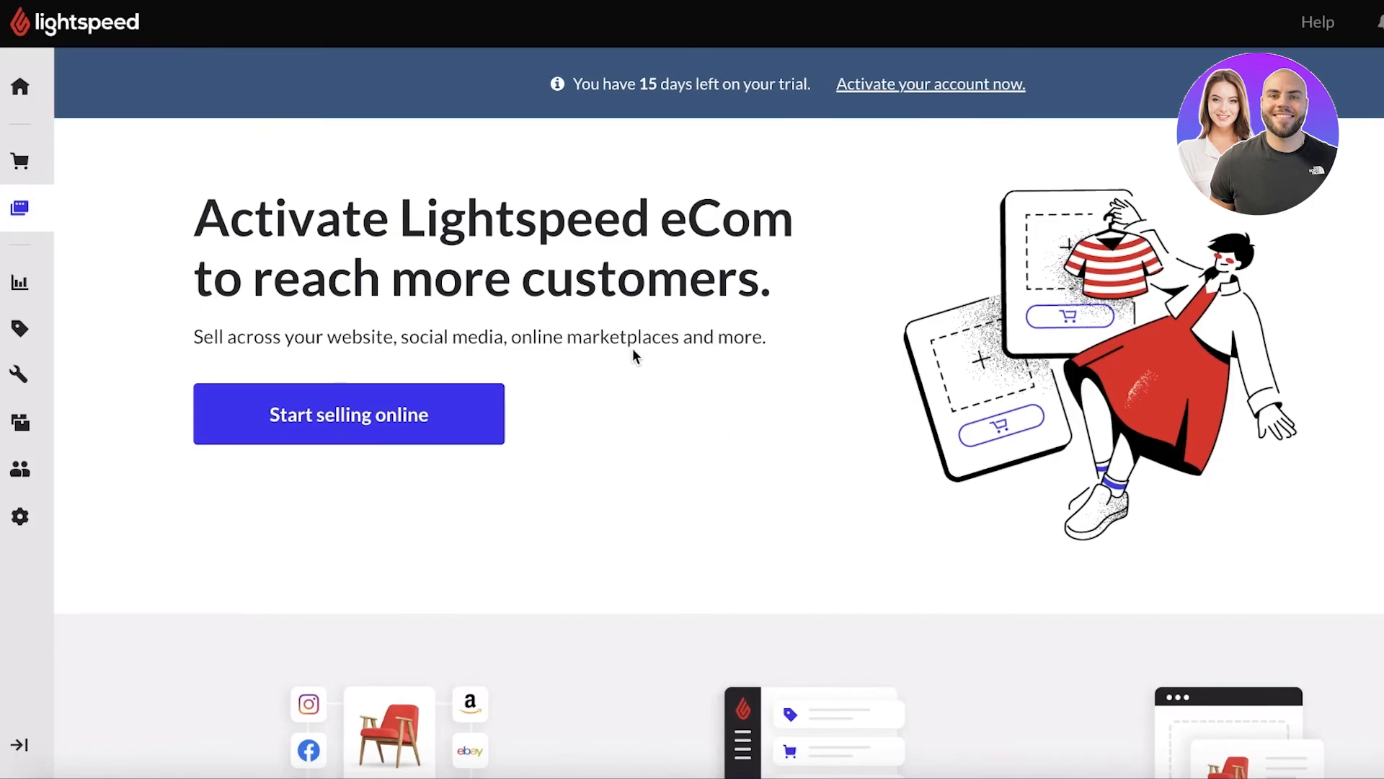
pyautogui.click(347, 413)
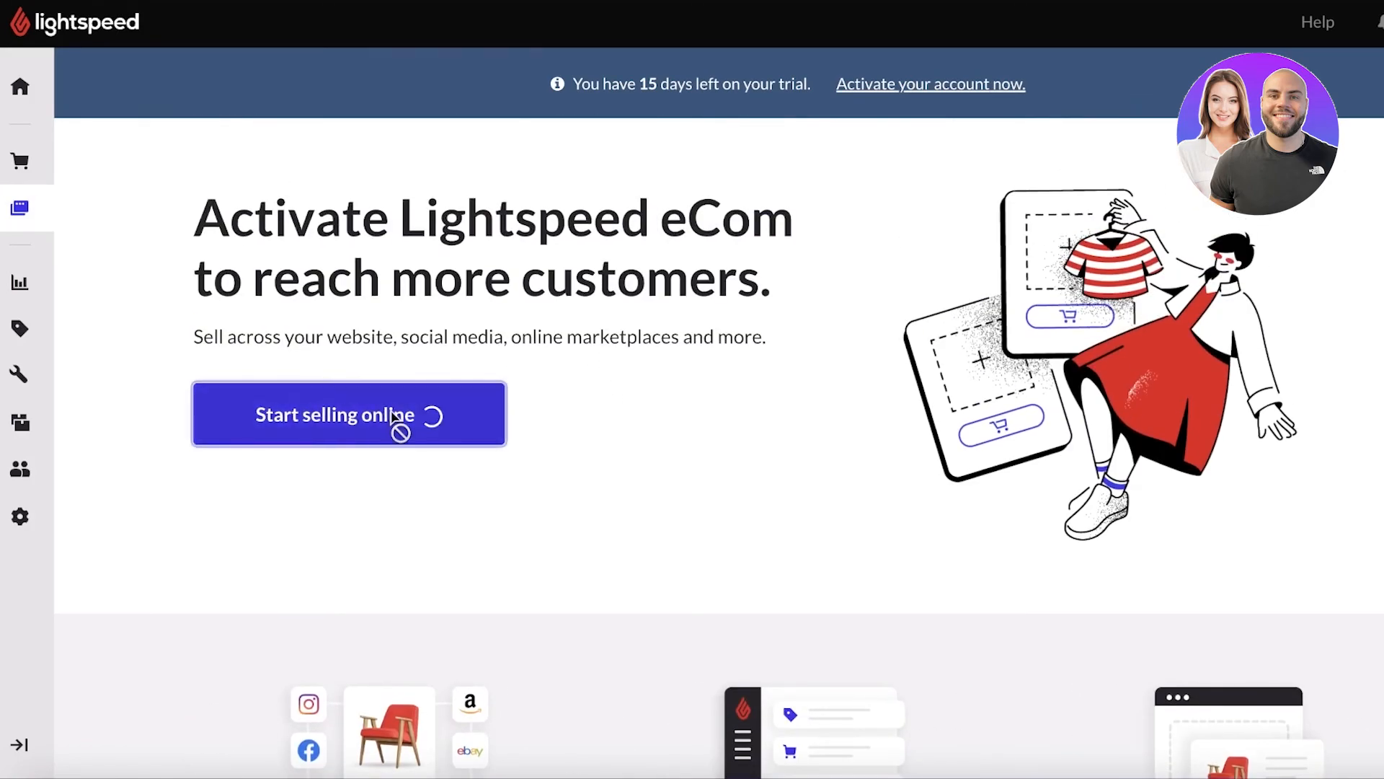
pyautogui.click(19, 517)
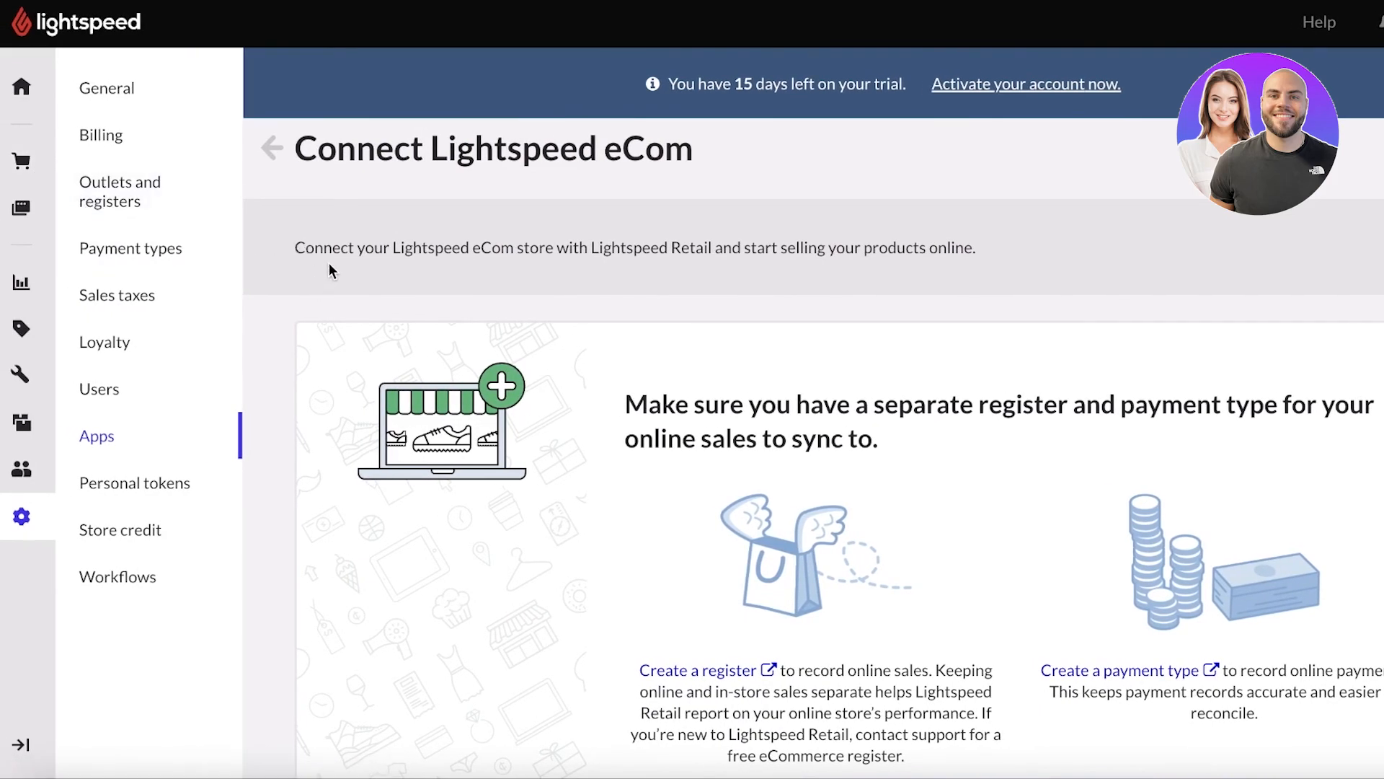
pyautogui.moveTo(22, 85)
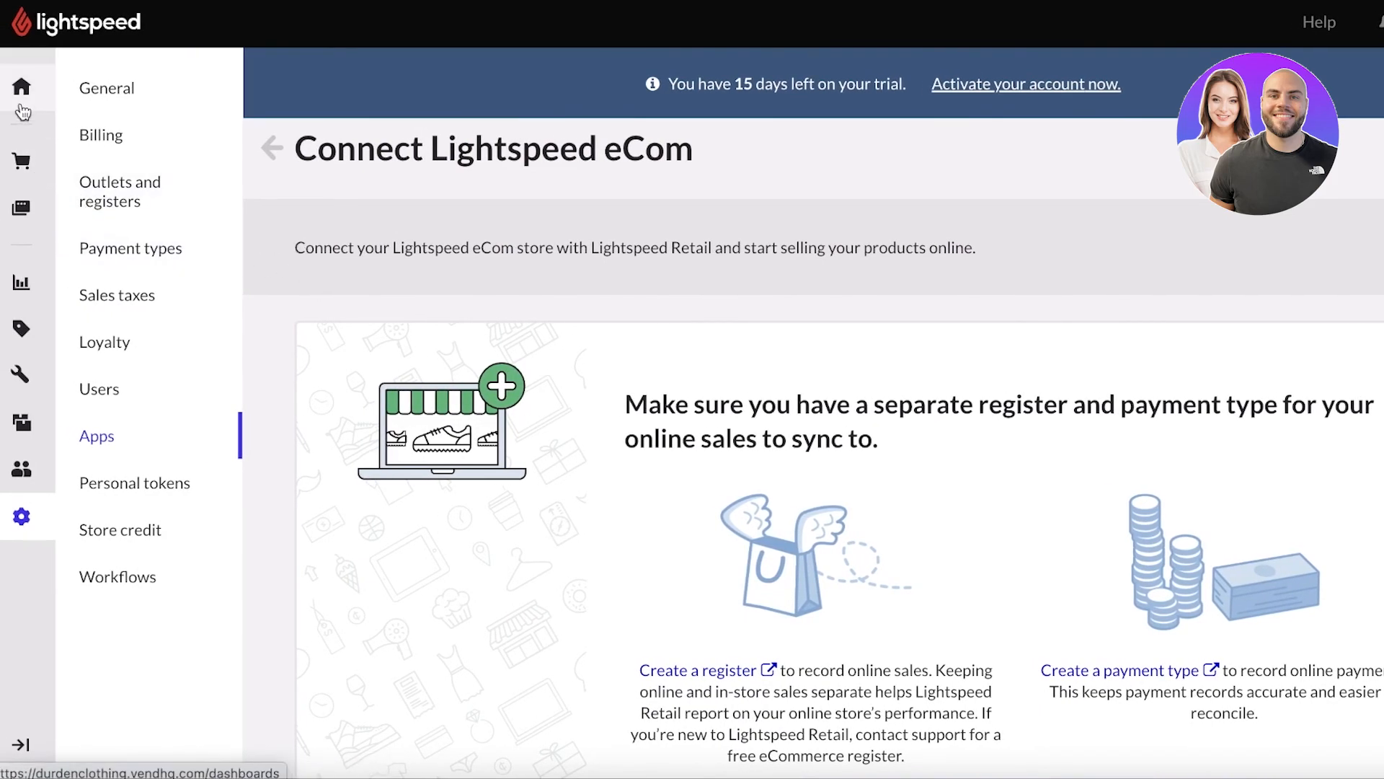
pyautogui.scroll(-3)
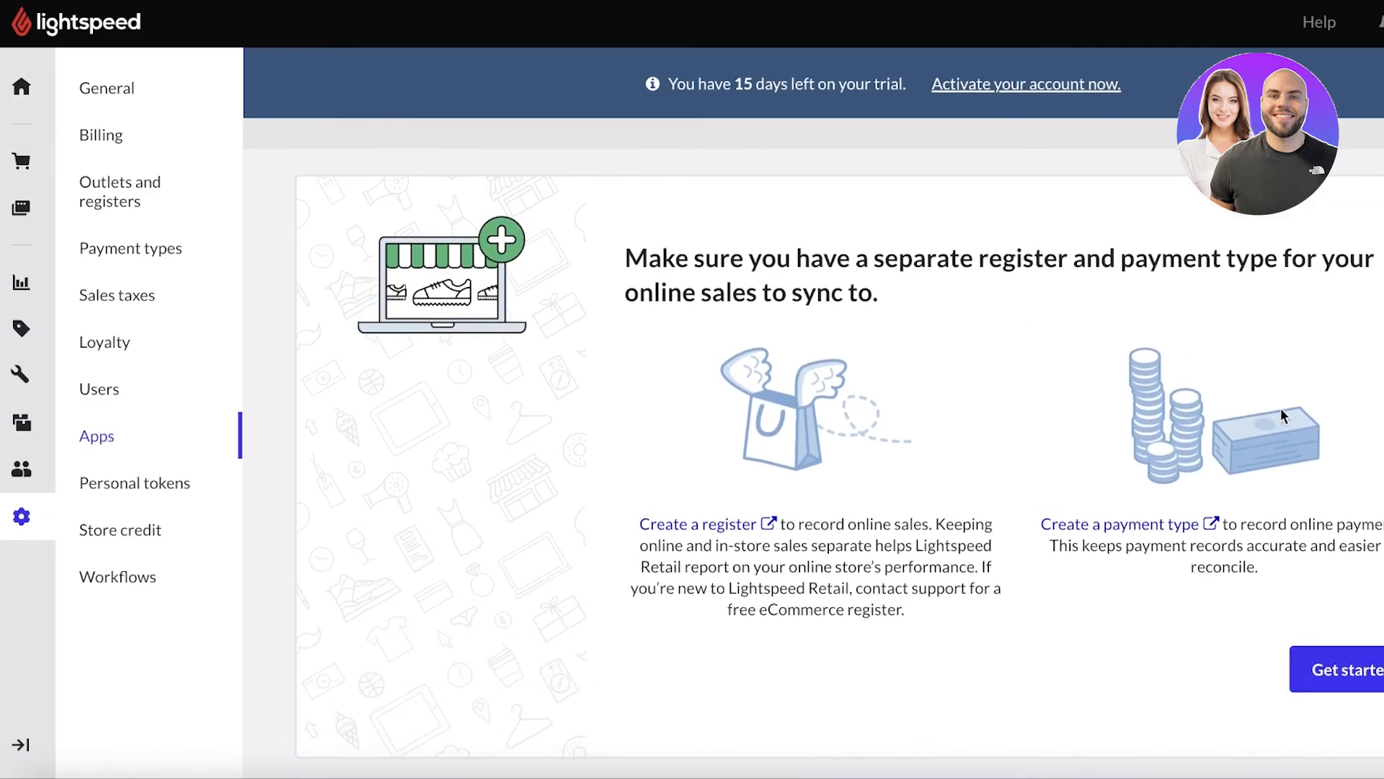
# - Begin connecting eCom and browse the Apps integrations list from Xero to Shopify
pyautogui.click(1338, 668)
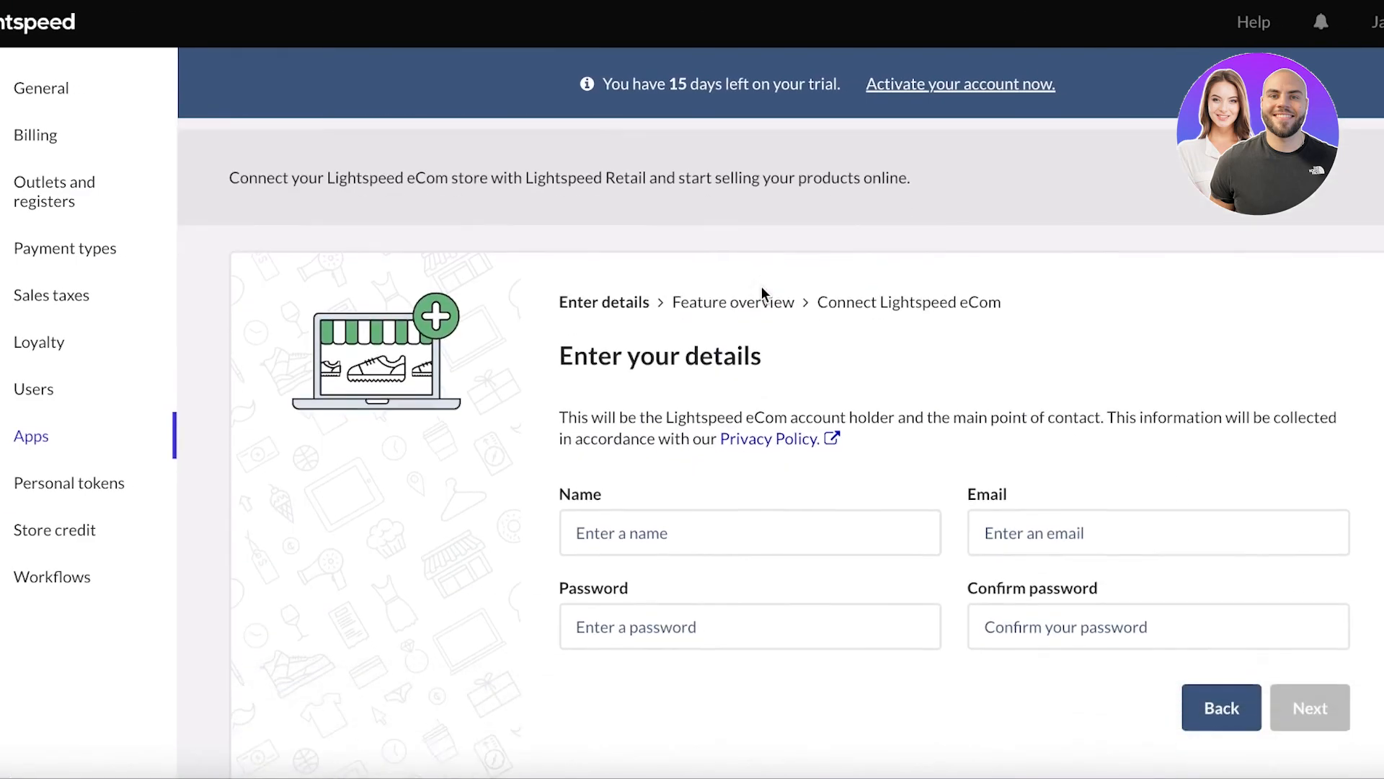
pyautogui.scroll(-3)
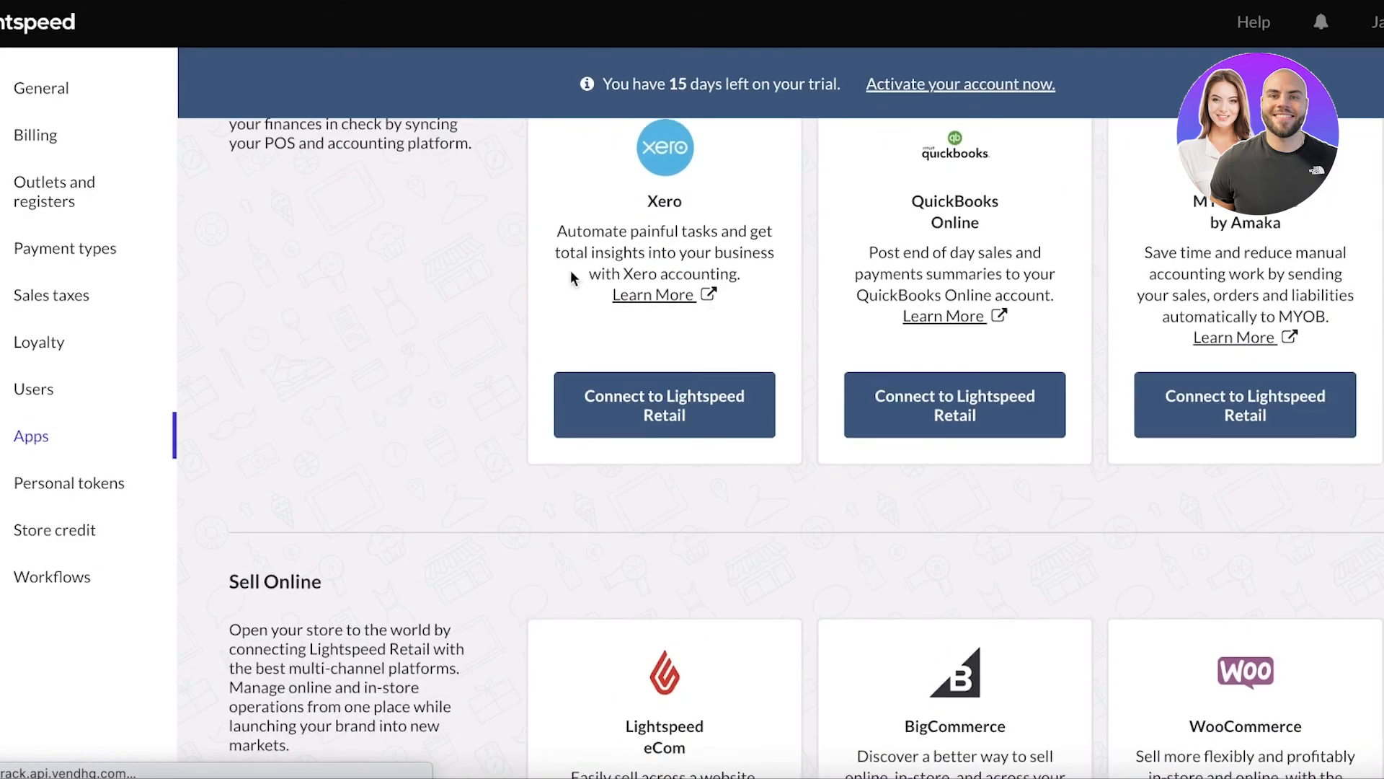
pyautogui.scroll(-3)
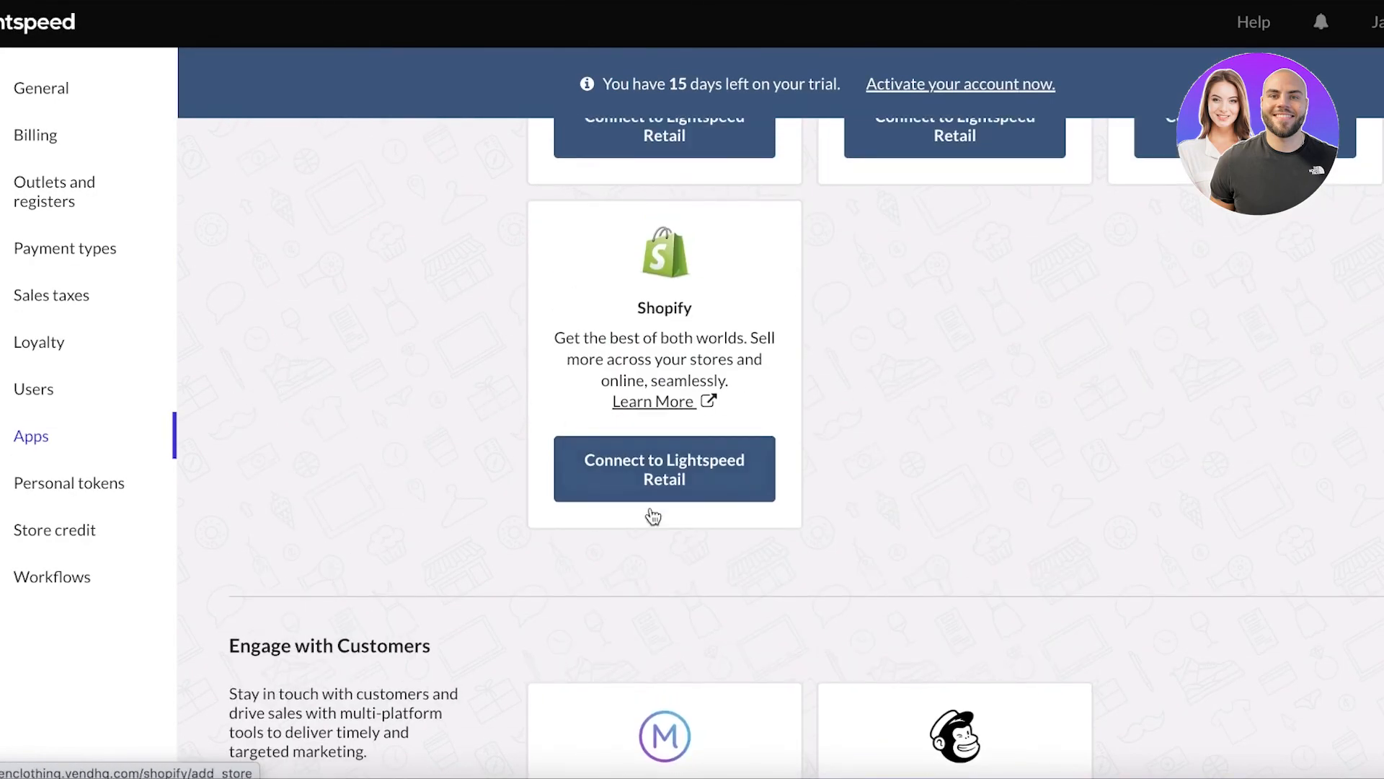
pyautogui.moveTo(691, 261)
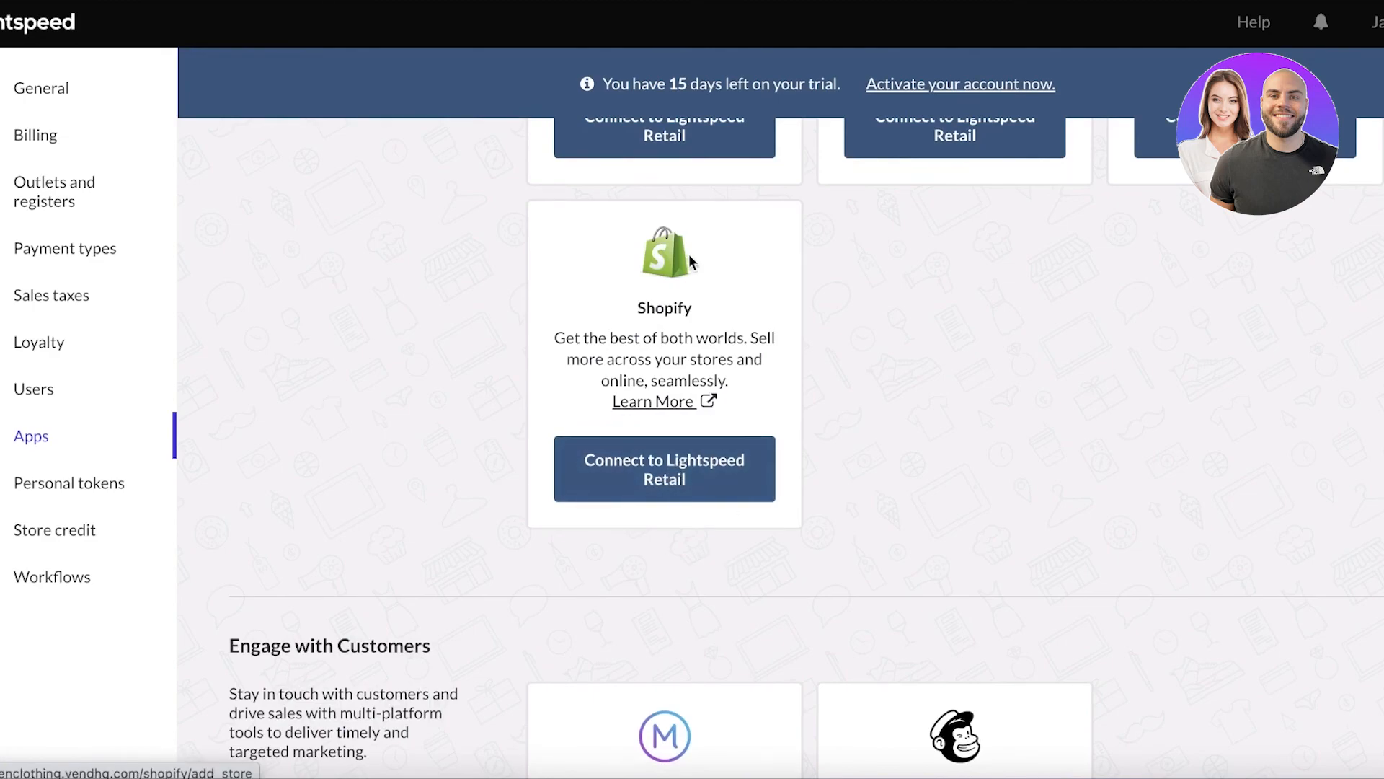
pyautogui.scroll(3)
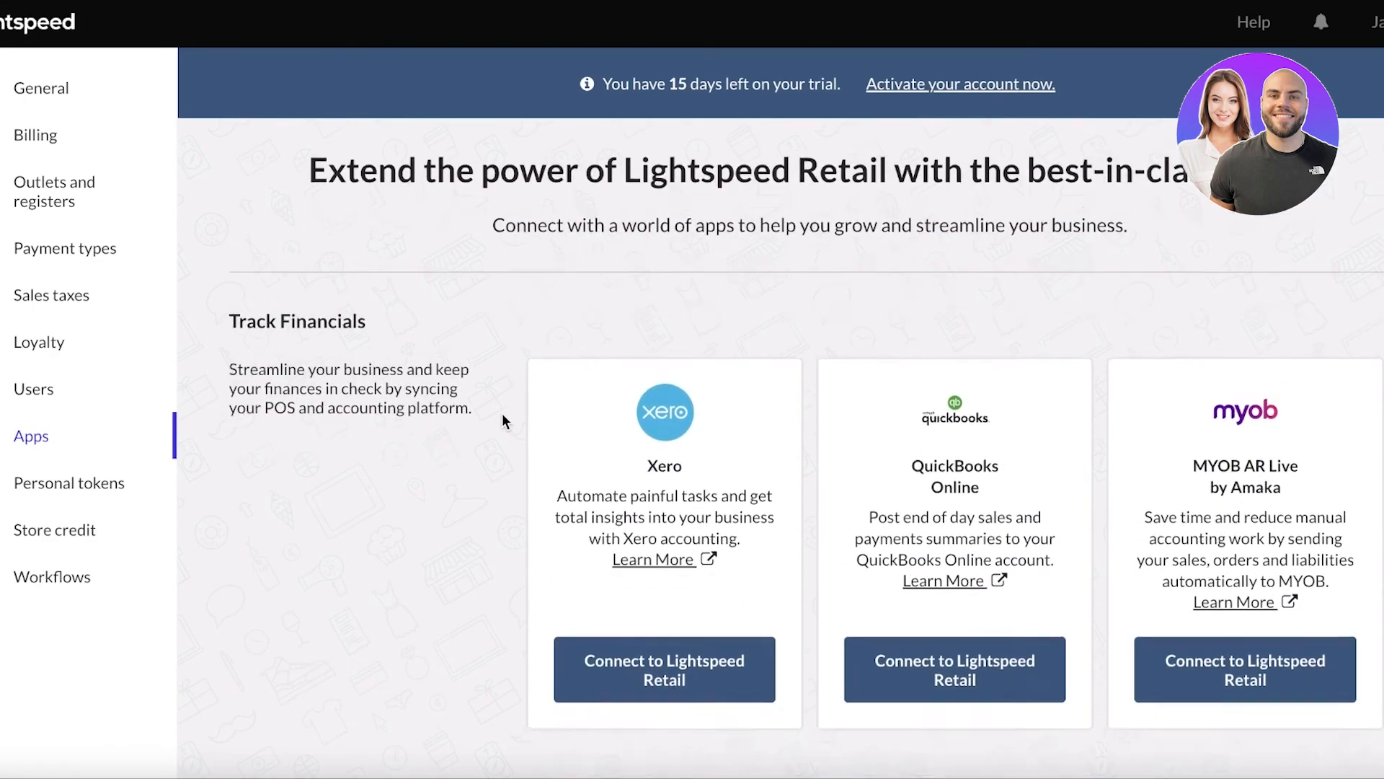
pyautogui.scroll(-3)
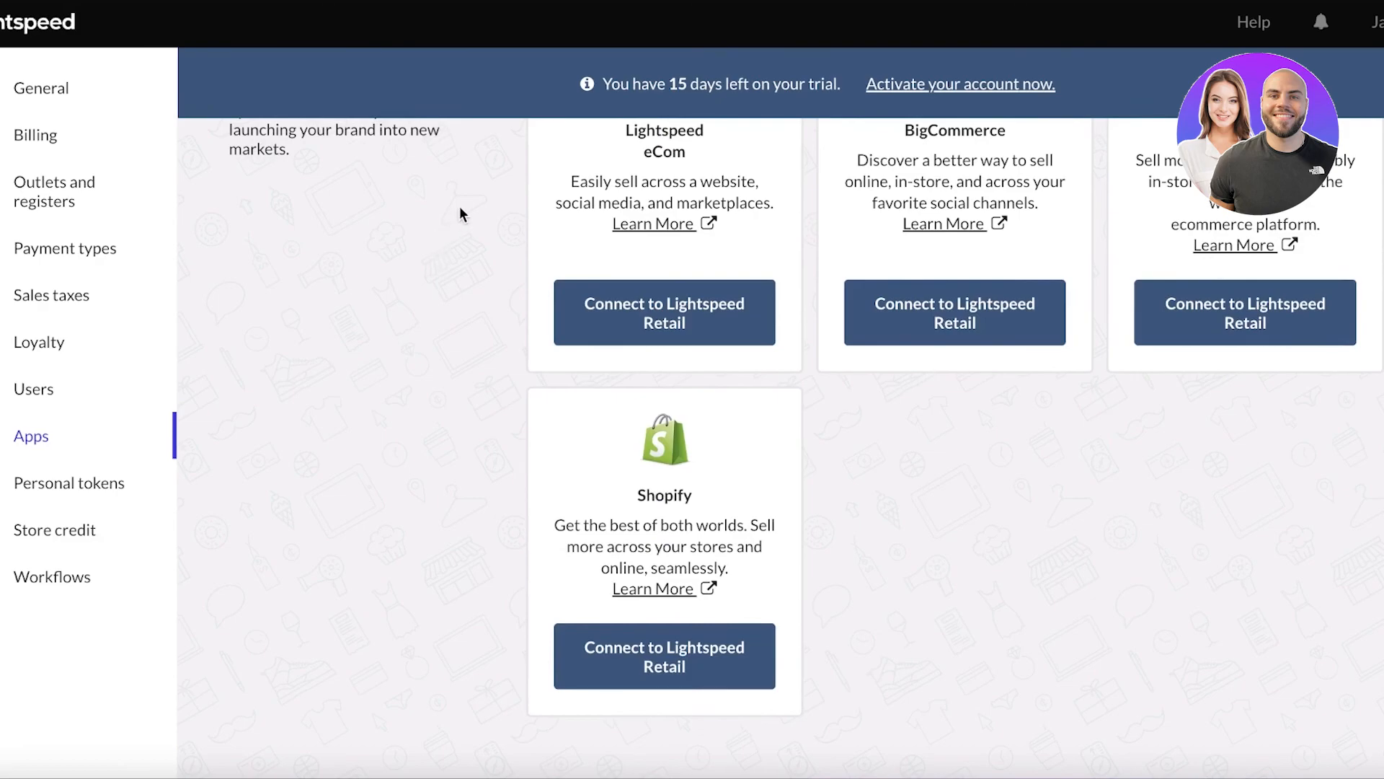
pyautogui.scroll(3)
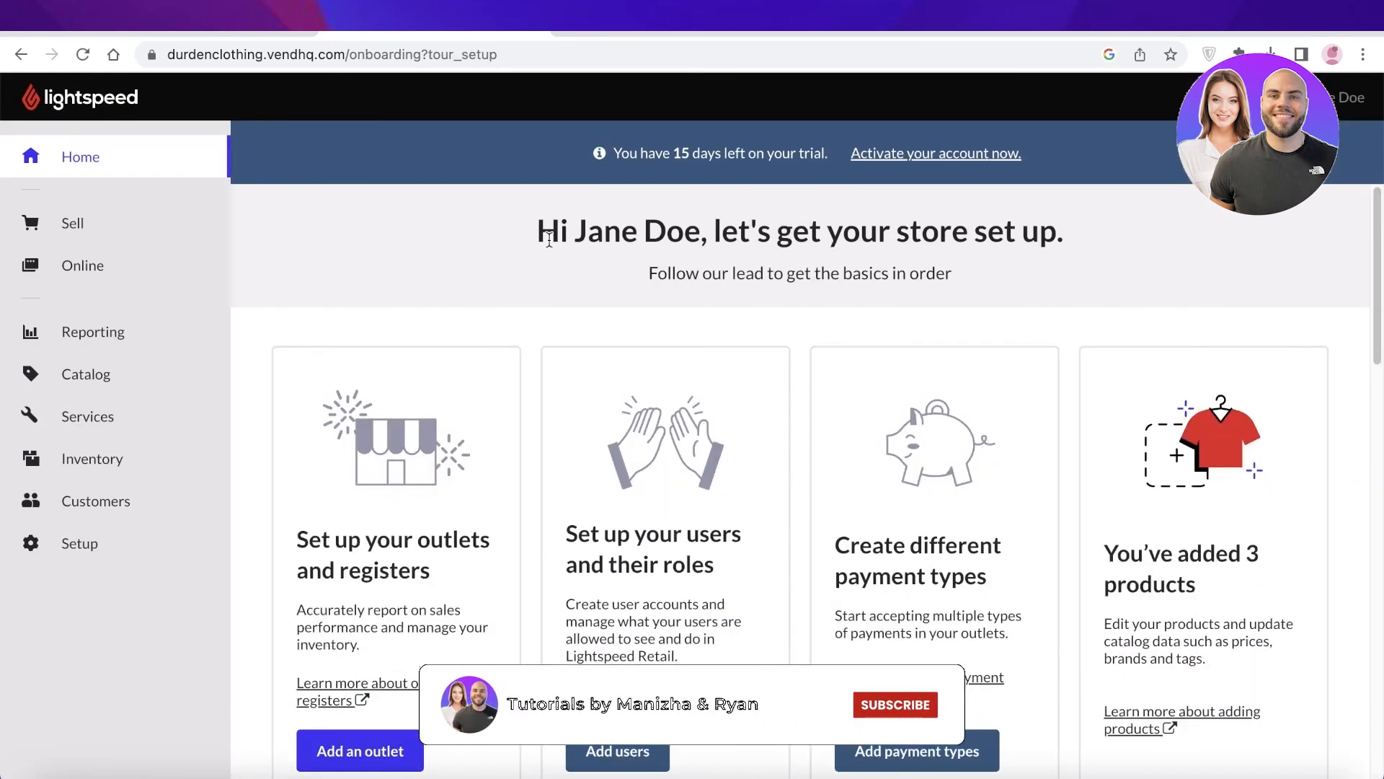
# - Return to the home dashboard showing the store setup task cards
pyautogui.click(894, 705)
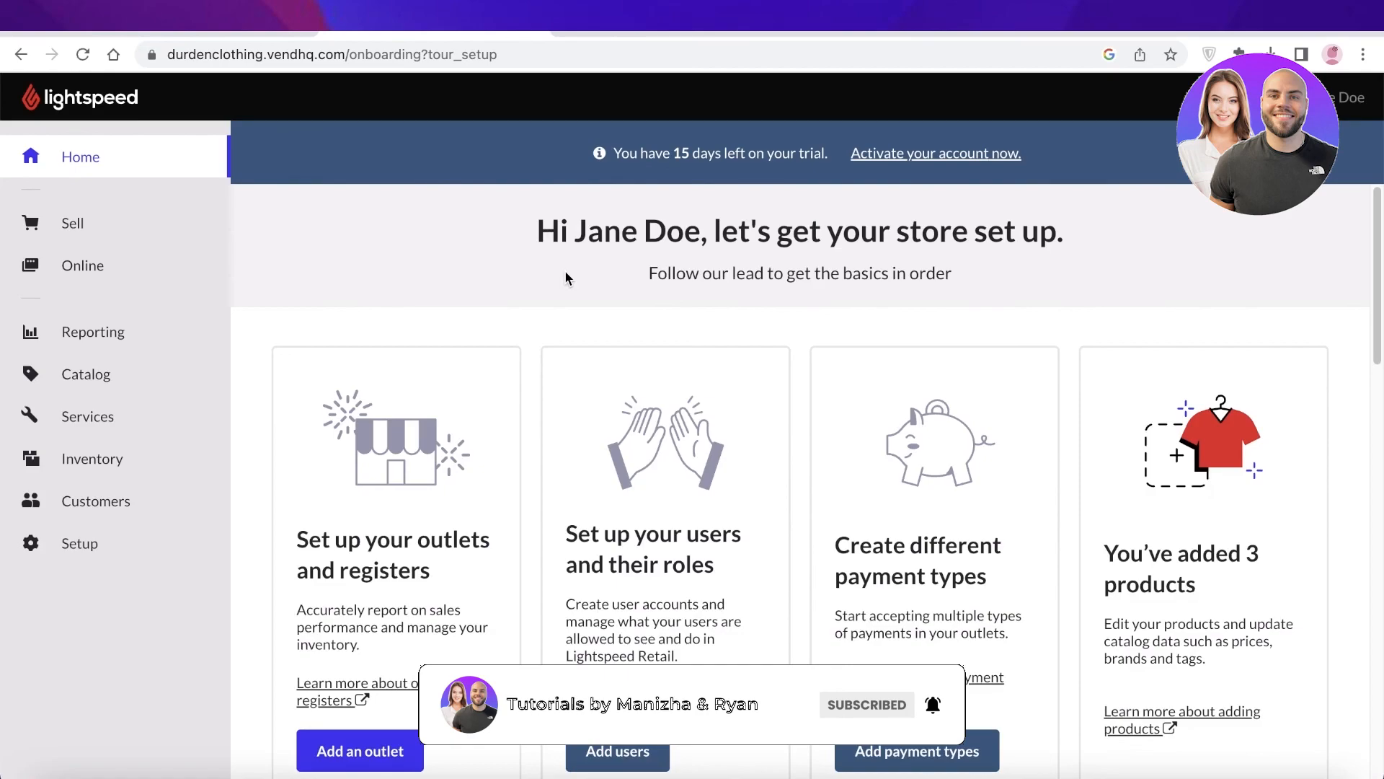